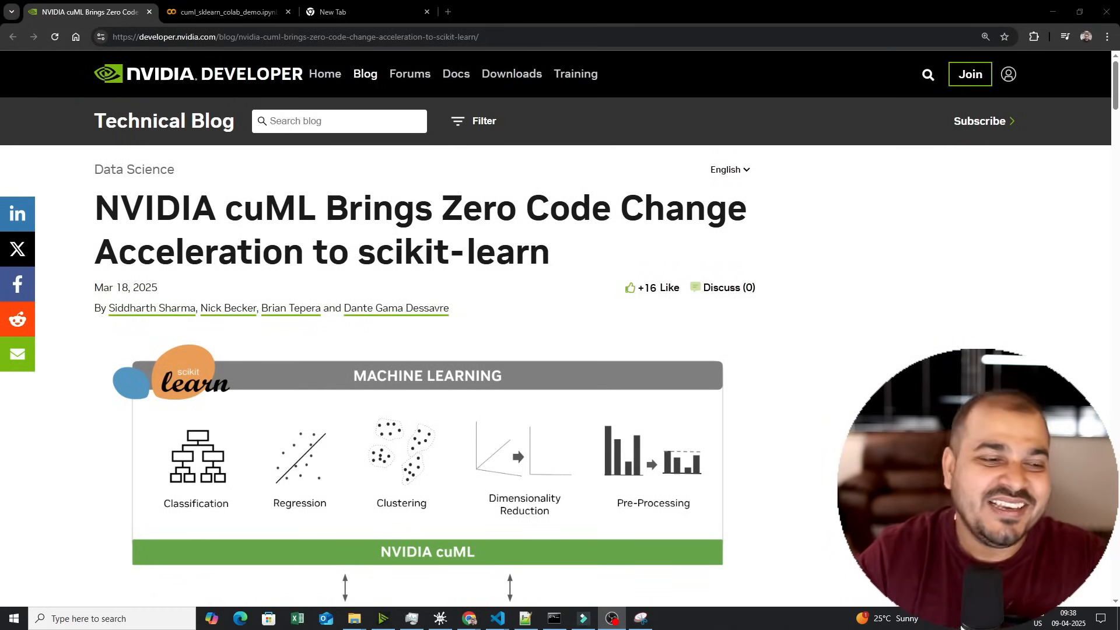
Step: Mark 'scikit-learn' in the article title and skim down past the Overview section and back
double_click(390, 252)
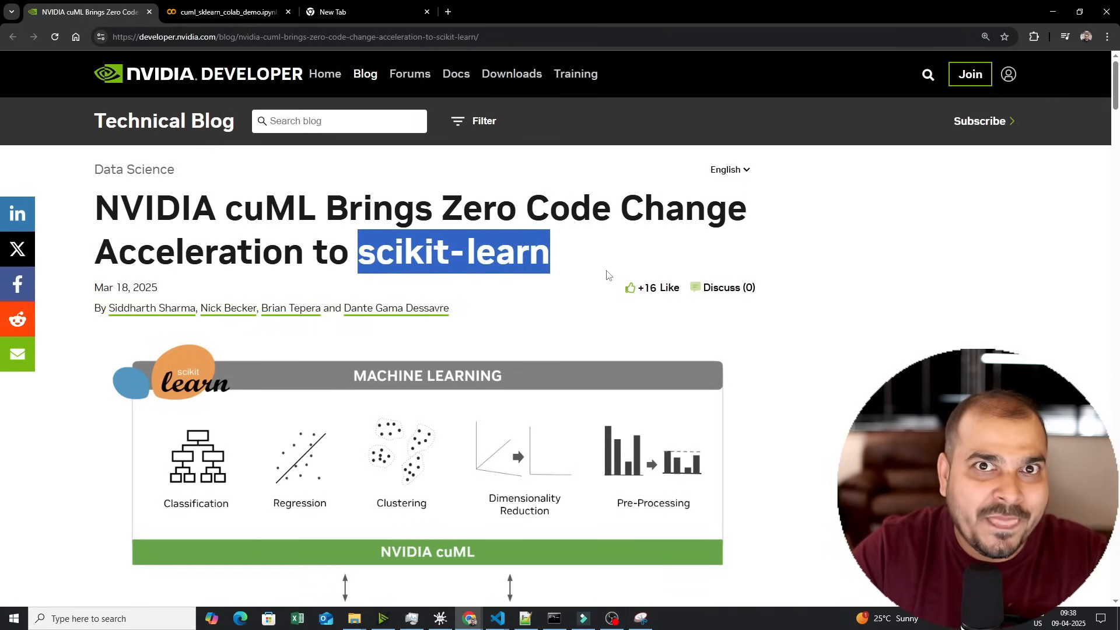
scroll("down", 3)
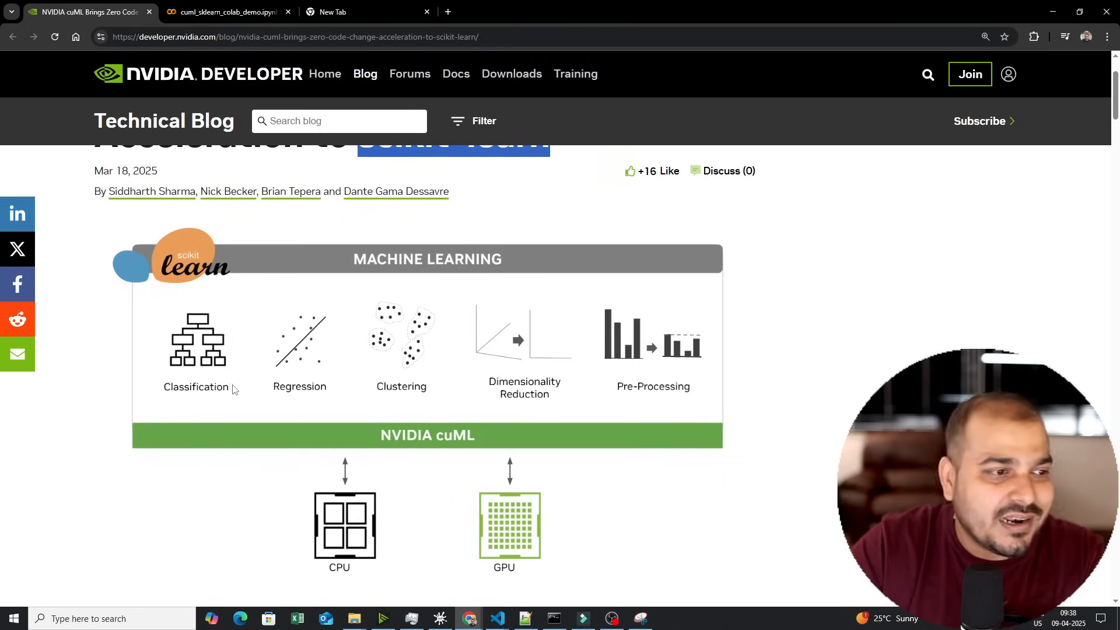
mouse_move(448, 379)
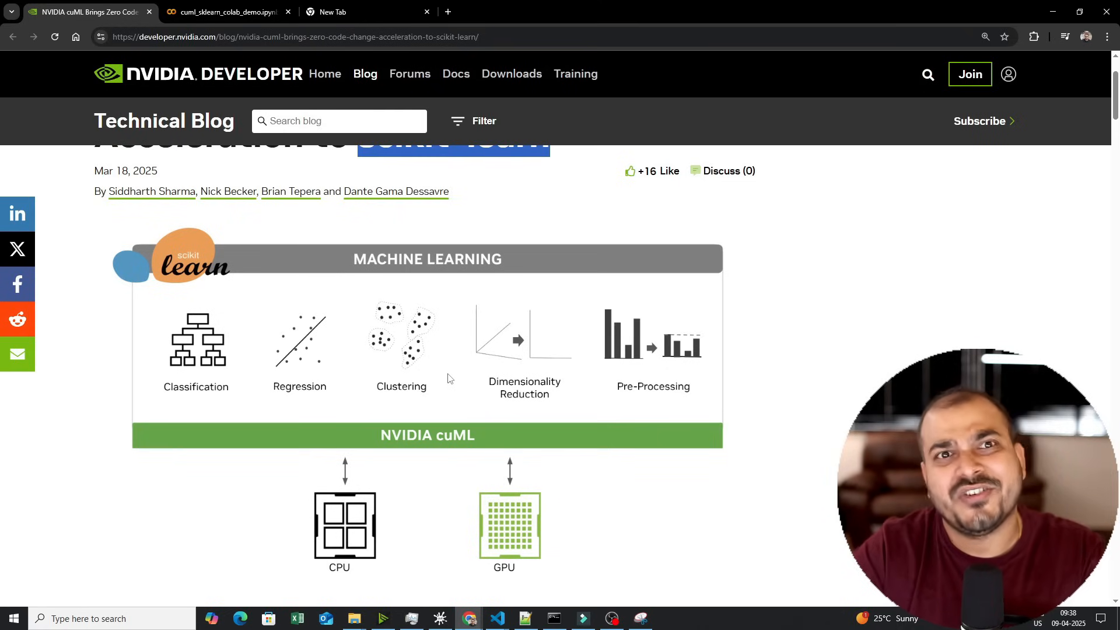
mouse_move(656, 384)
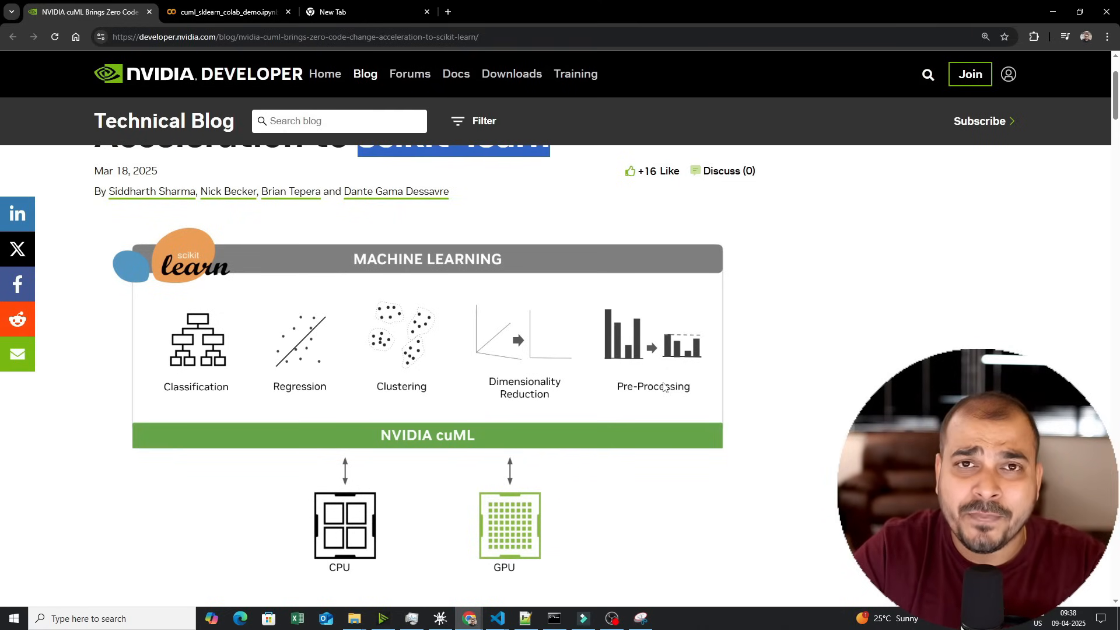
scroll("up", 3)
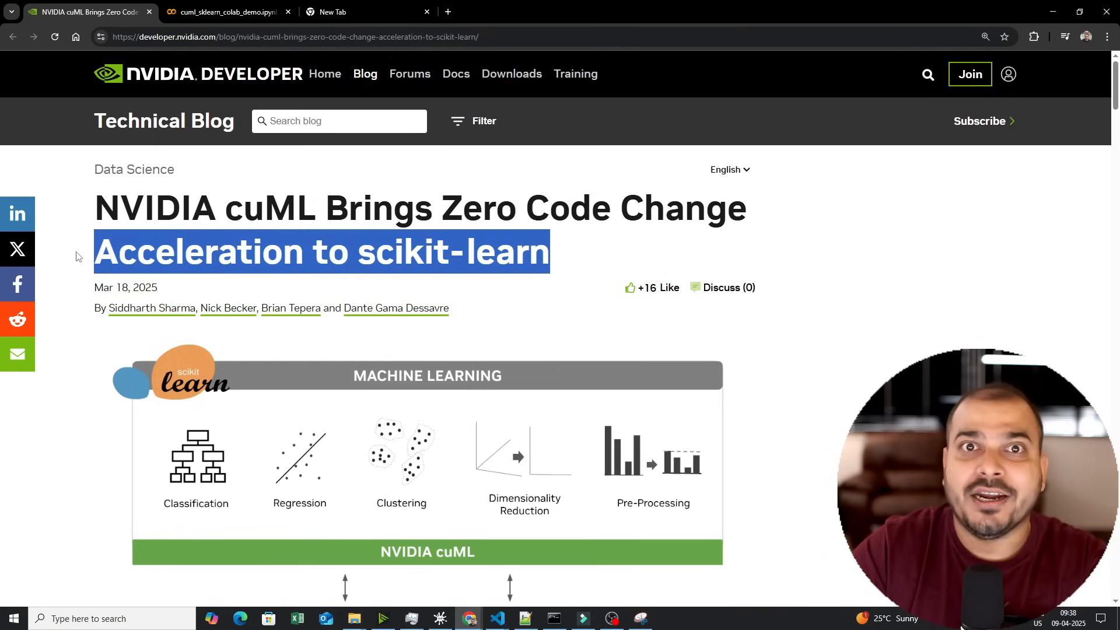
mouse_move(68, 263)
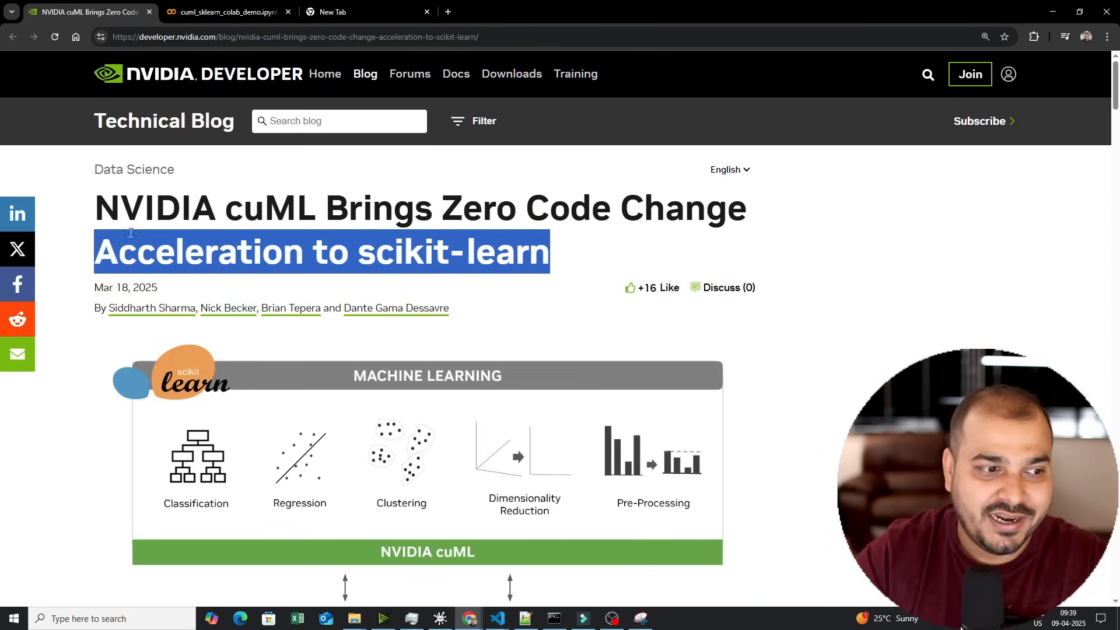
scroll("down", 3)
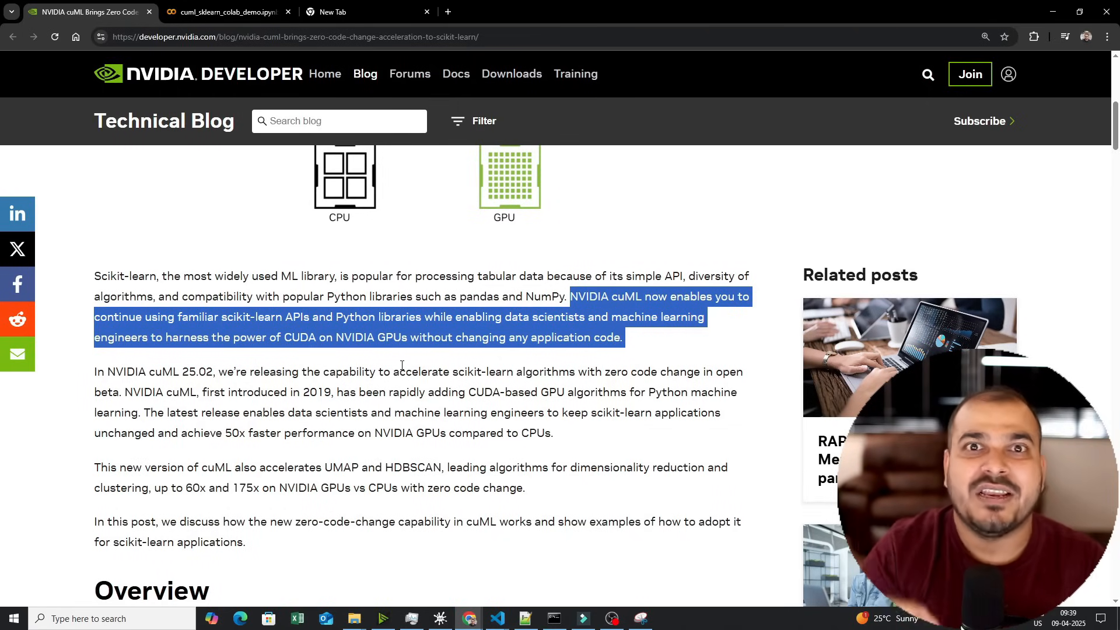
mouse_move(380, 405)
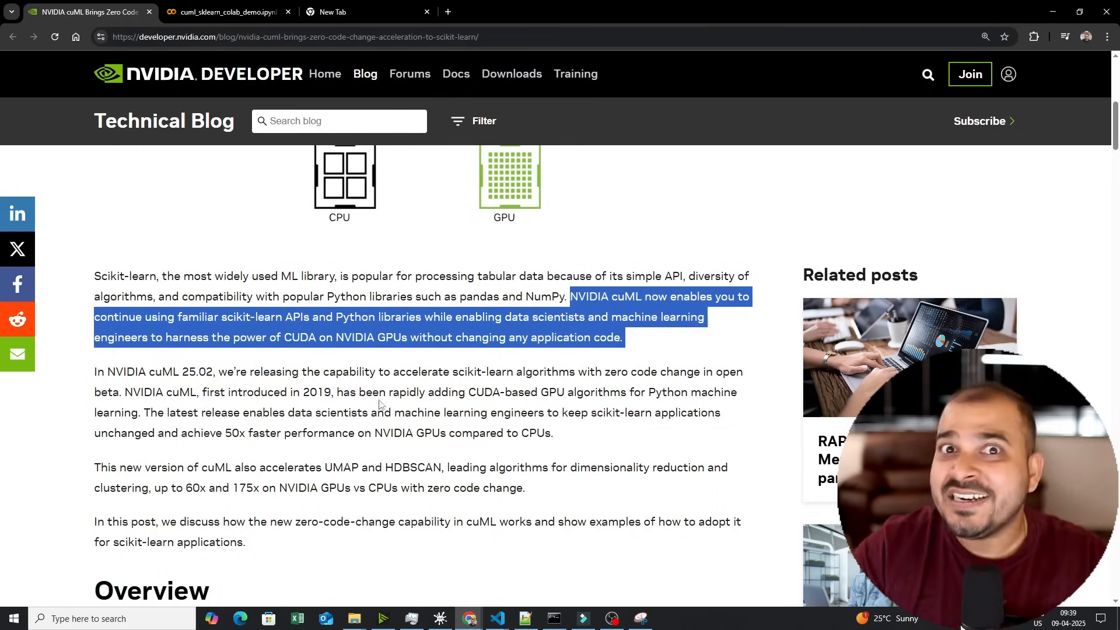
scroll("up", 3)
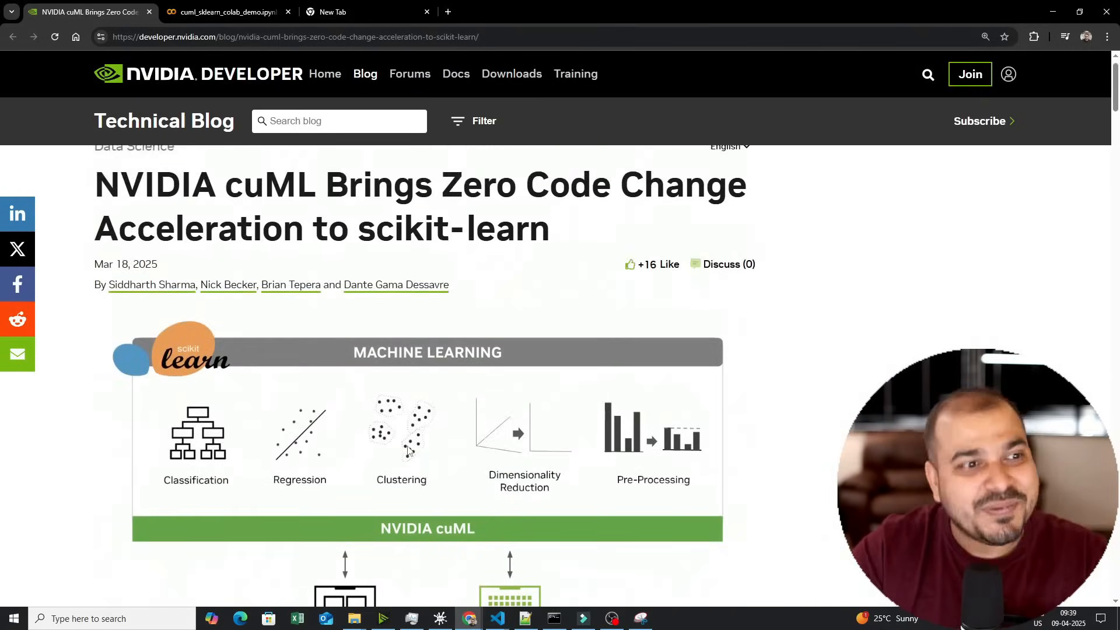
scroll("down", 3)
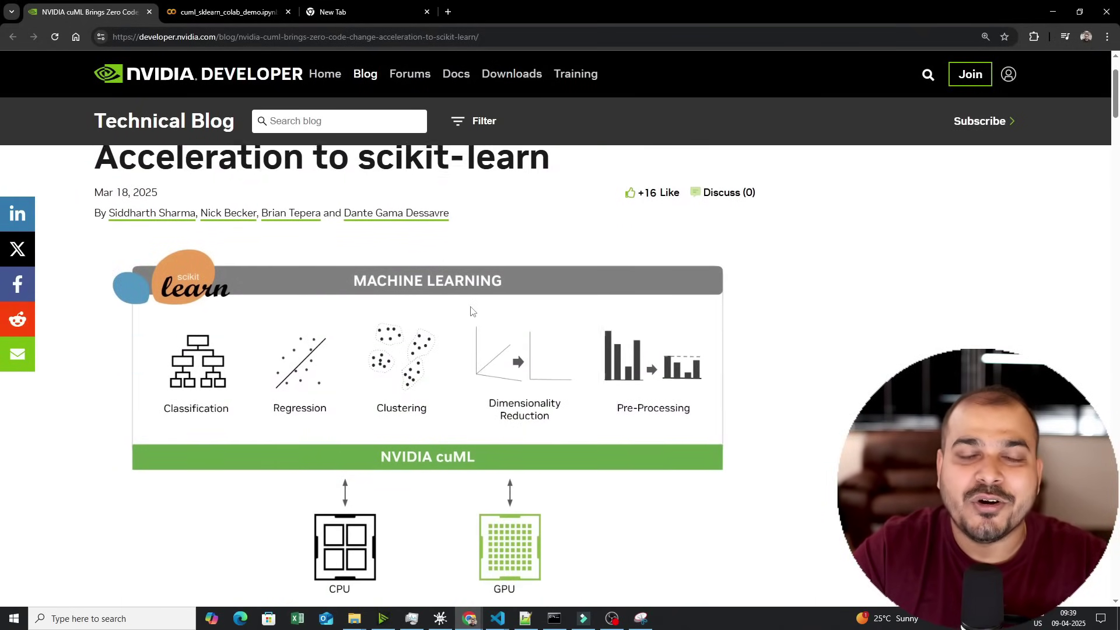
scroll("down", 3)
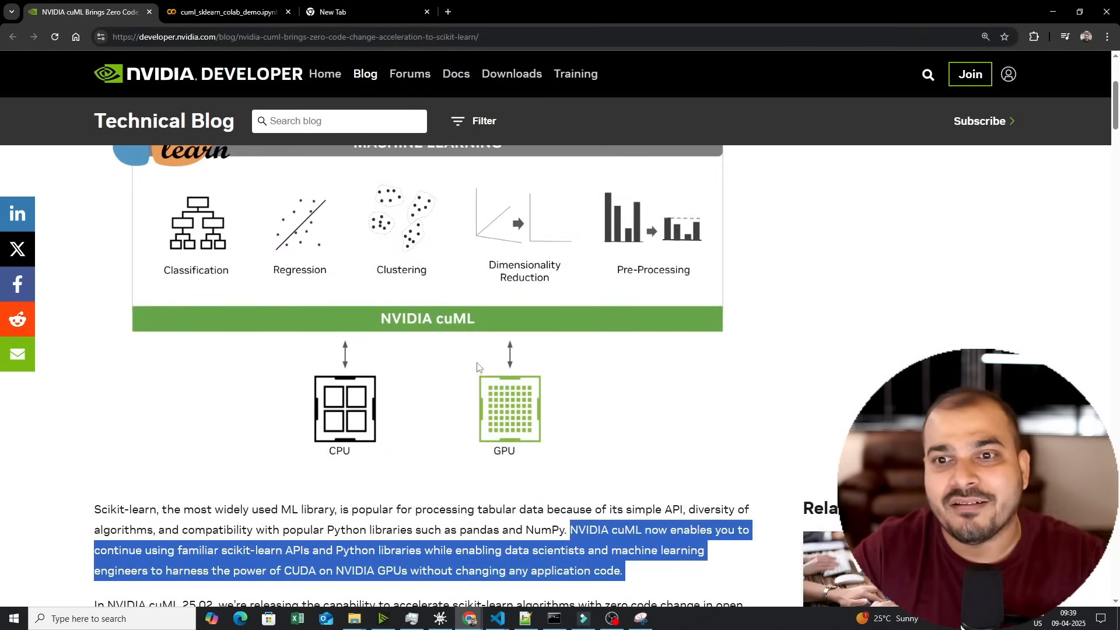
scroll("up", 3)
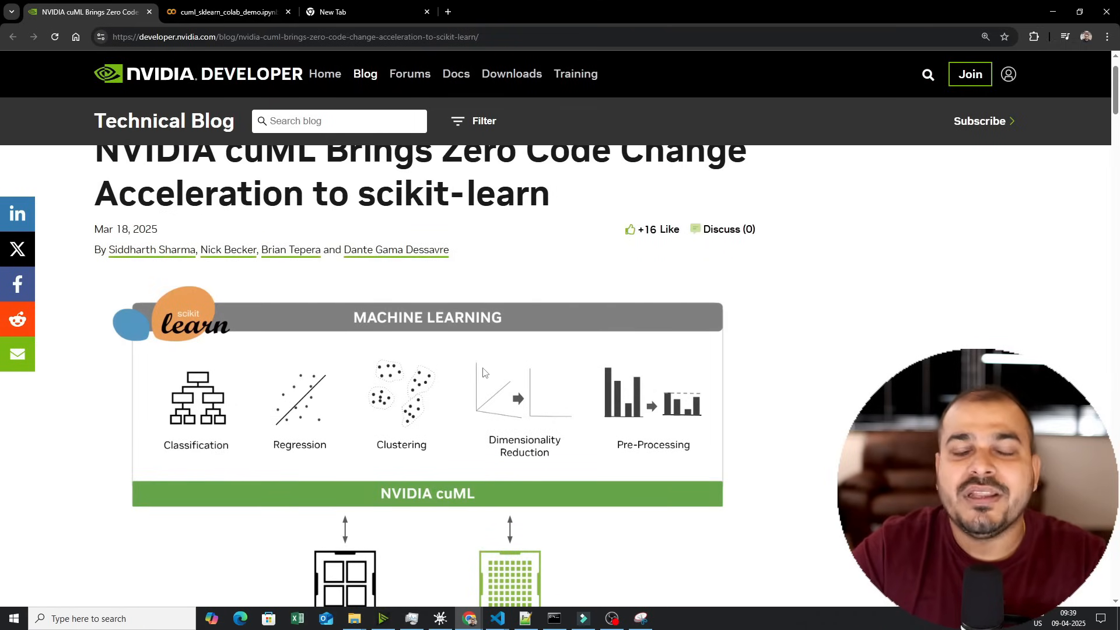
Step: Return to the intro and highlight the UMAP and HDBSCAN 60x/175x speedup paragraph
scroll("down", 3)
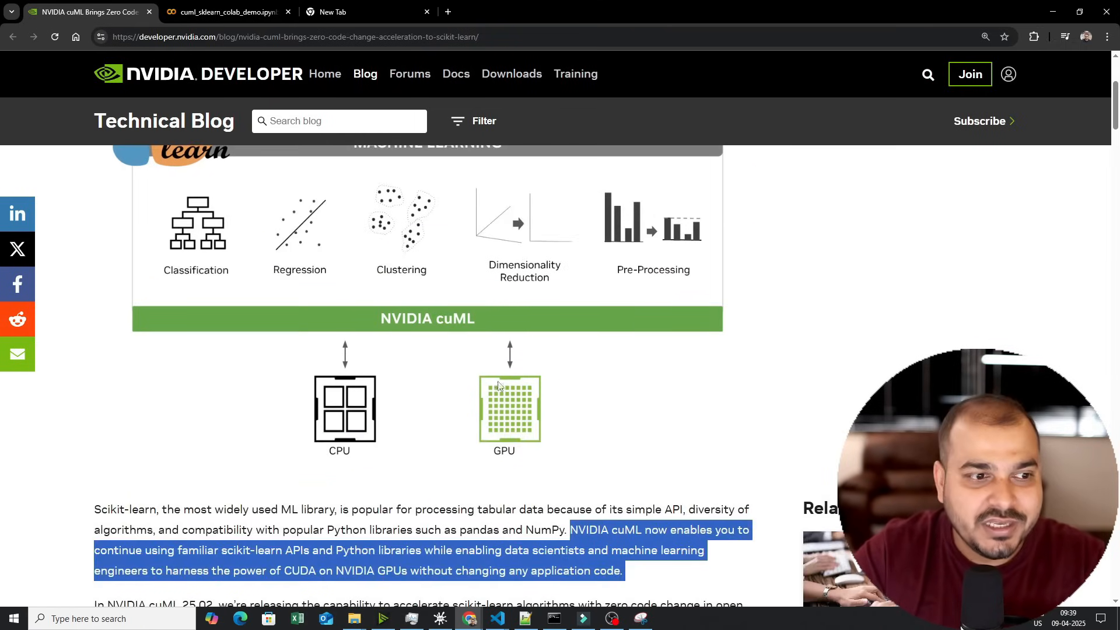
scroll("down", 3)
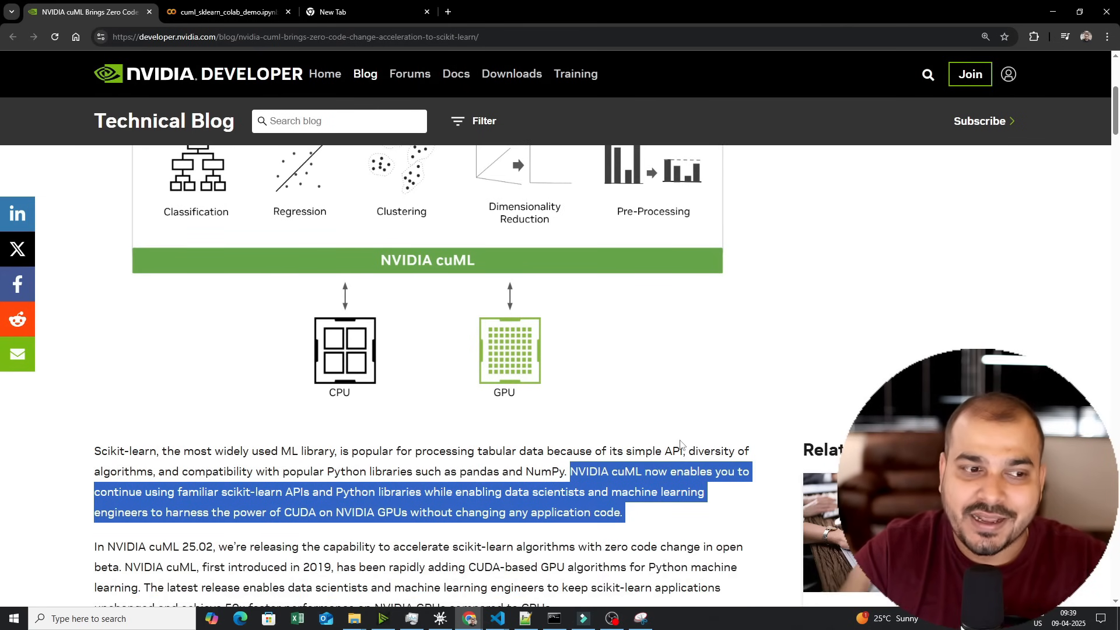
scroll("down", 3)
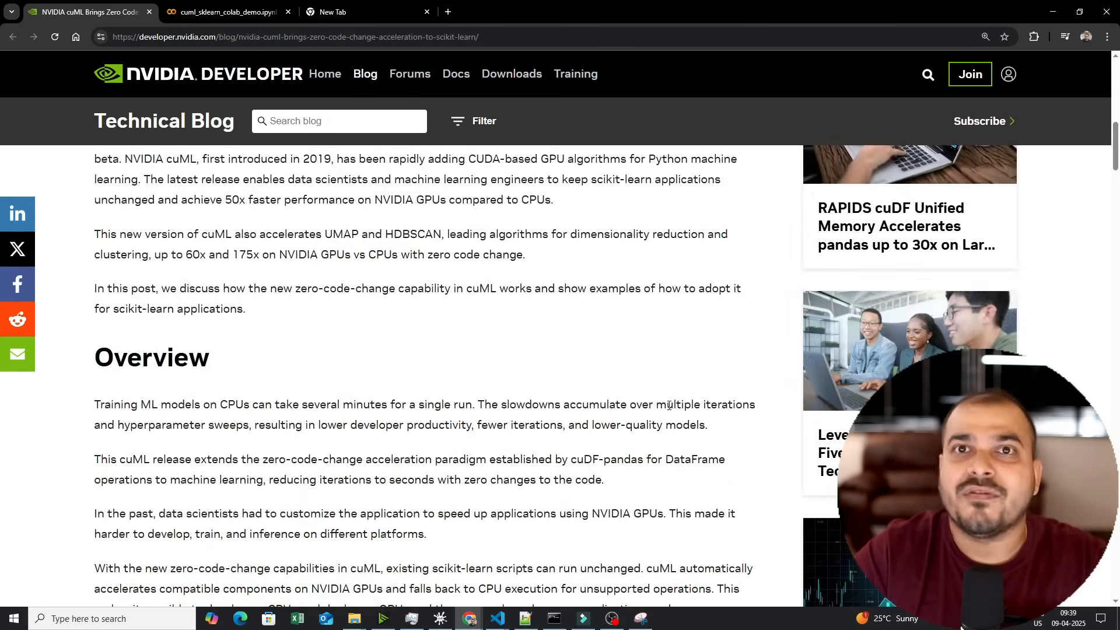
scroll("up", 3)
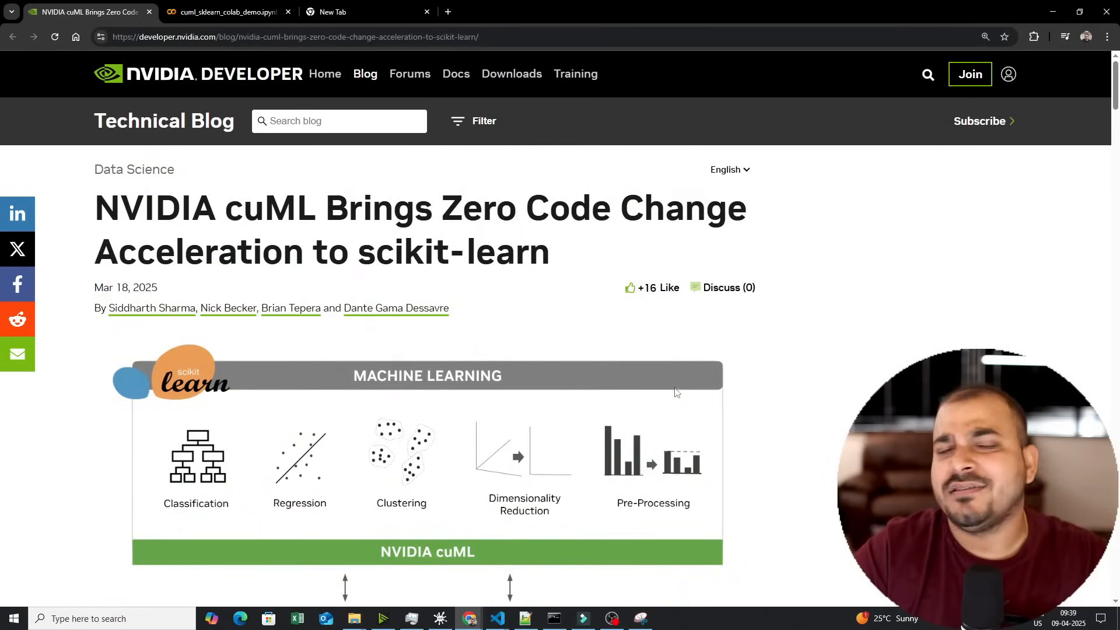
mouse_move(704, 375)
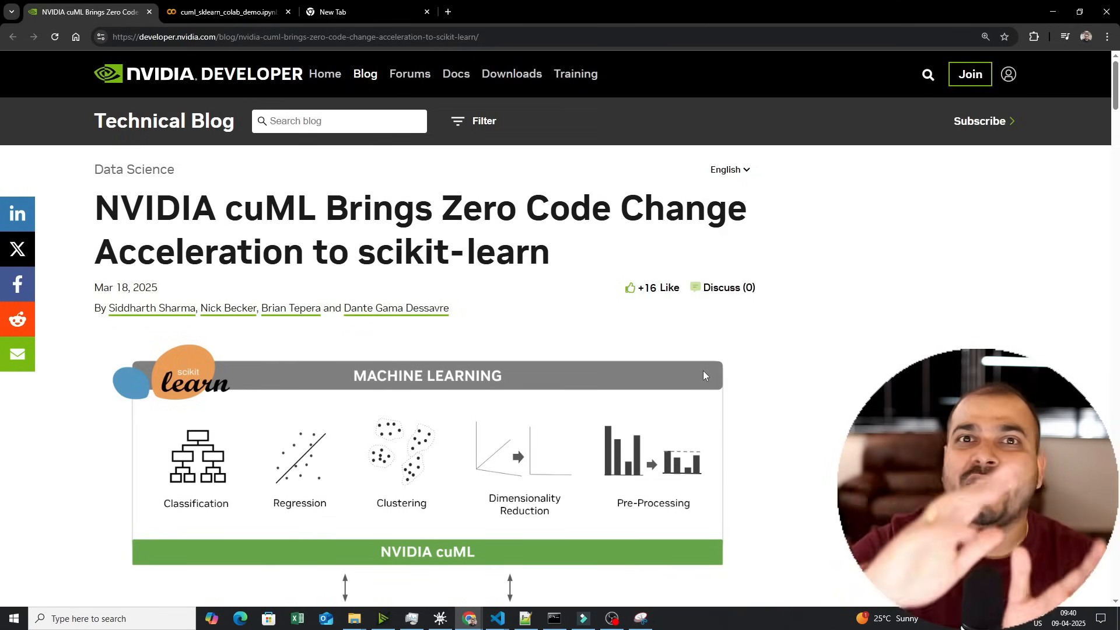
mouse_move(619, 430)
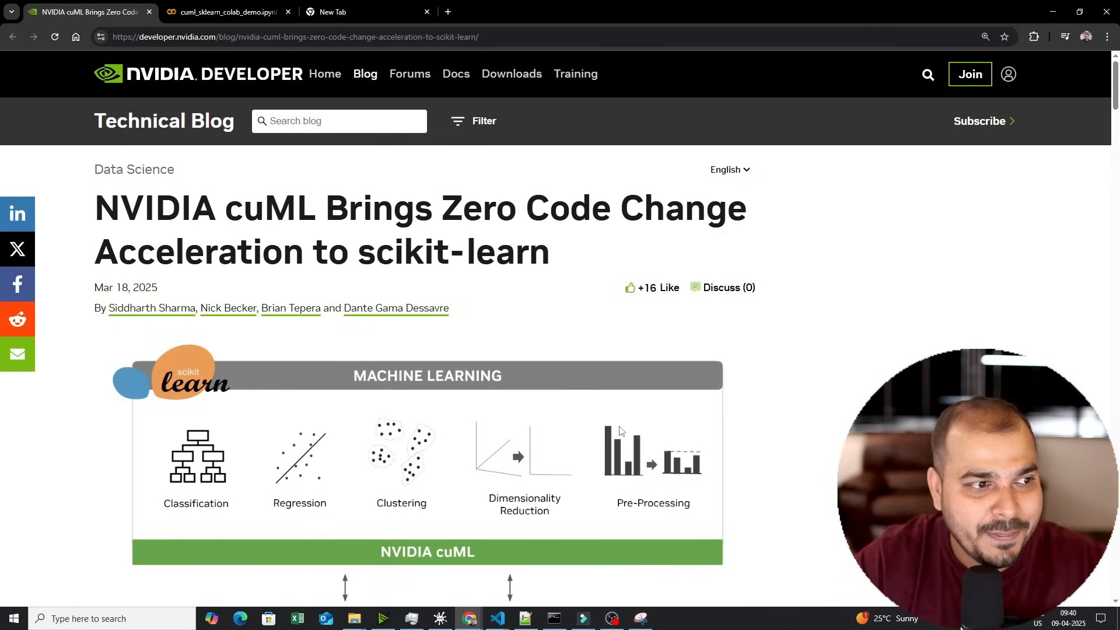
scroll("down", 3)
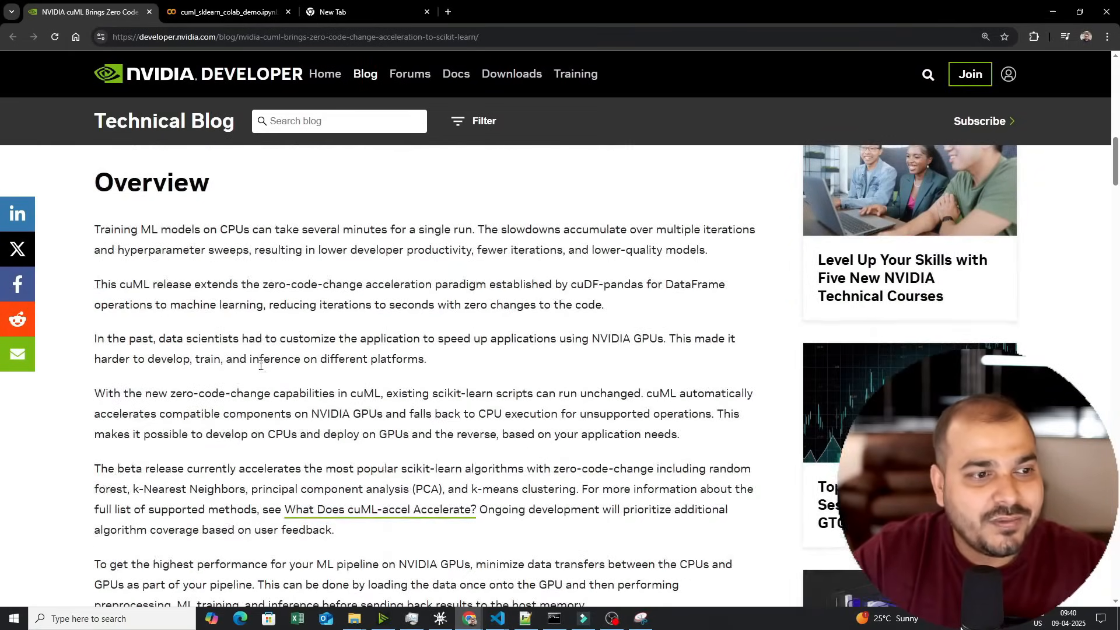
scroll("up", 3)
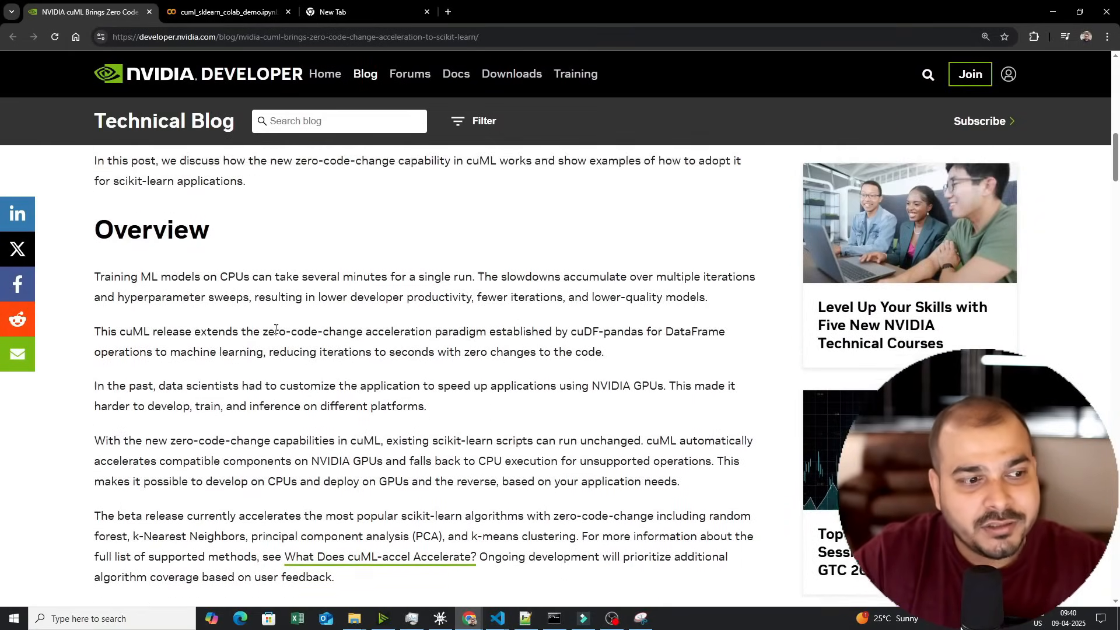
scroll("up", 3)
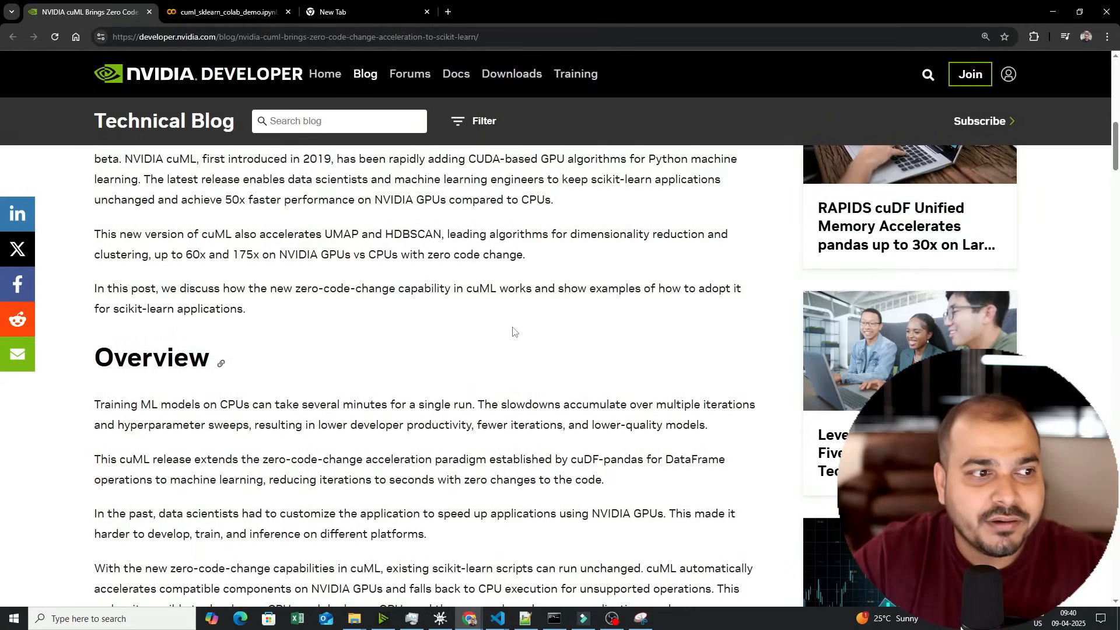
scroll("up", 3)
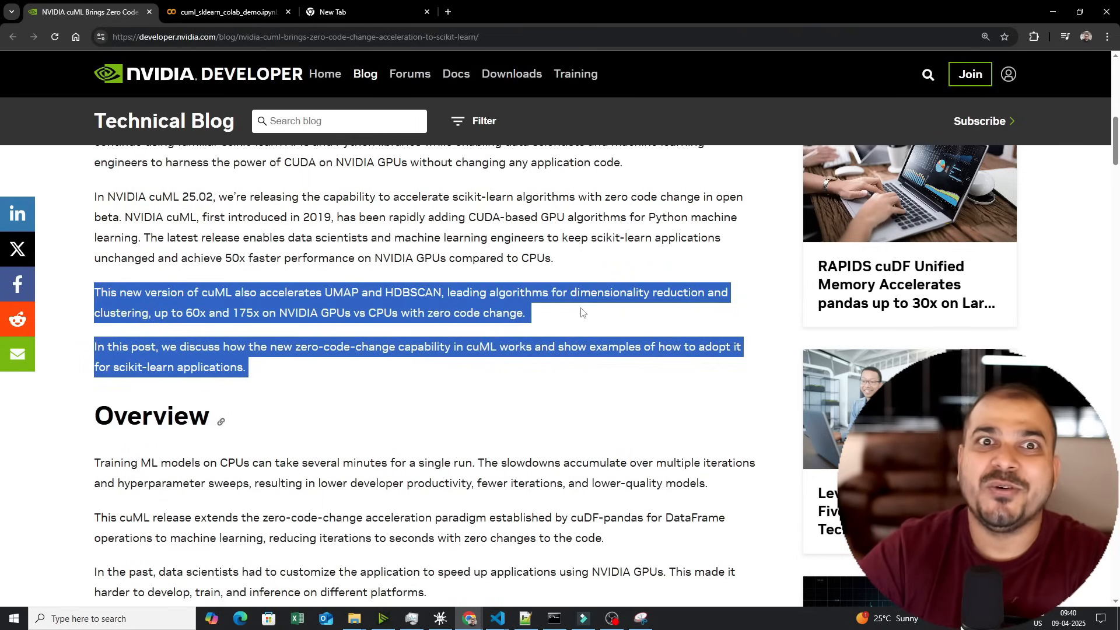
left_click(527, 310)
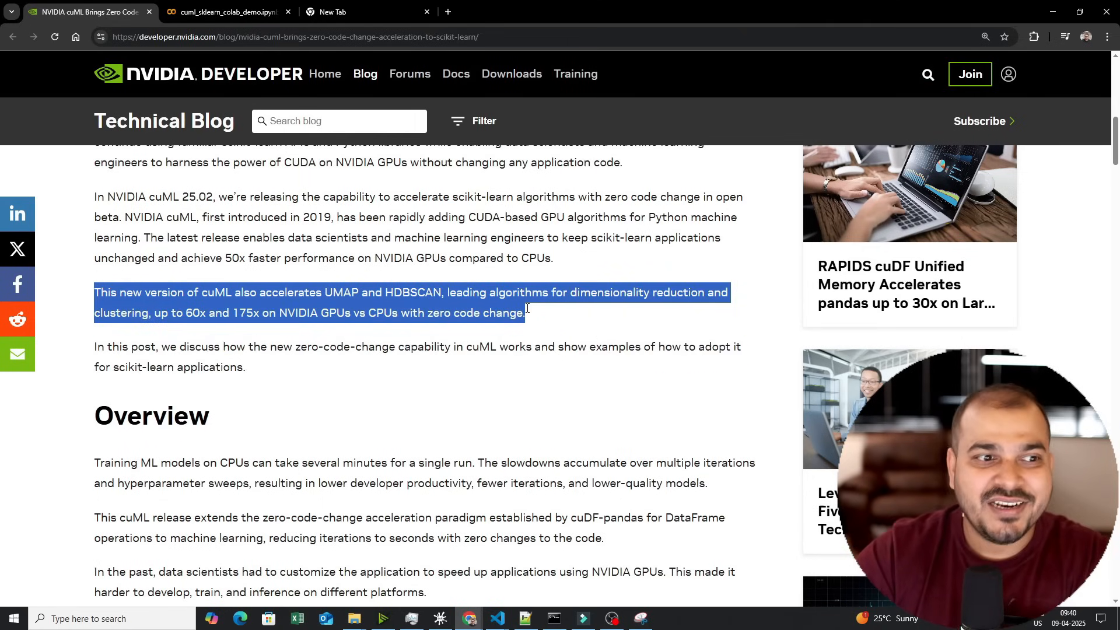
mouse_move(510, 277)
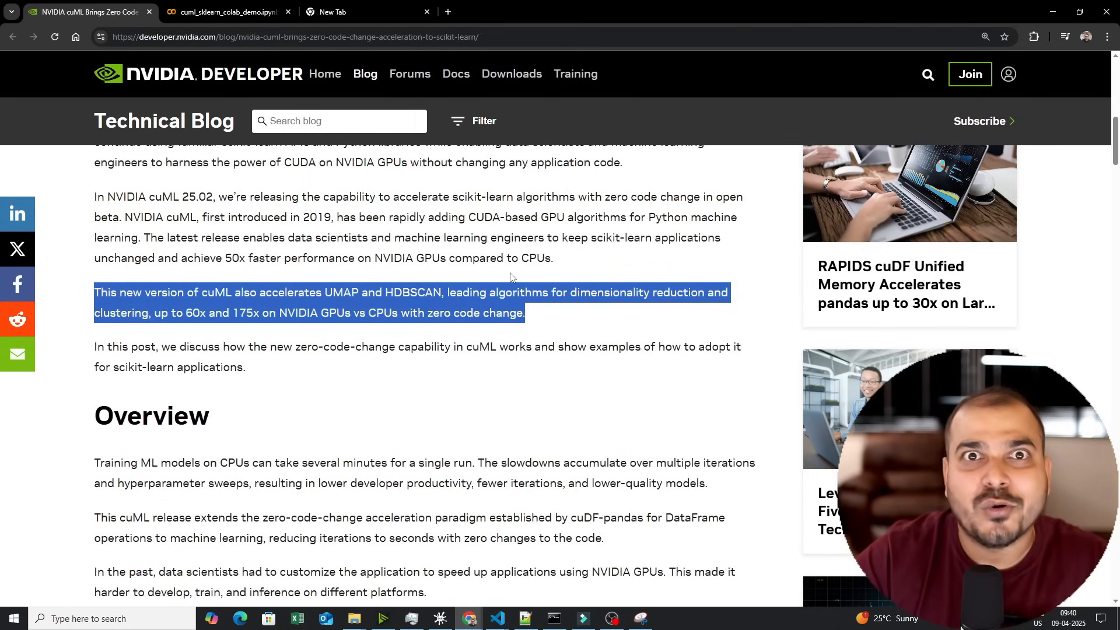
Step: Scroll past the Figure 1 cuml.accel workflow flowchart and code to the Figure 2 speedup bar charts
scroll("down", 3)
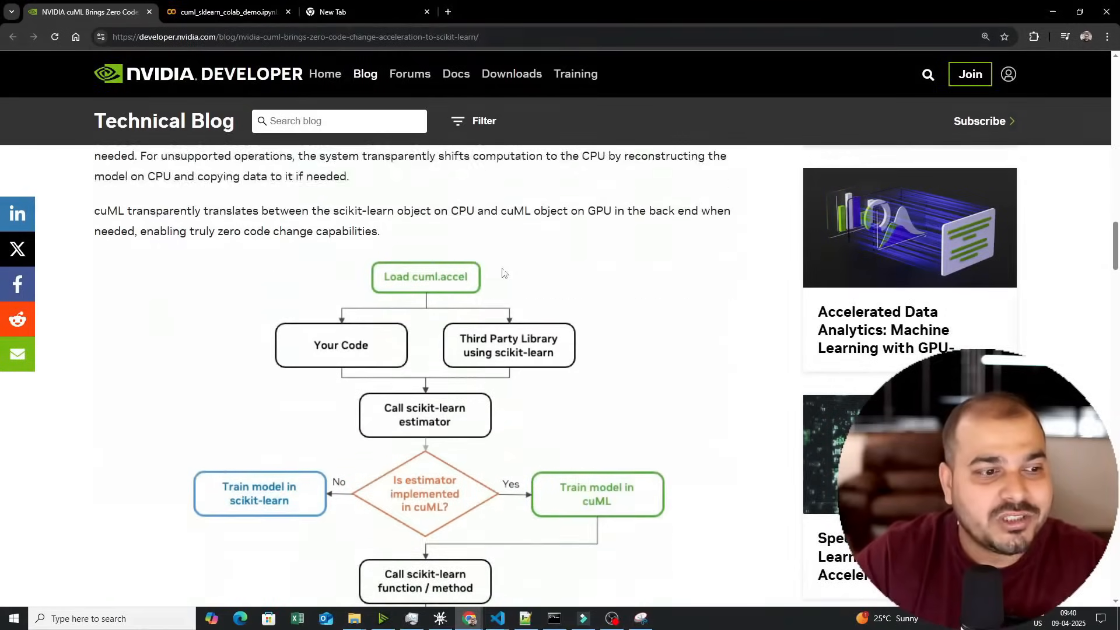
scroll("down", 3)
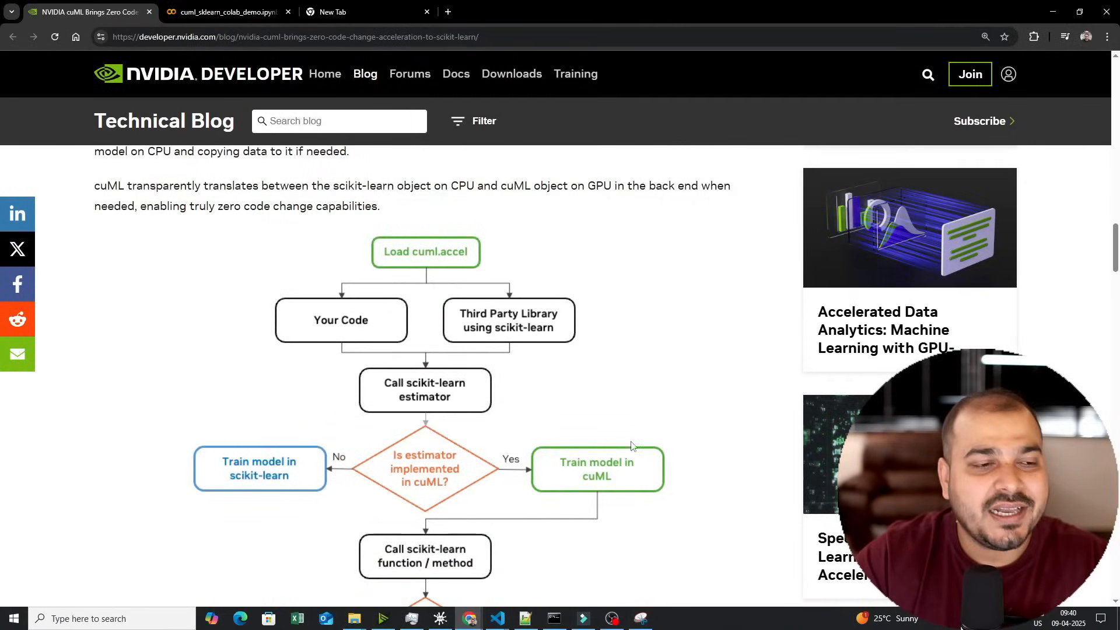
scroll("down", 3)
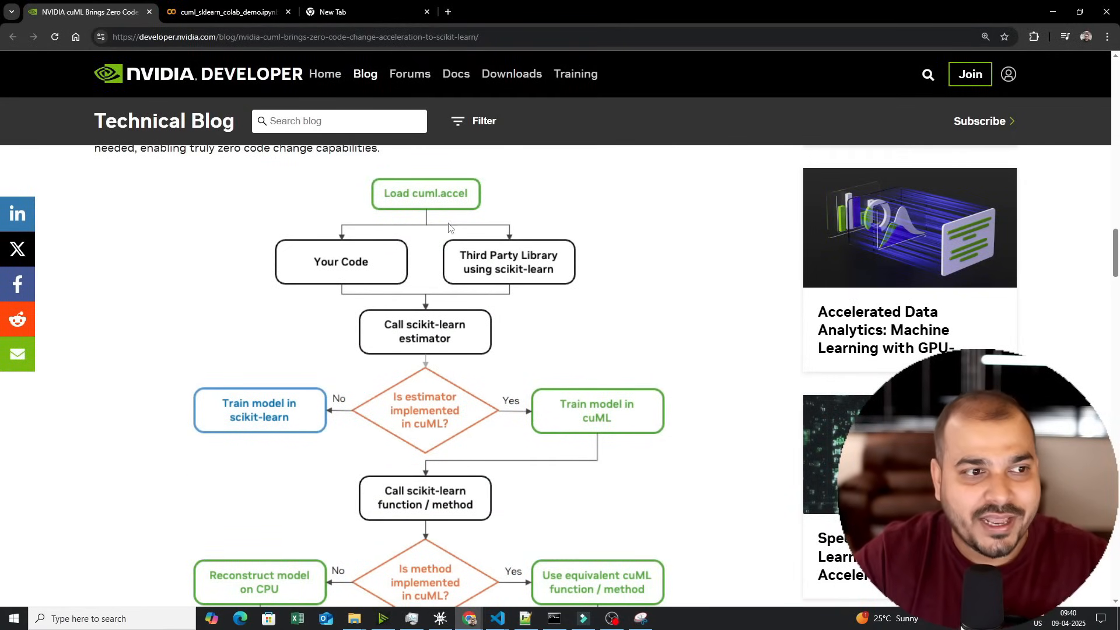
mouse_move(431, 206)
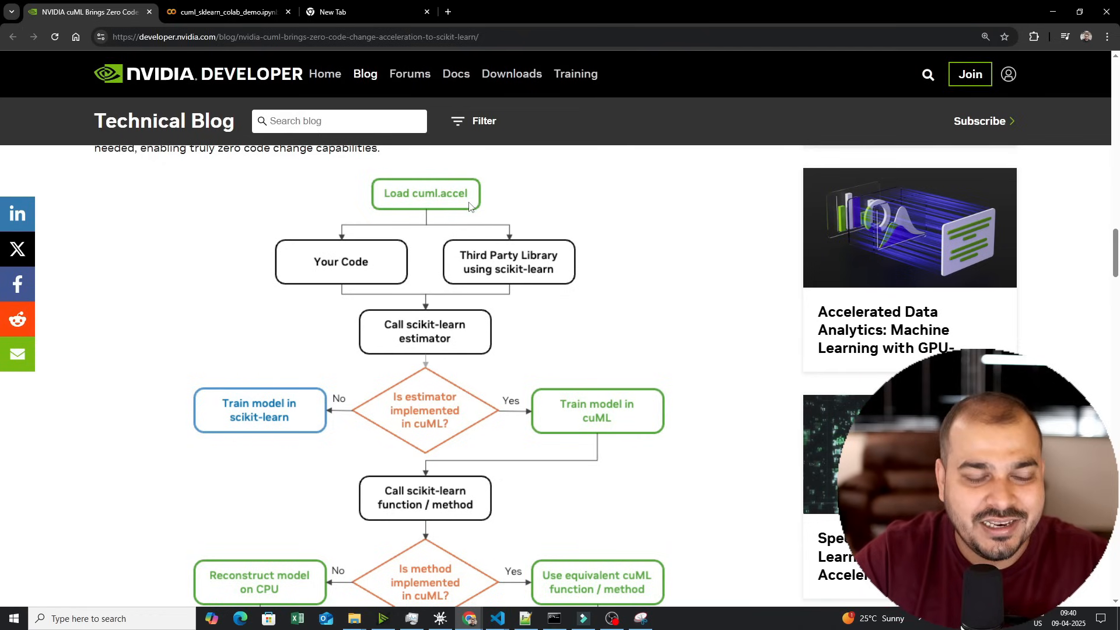
mouse_move(369, 294)
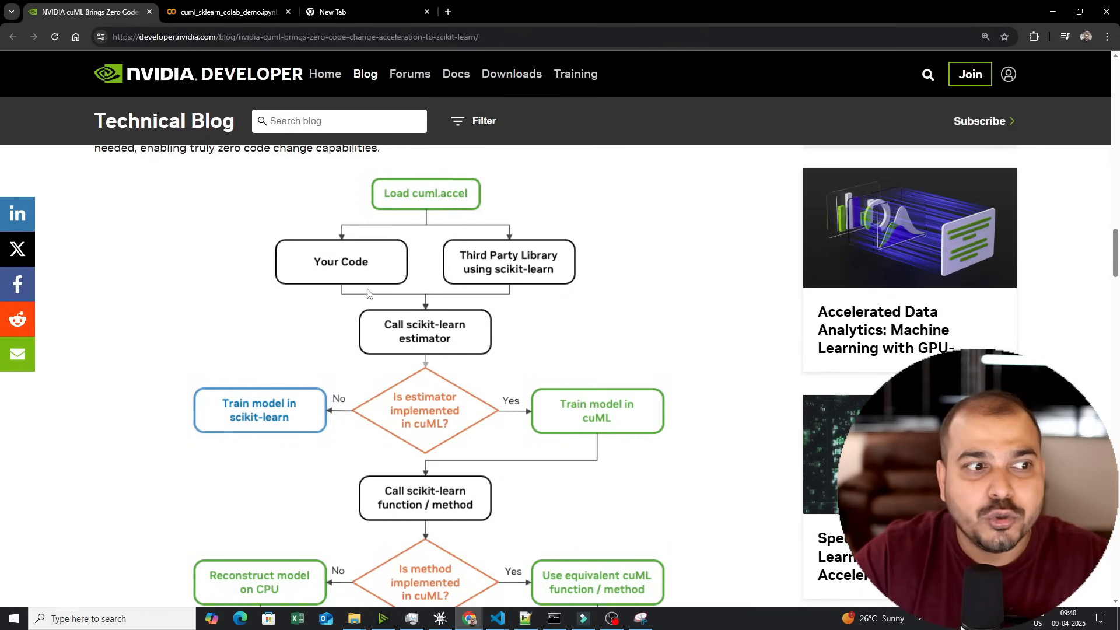
mouse_move(432, 368)
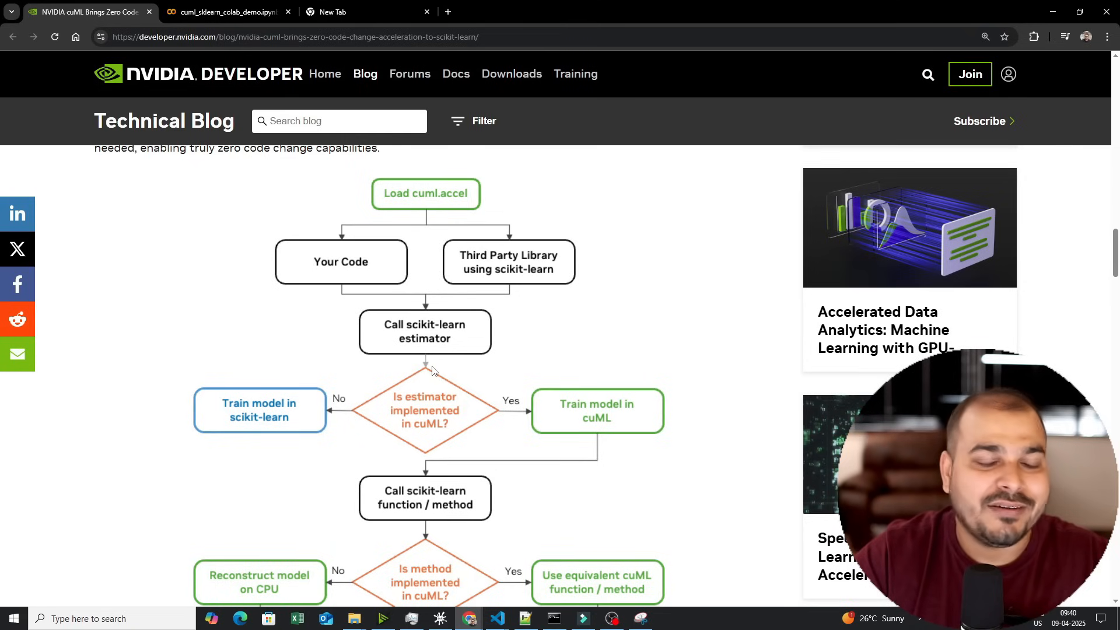
mouse_move(492, 331)
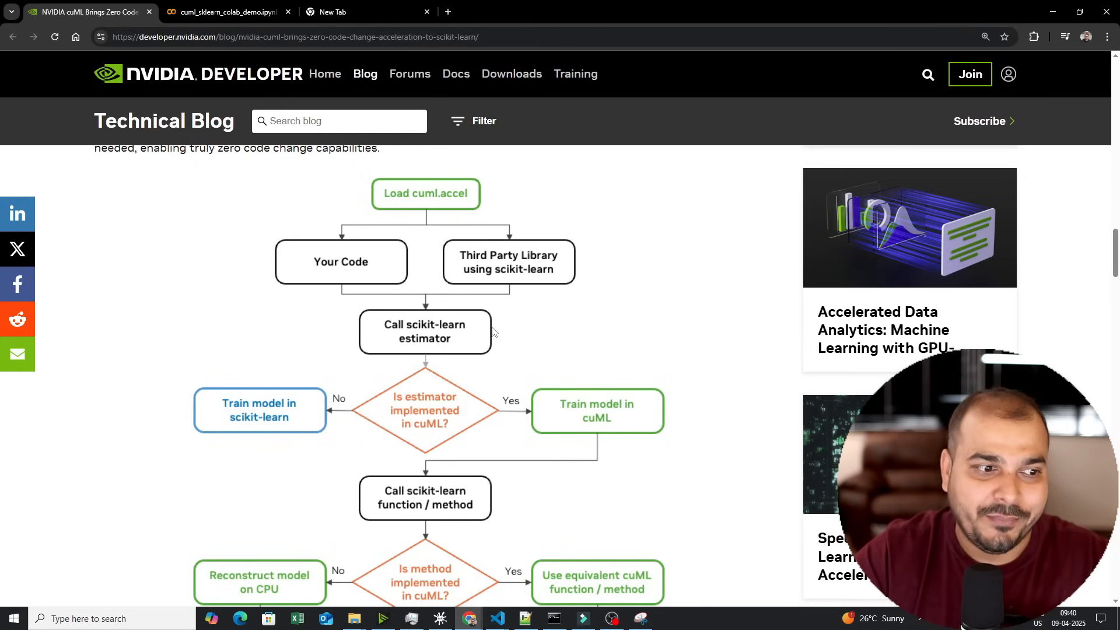
scroll("down", 3)
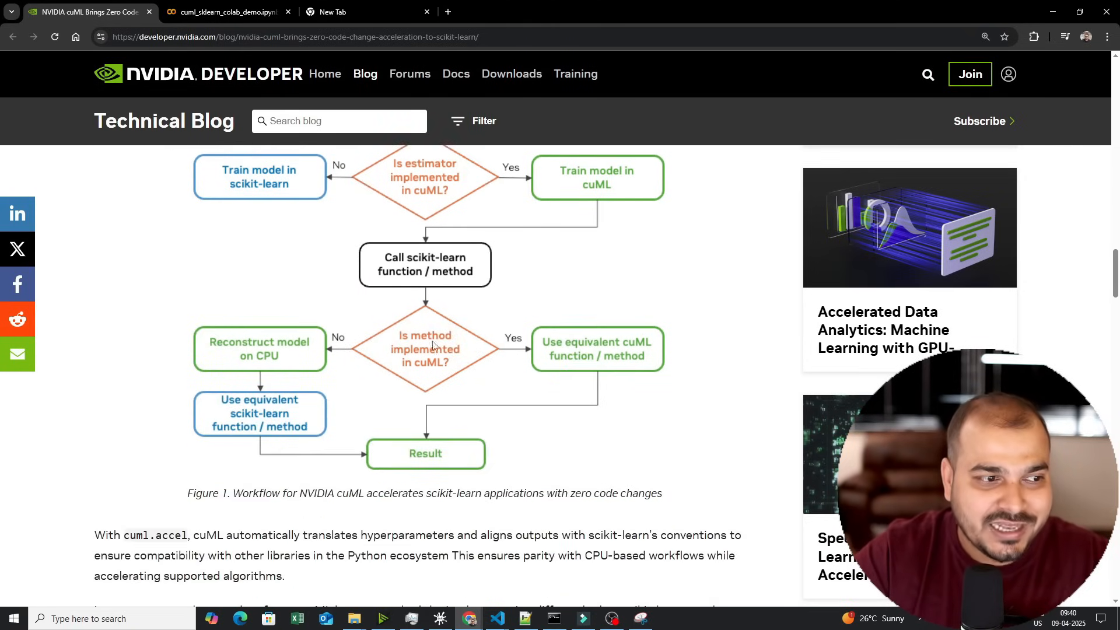
scroll("up", 3)
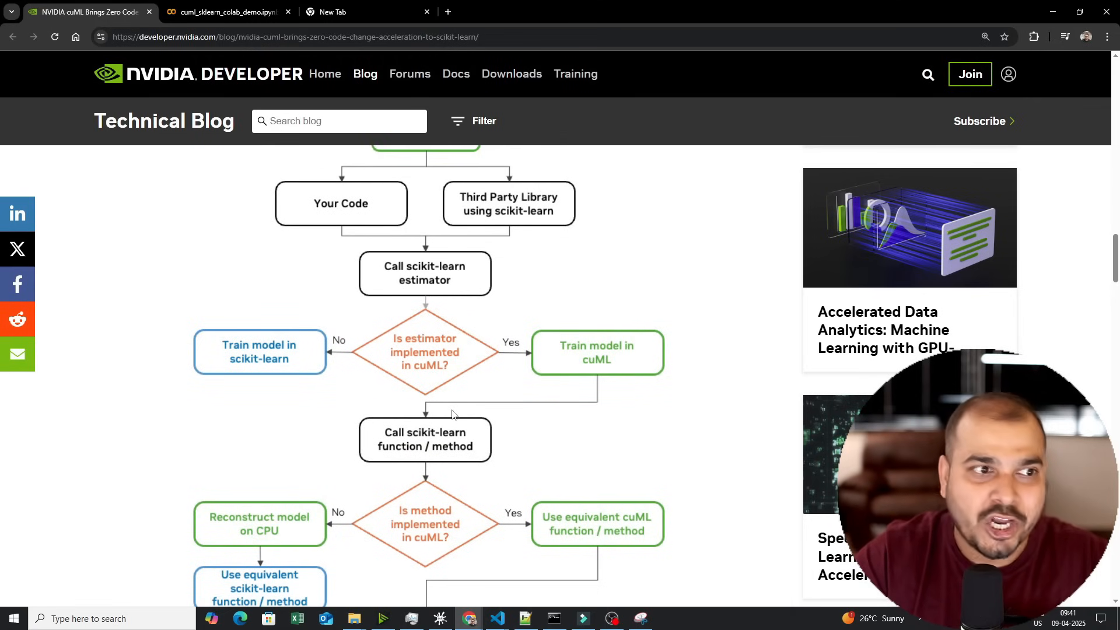
mouse_move(440, 417)
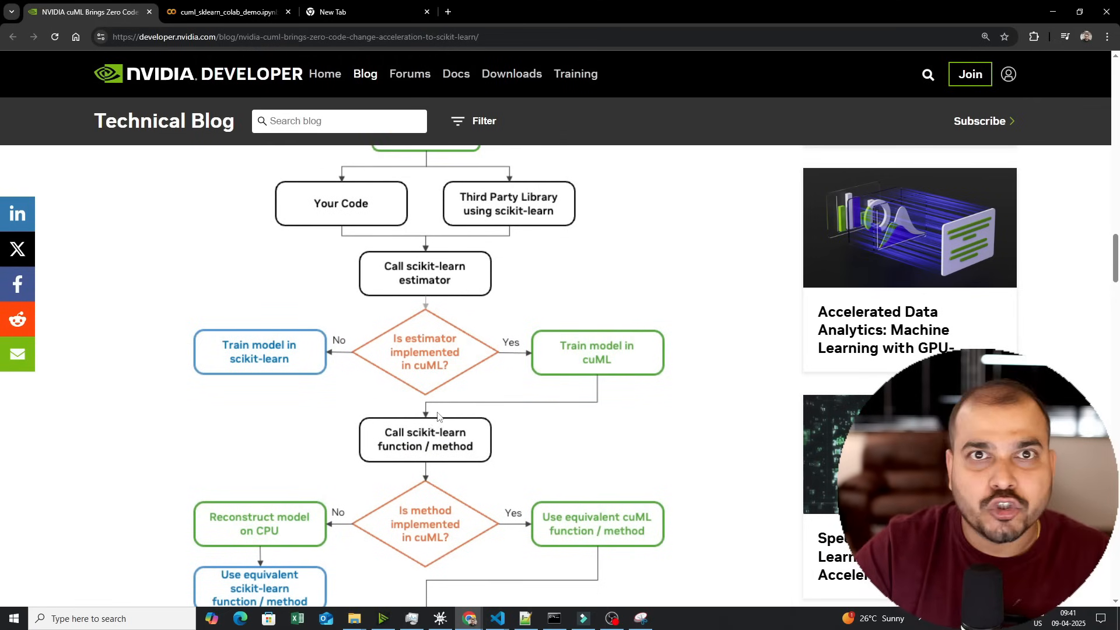
mouse_move(392, 360)
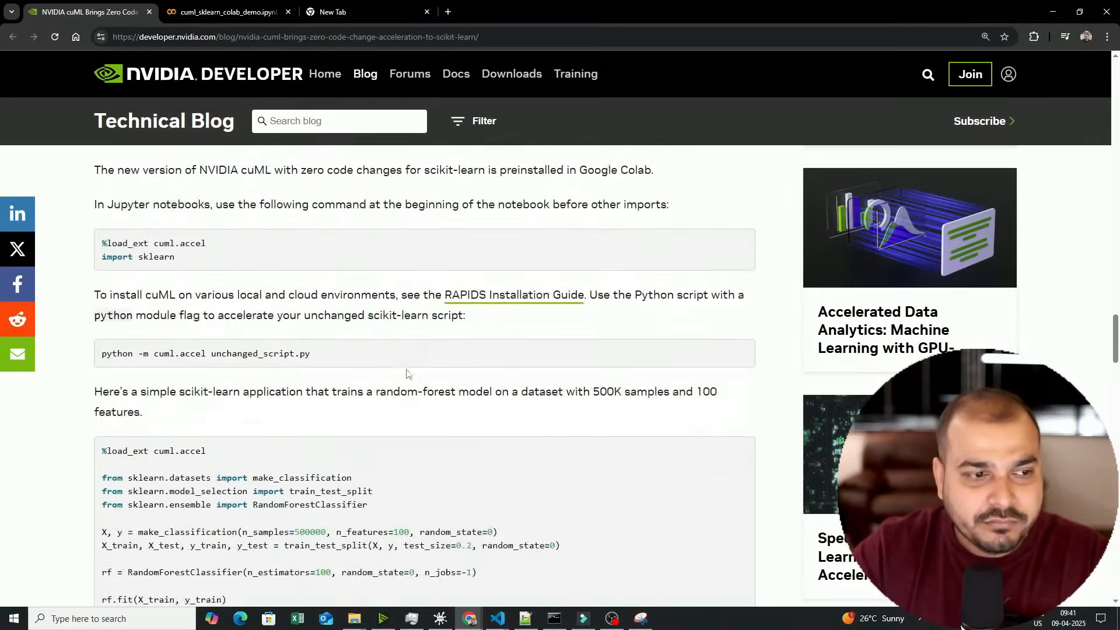
scroll("down", 3)
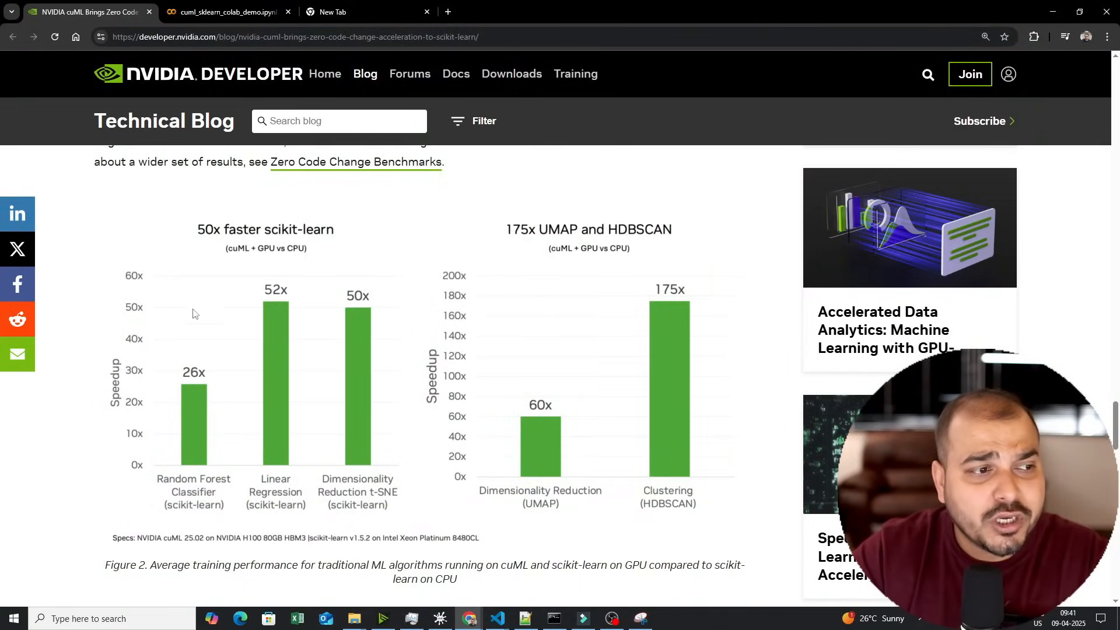
mouse_move(336, 237)
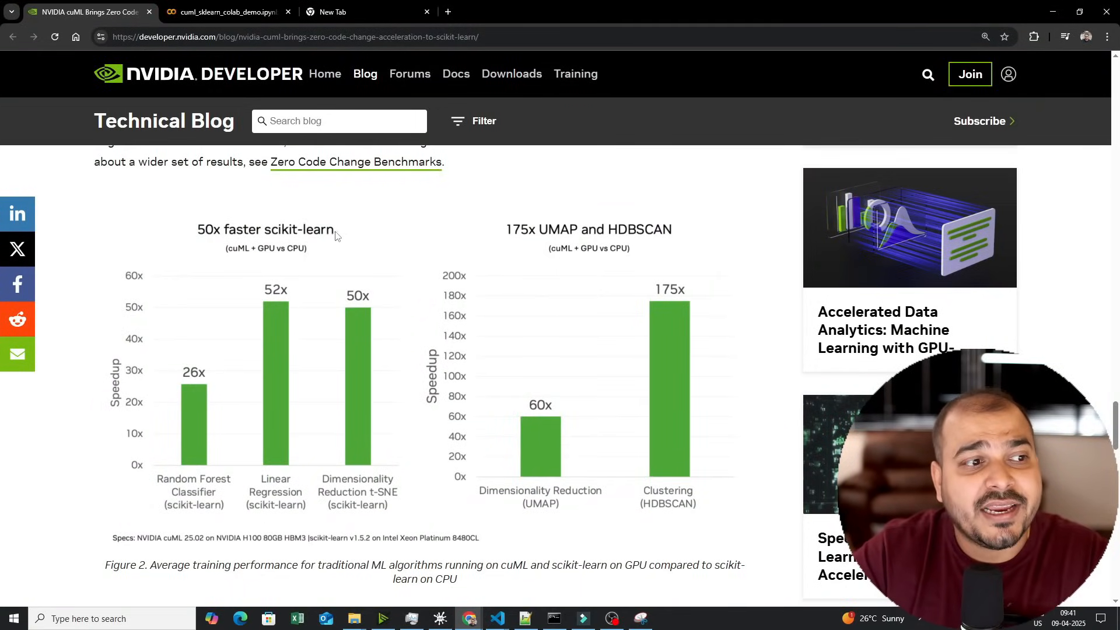
mouse_move(320, 264)
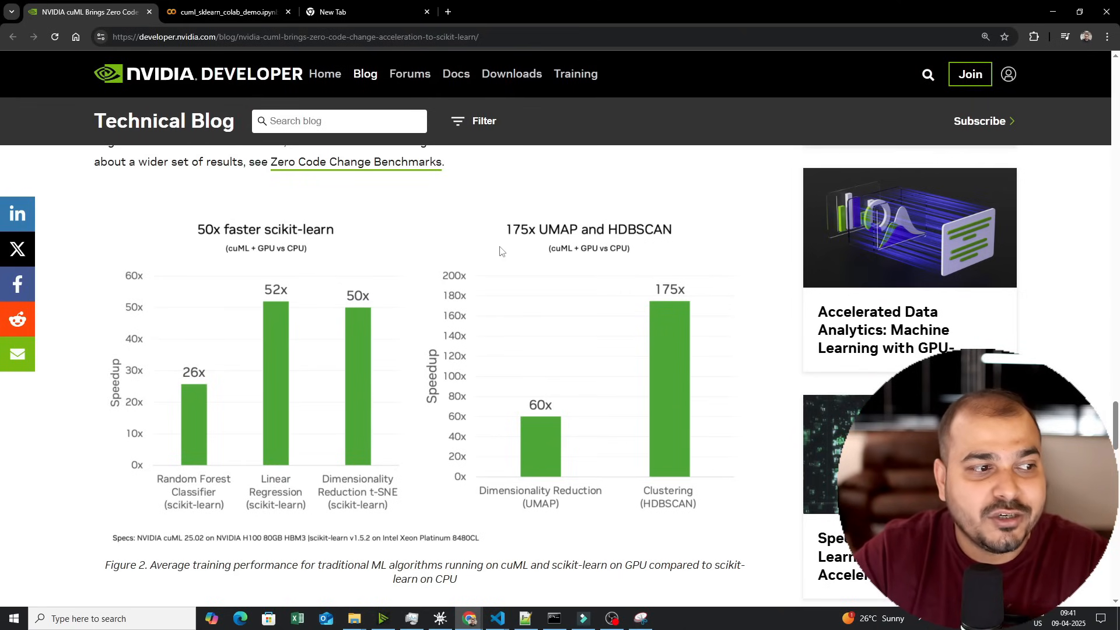
mouse_move(202, 515)
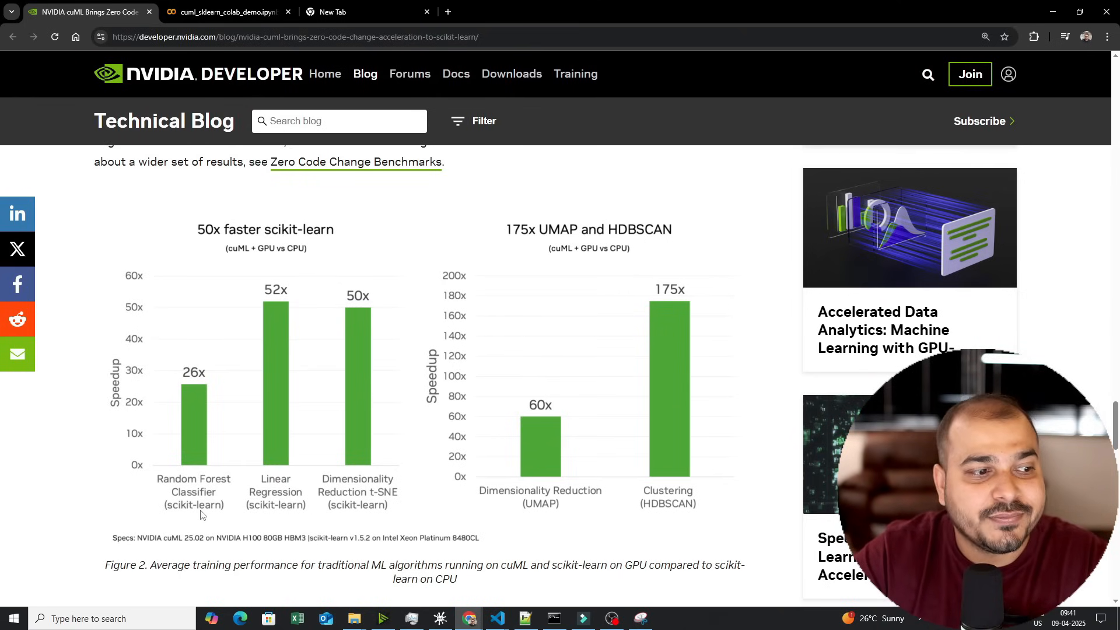
mouse_move(388, 330)
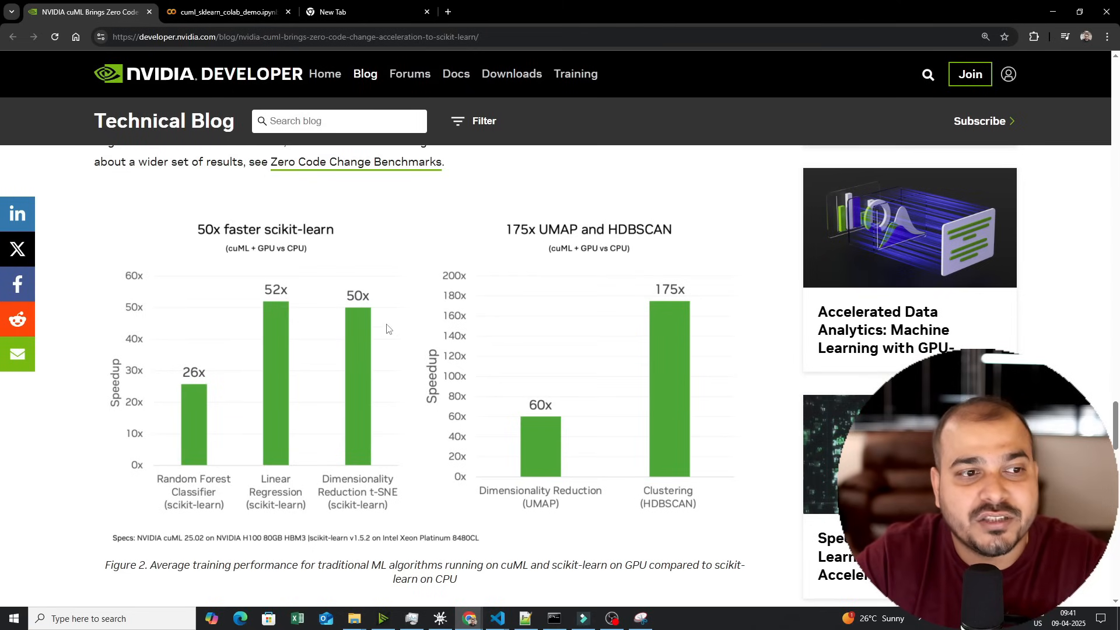
mouse_move(572, 240)
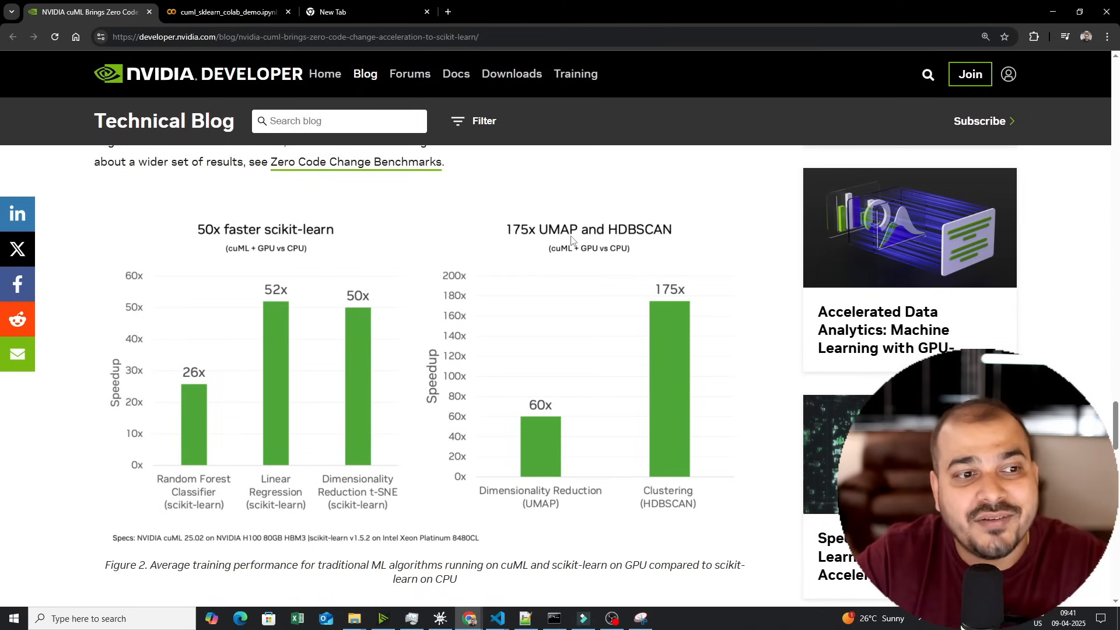
mouse_move(675, 228)
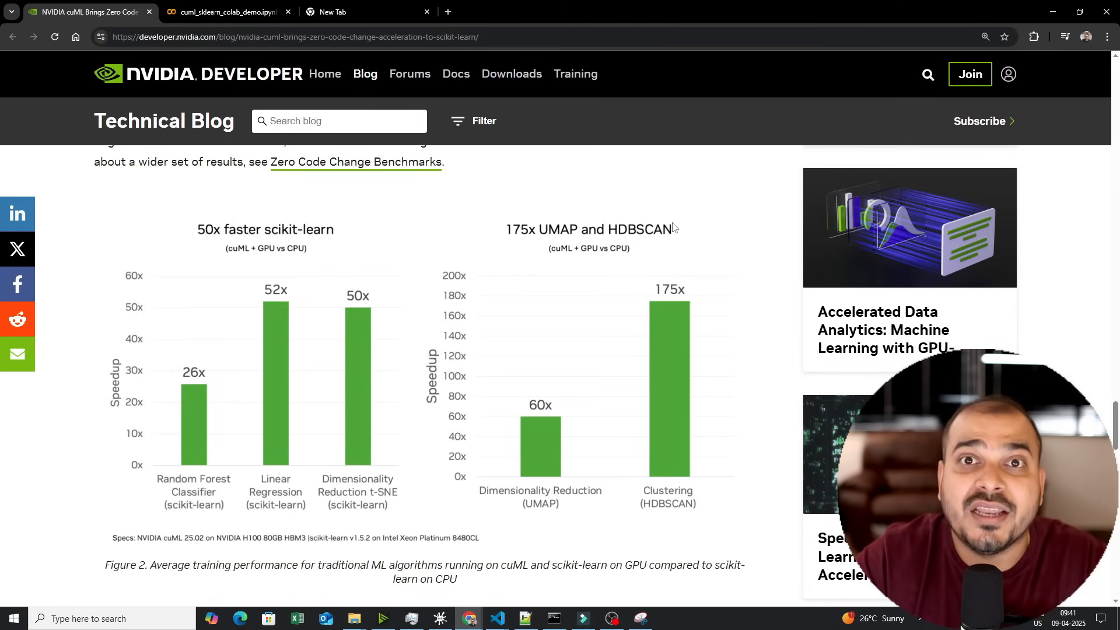
mouse_move(667, 272)
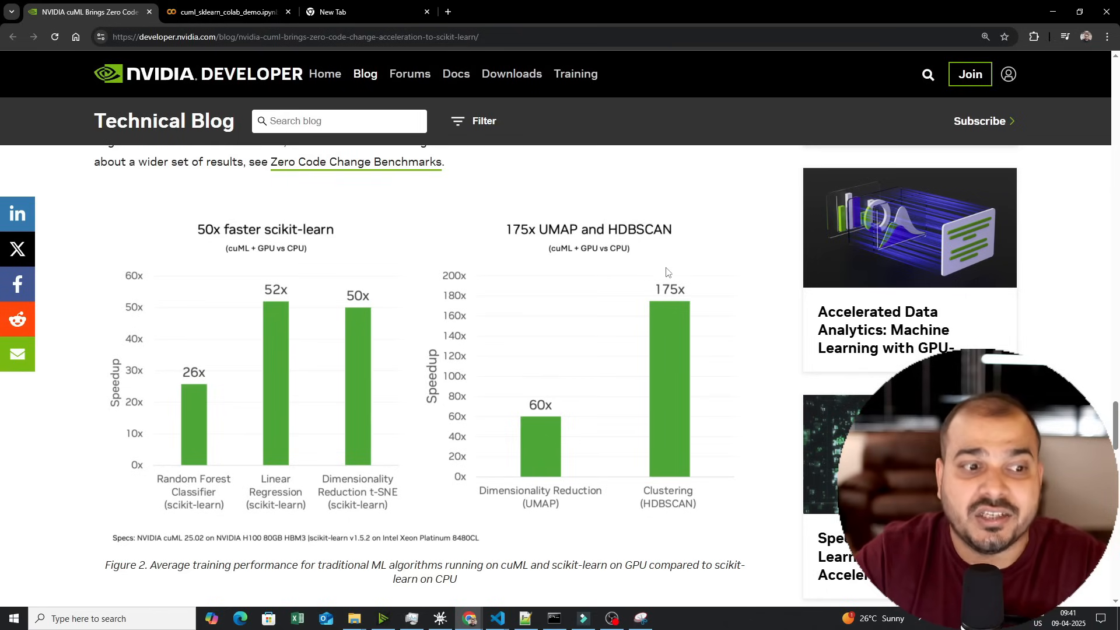
mouse_move(538, 479)
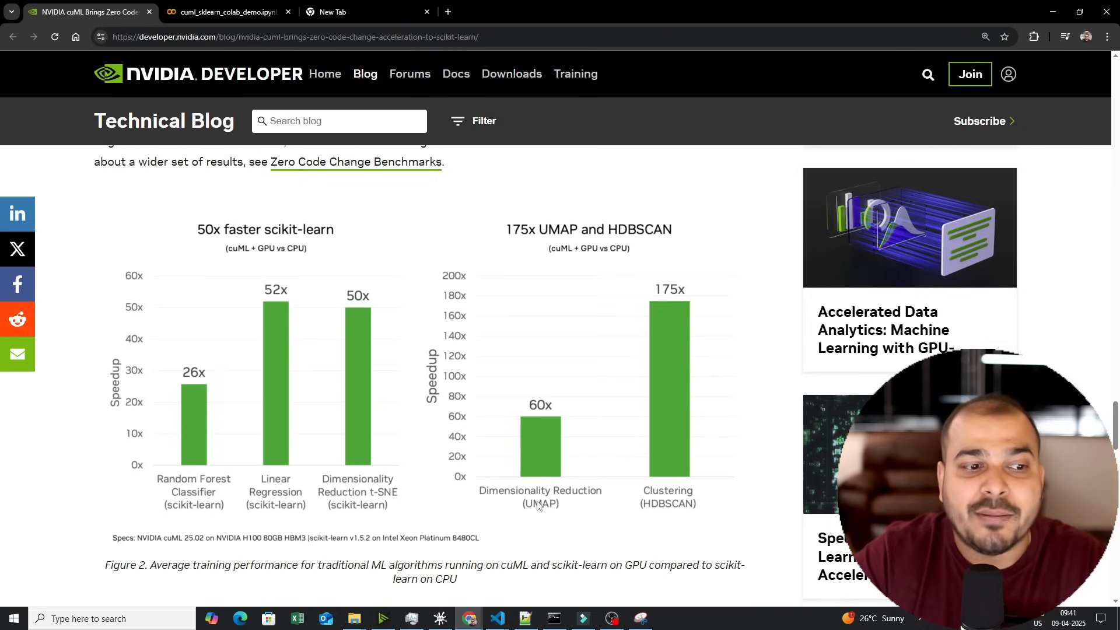
mouse_move(543, 422)
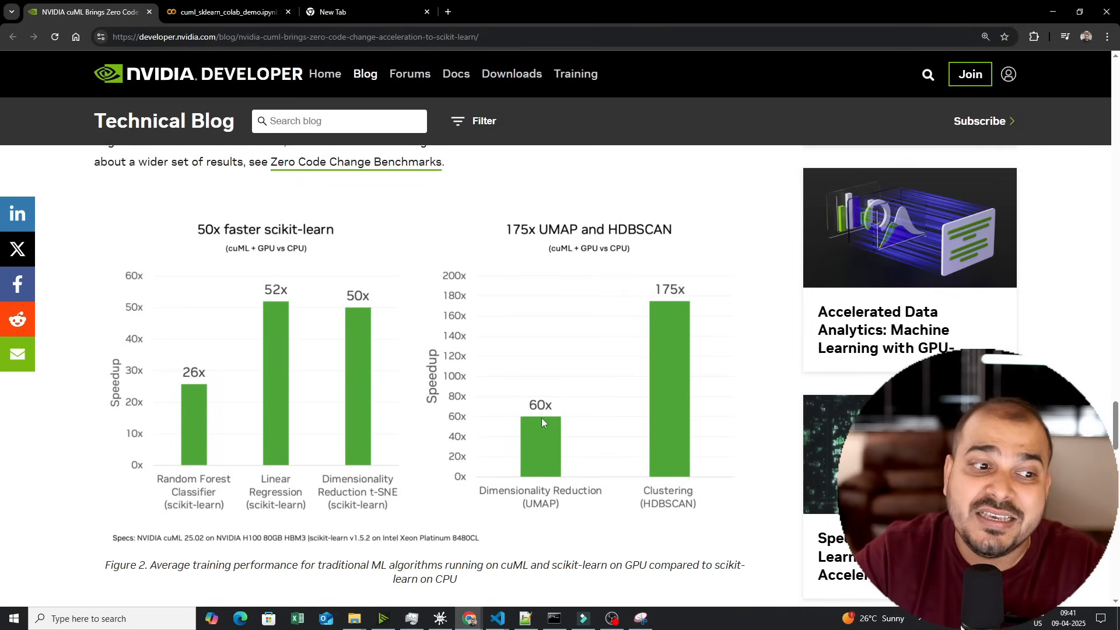
mouse_move(564, 437)
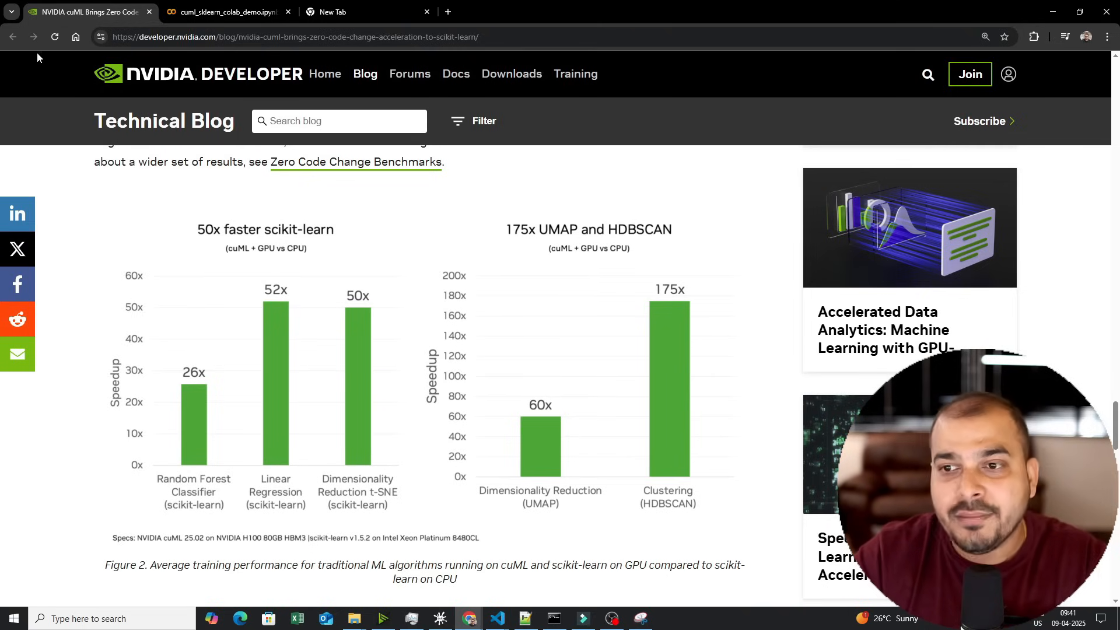
Step: Switch to the cuML scikit-learn Colab notebook, dismiss the GPU-not-utilized notice and skim its first cells
left_click(225, 12)
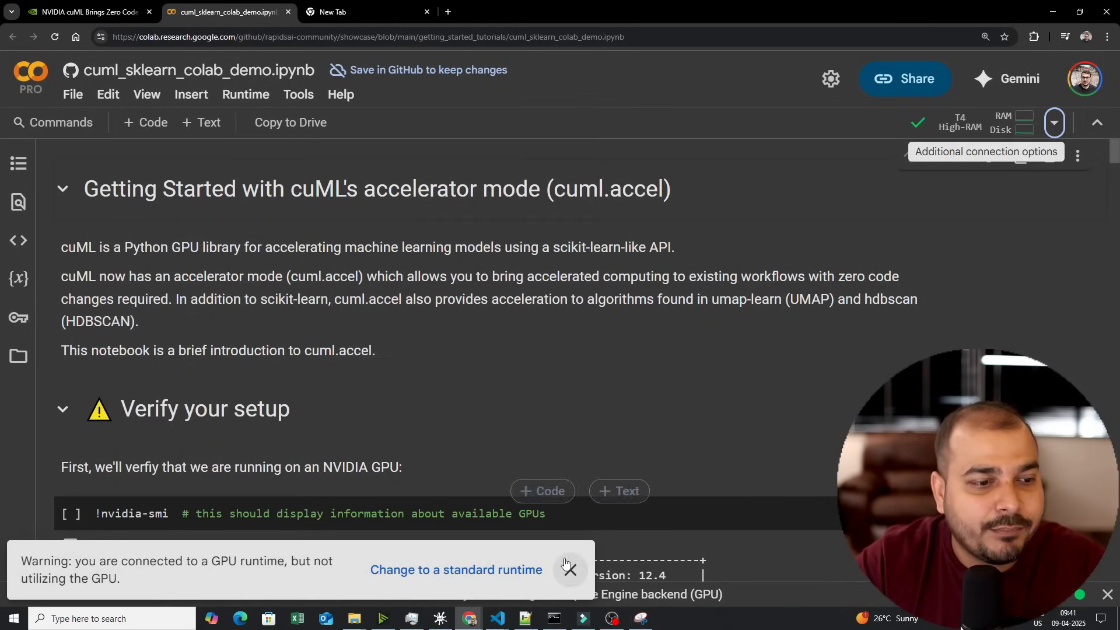
left_click(570, 564)
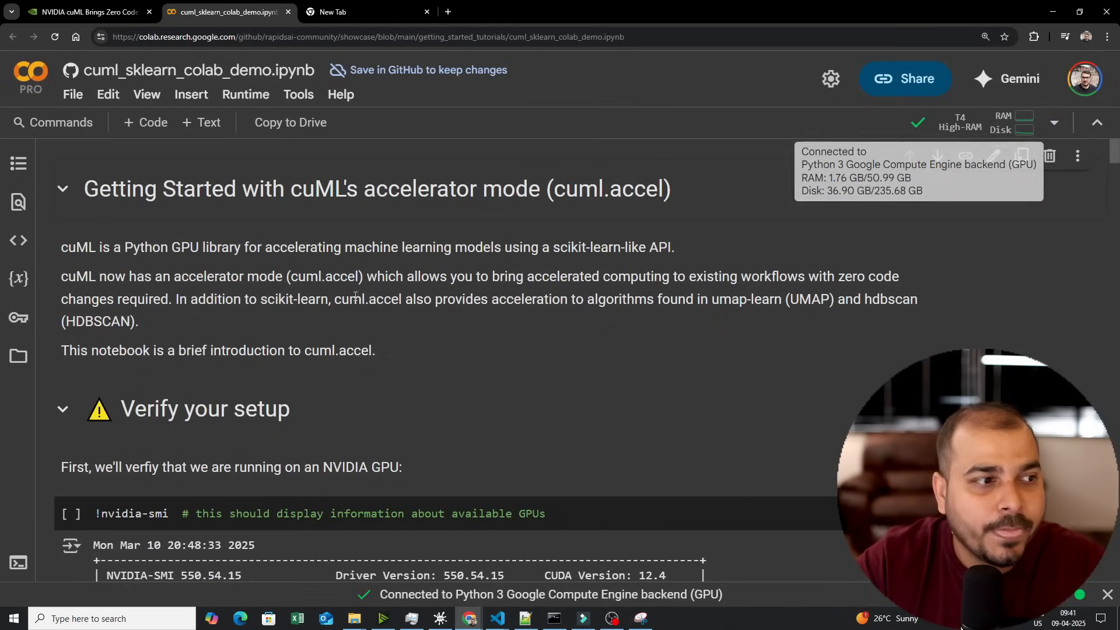
scroll("down", 3)
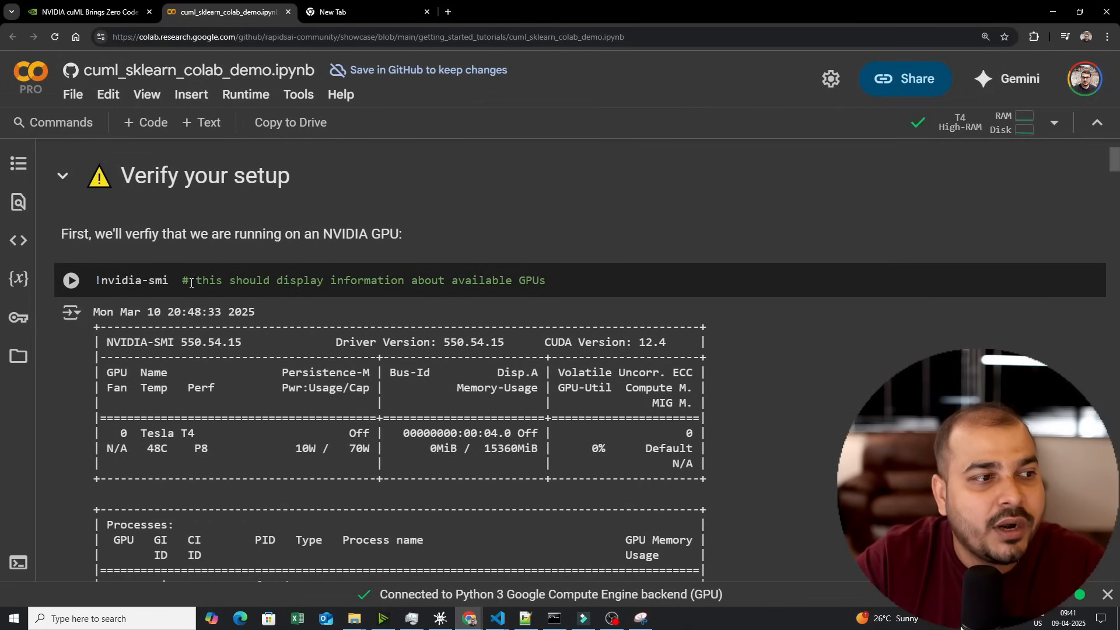
scroll("down", 3)
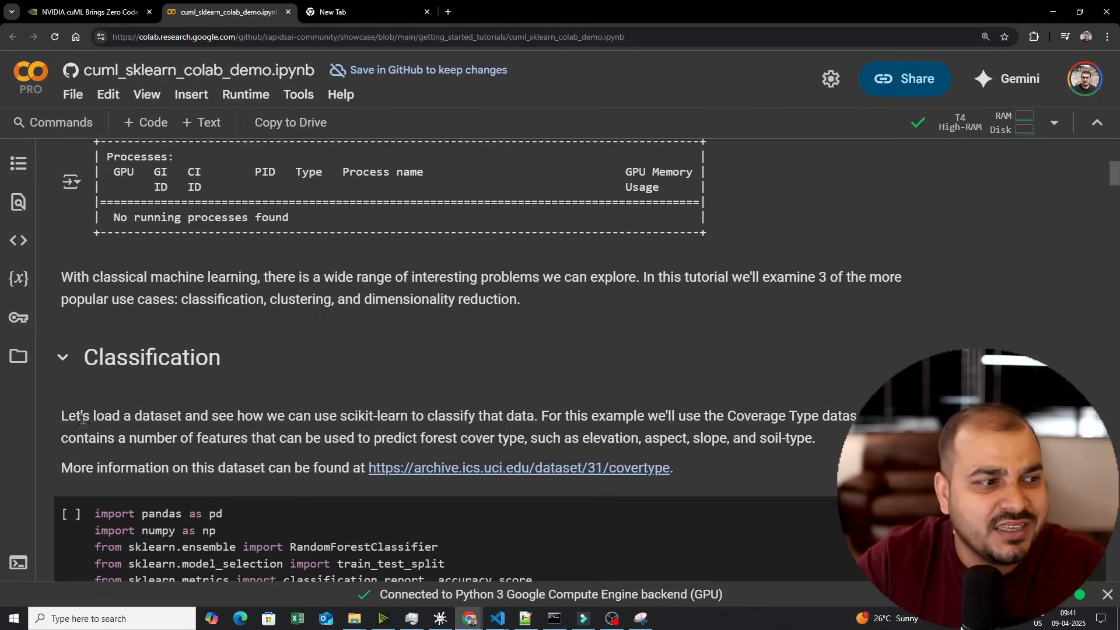
scroll("down", 3)
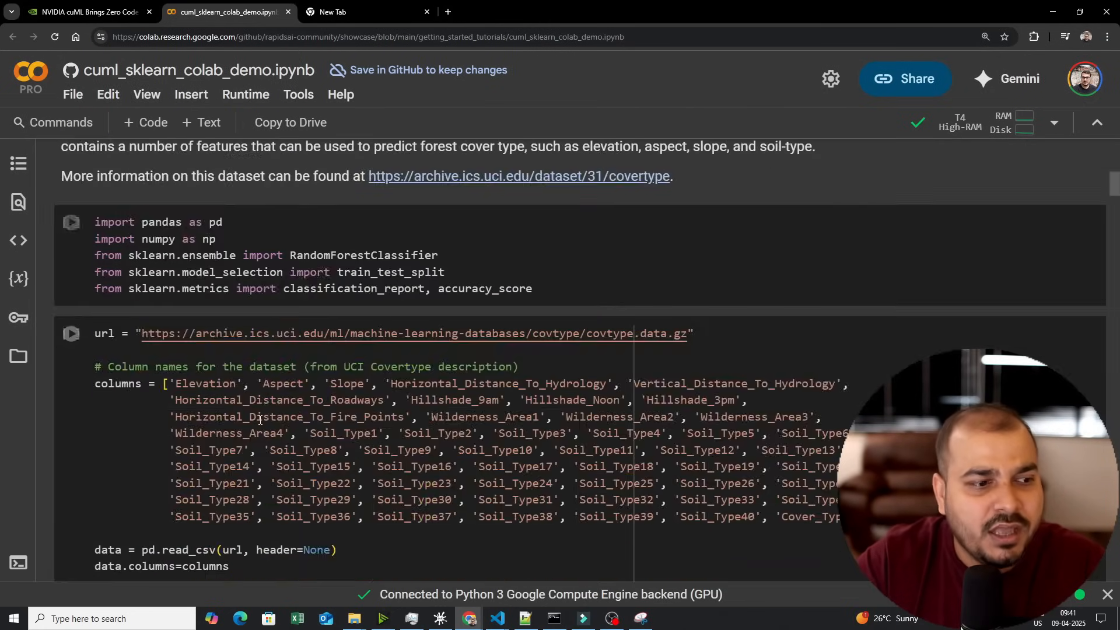
scroll("up", 3)
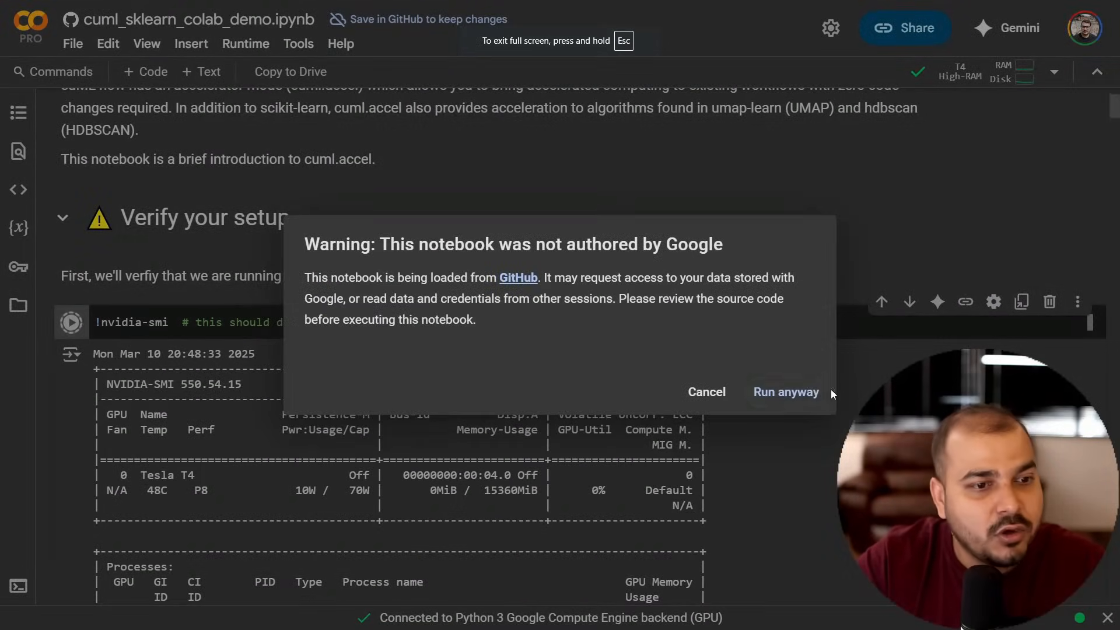
Step: Run nvidia-smi anyway and mark the Tesla T4 GPU in its output, reaching the Classification section
left_click(785, 392)
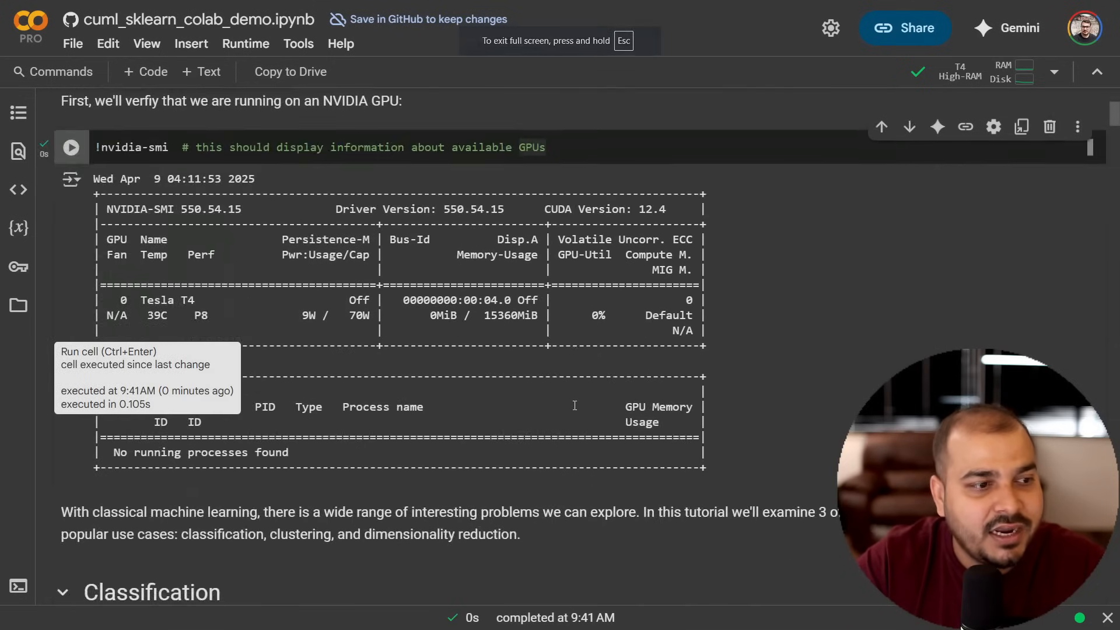
scroll("down", 3)
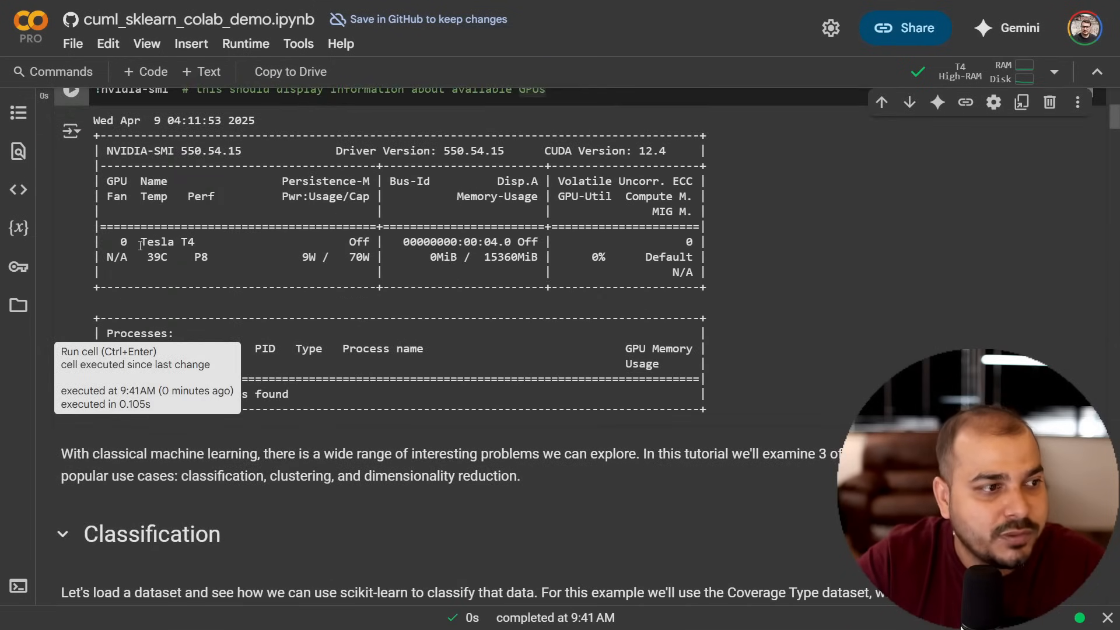
double_click(168, 242)
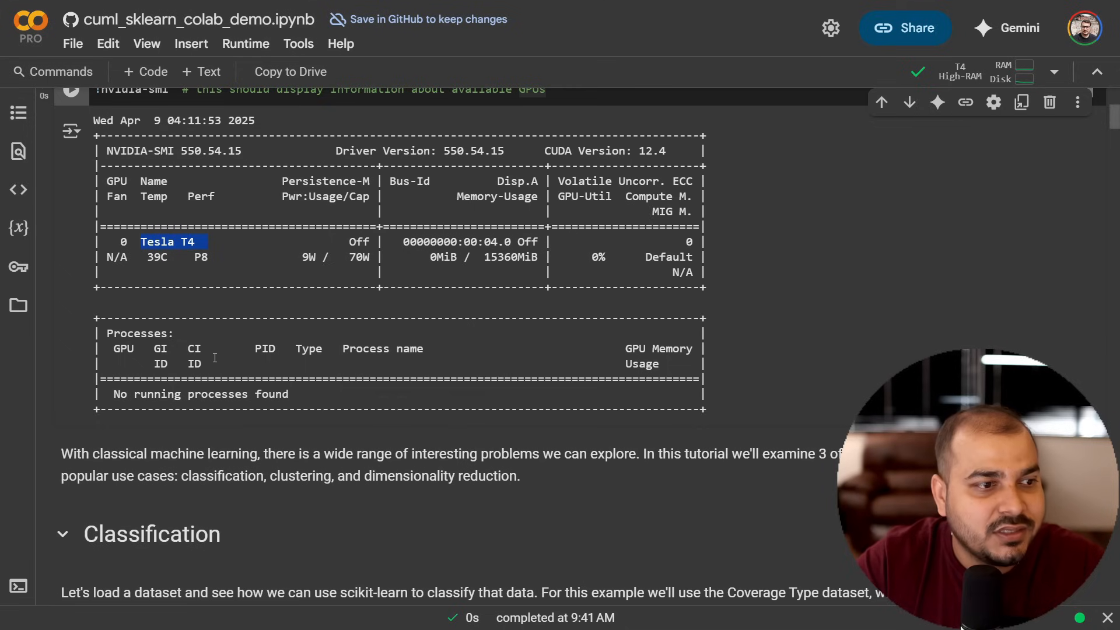
scroll("down", 3)
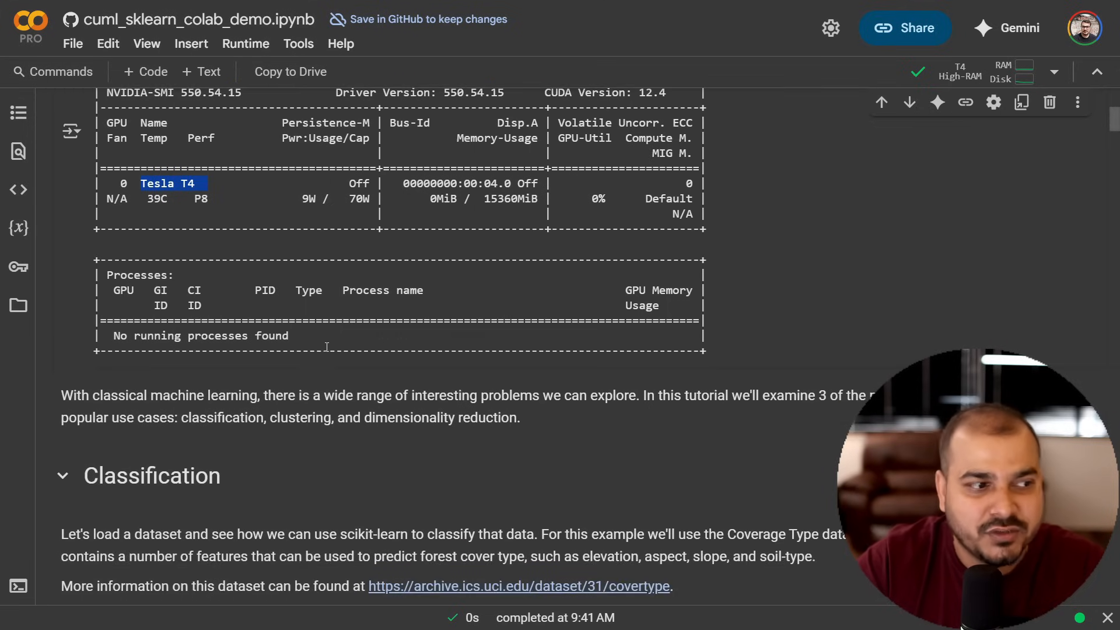
scroll("down", 3)
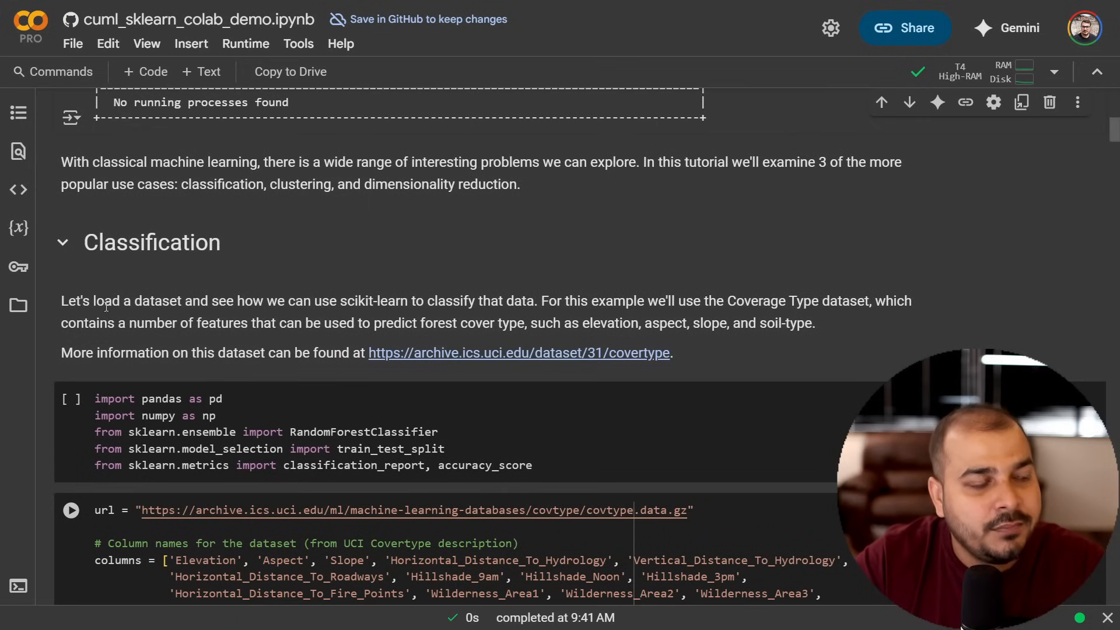
mouse_move(470, 318)
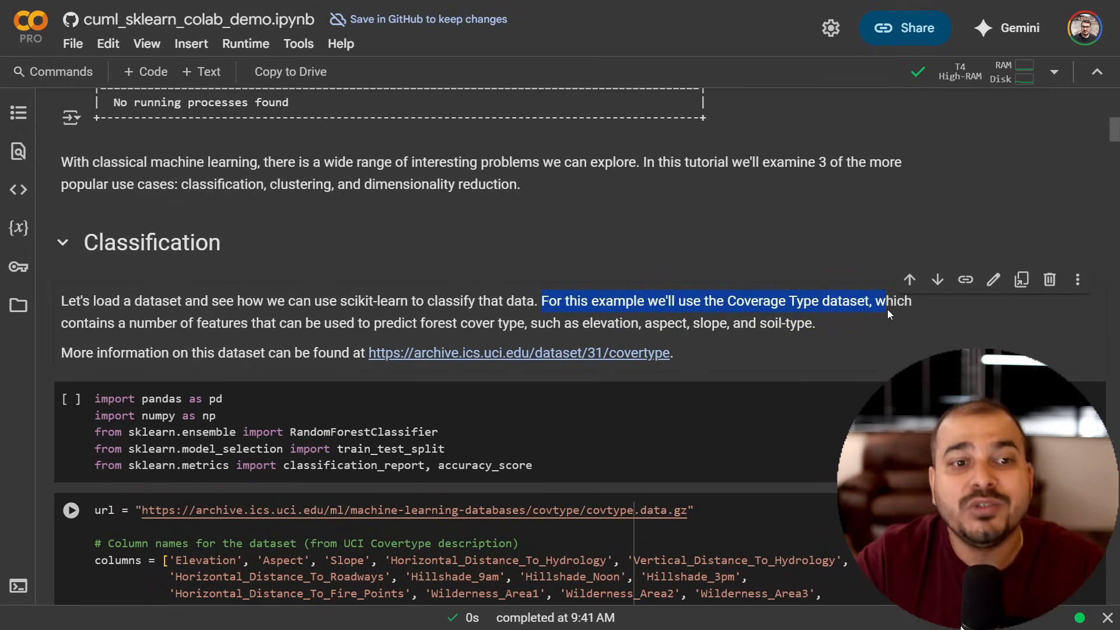
Step: Read the Covertype dataset description and run the pandas, numpy and scikit-learn imports cell
scroll("down", 3)
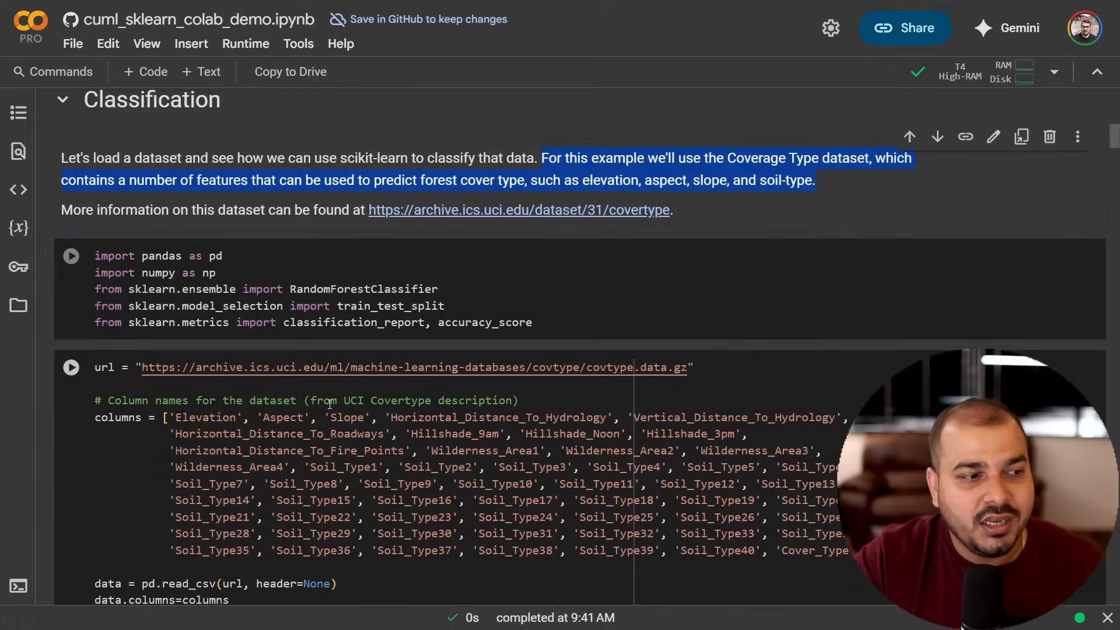
scroll("up", 3)
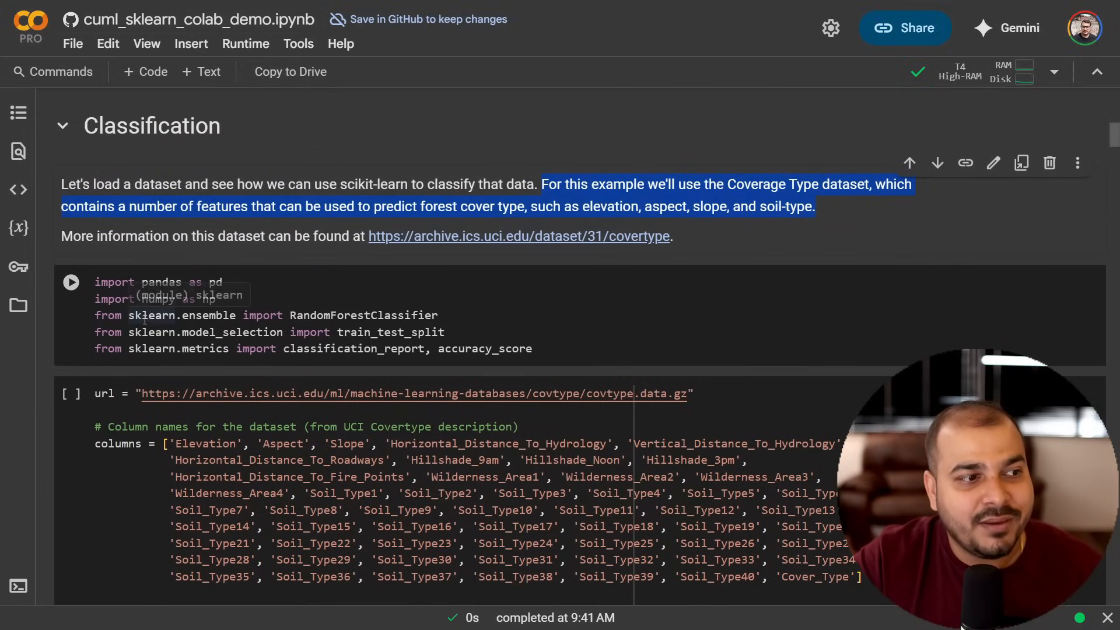
scroll("up", 3)
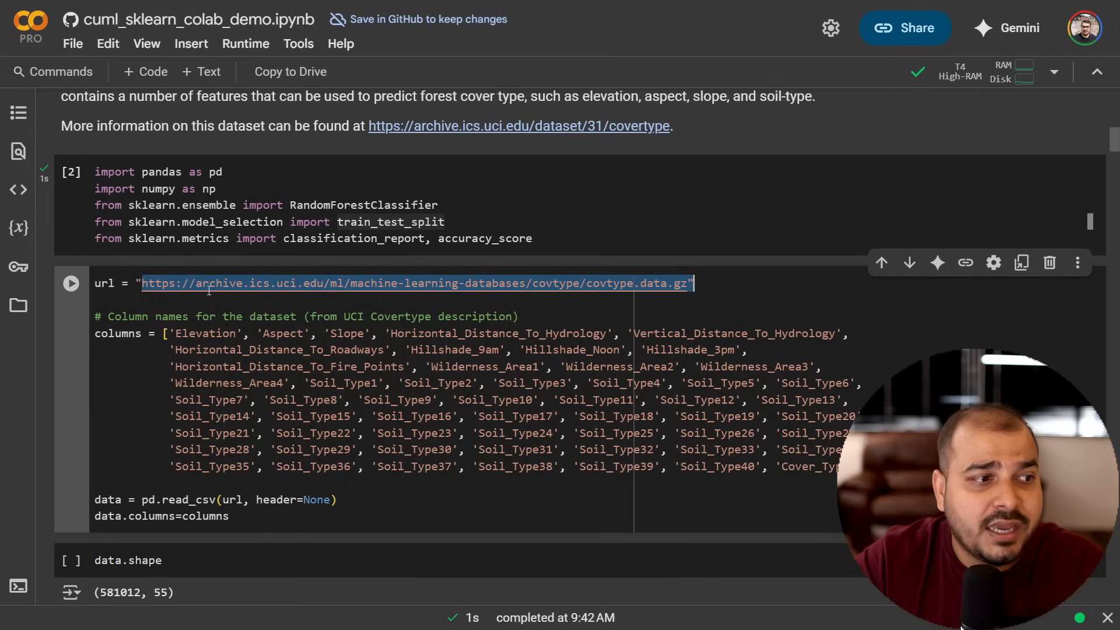
Step: Run the covtype.data.gz loading cell with column names and confirm data.shape is (581012, 55)
scroll("down", 3)
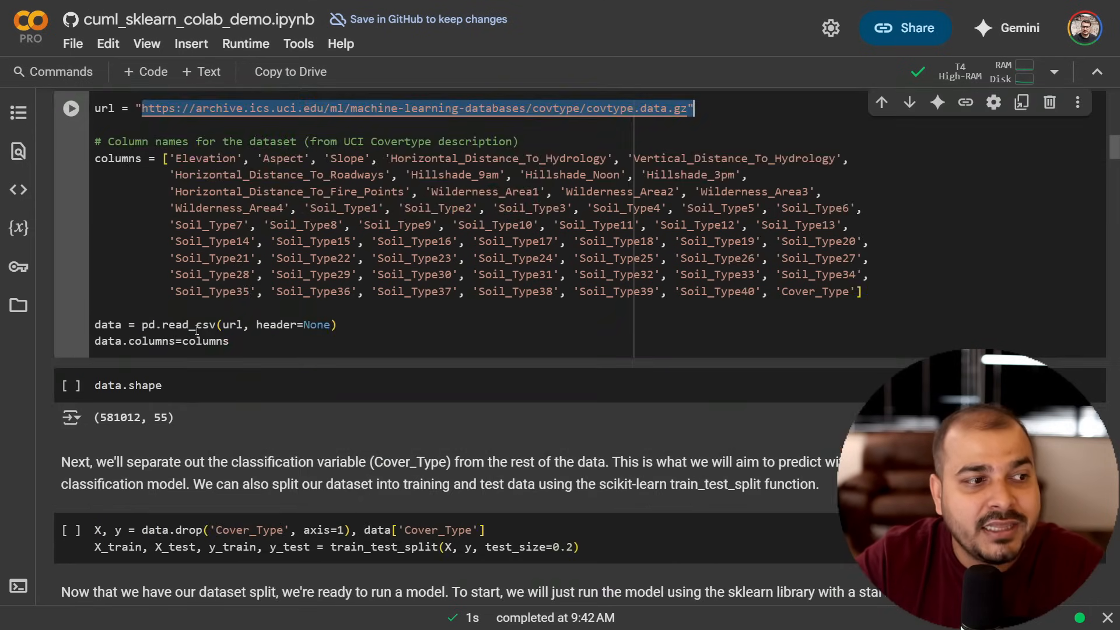
scroll("up", 3)
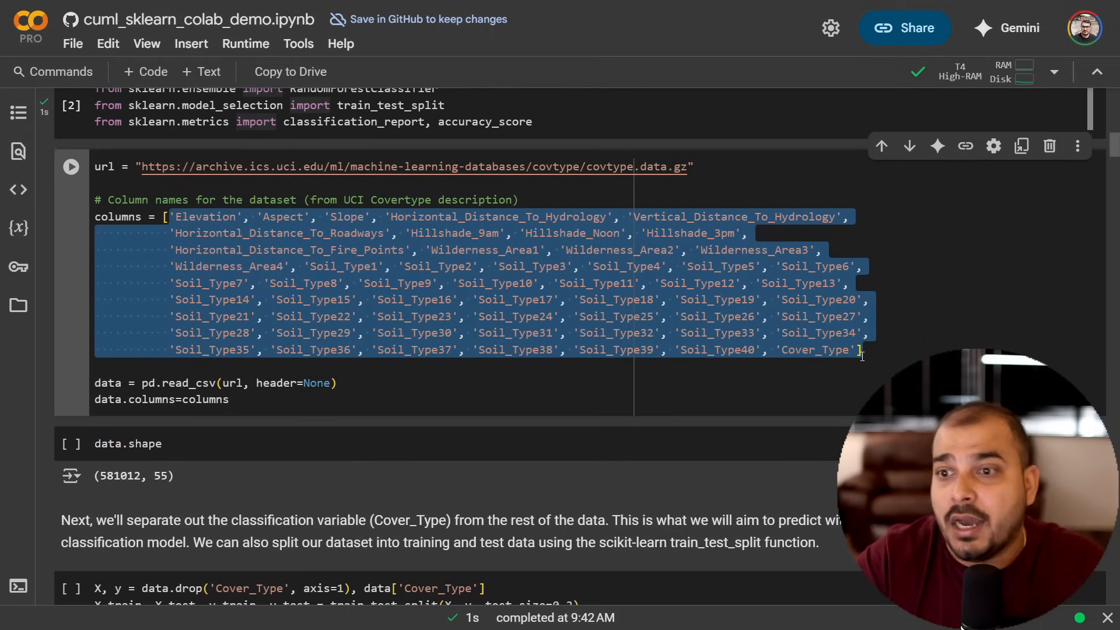
left_click(399, 393)
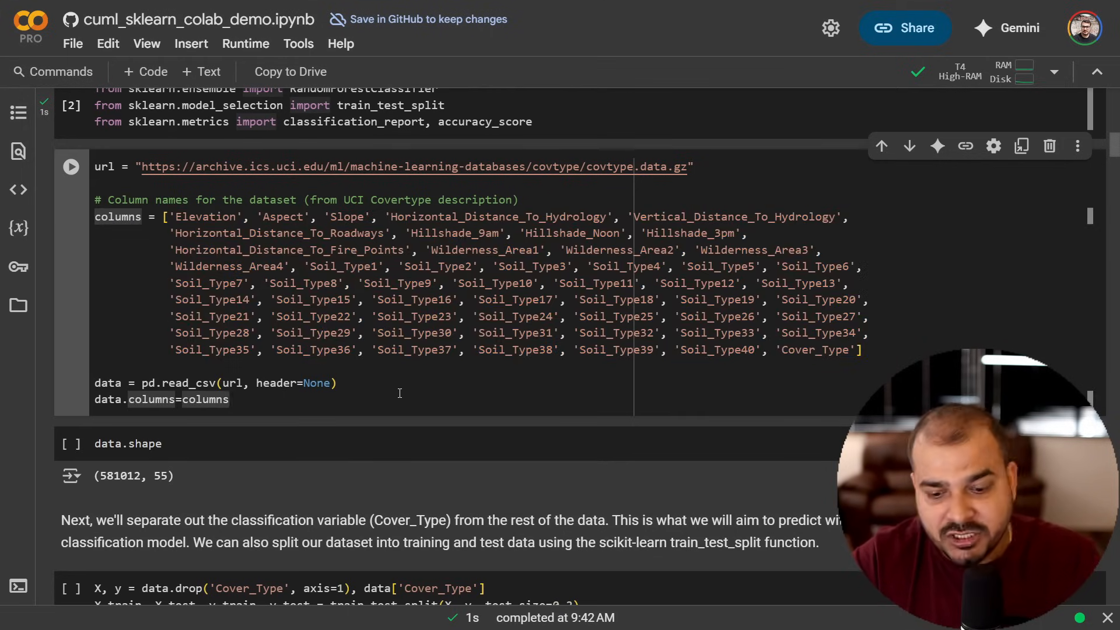
left_click(71, 167)
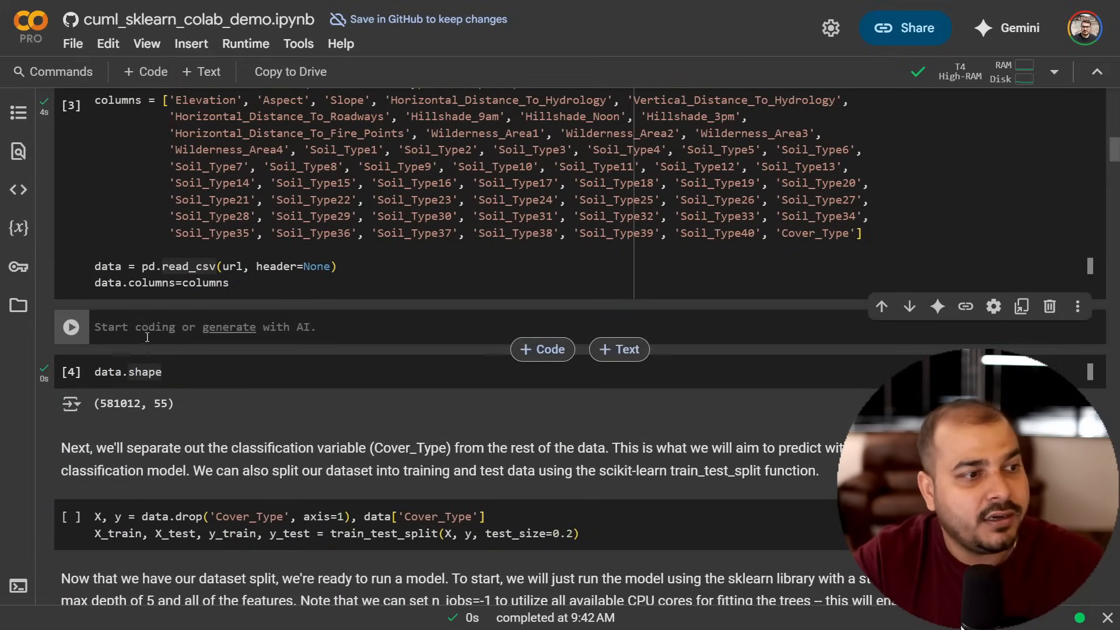
Step: Run data.head() in the new cell and scan the first five rows across all 55 columns
type("data.head(")
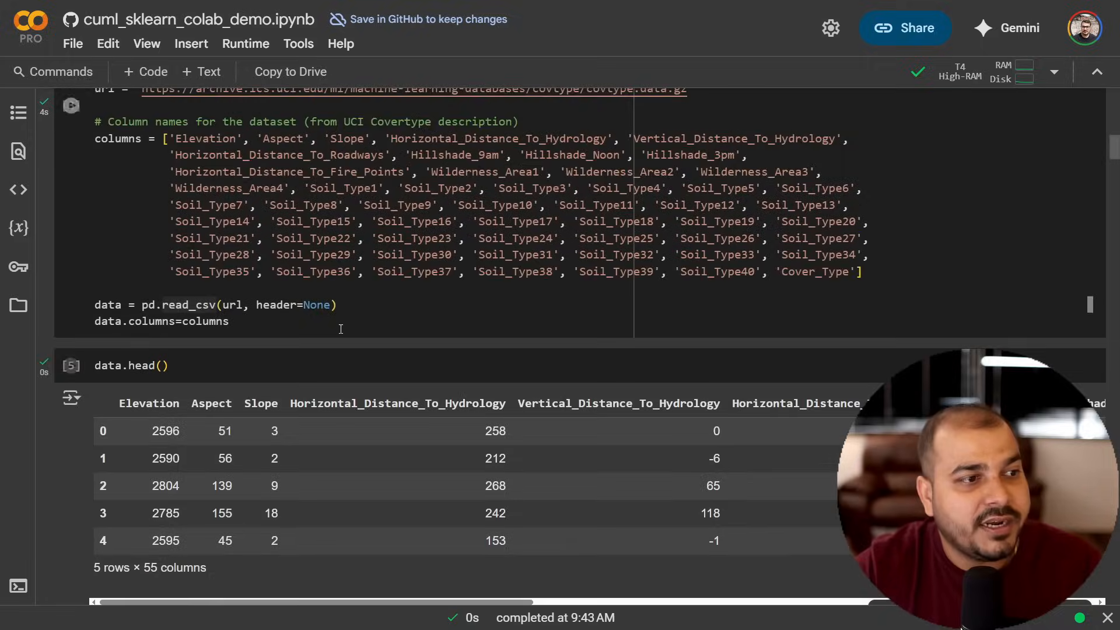
scroll("down", 3)
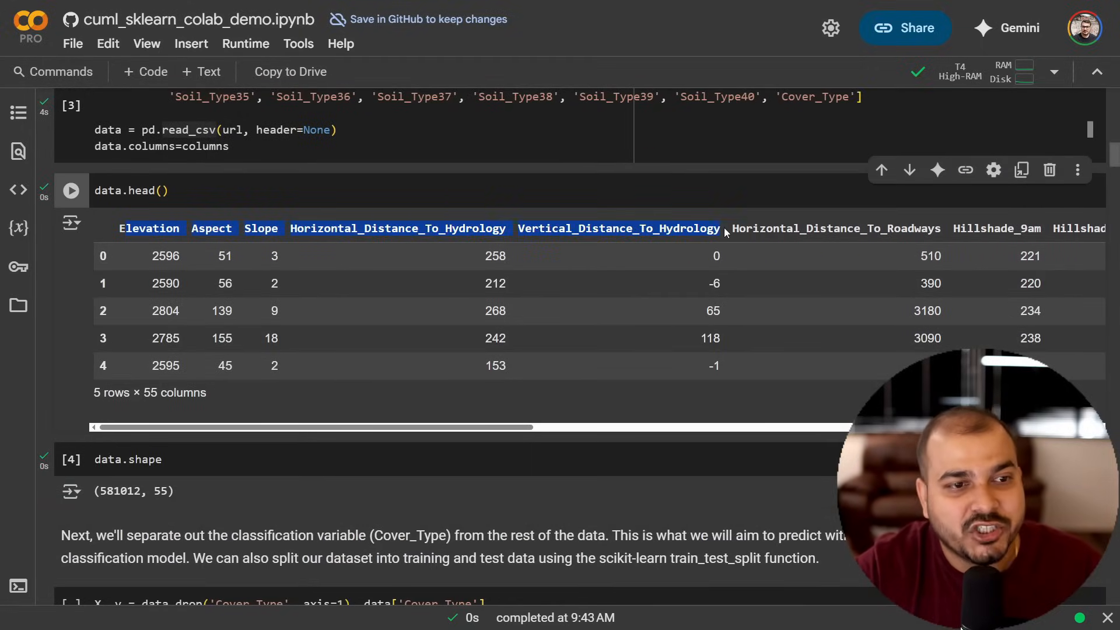
scroll("right", 3)
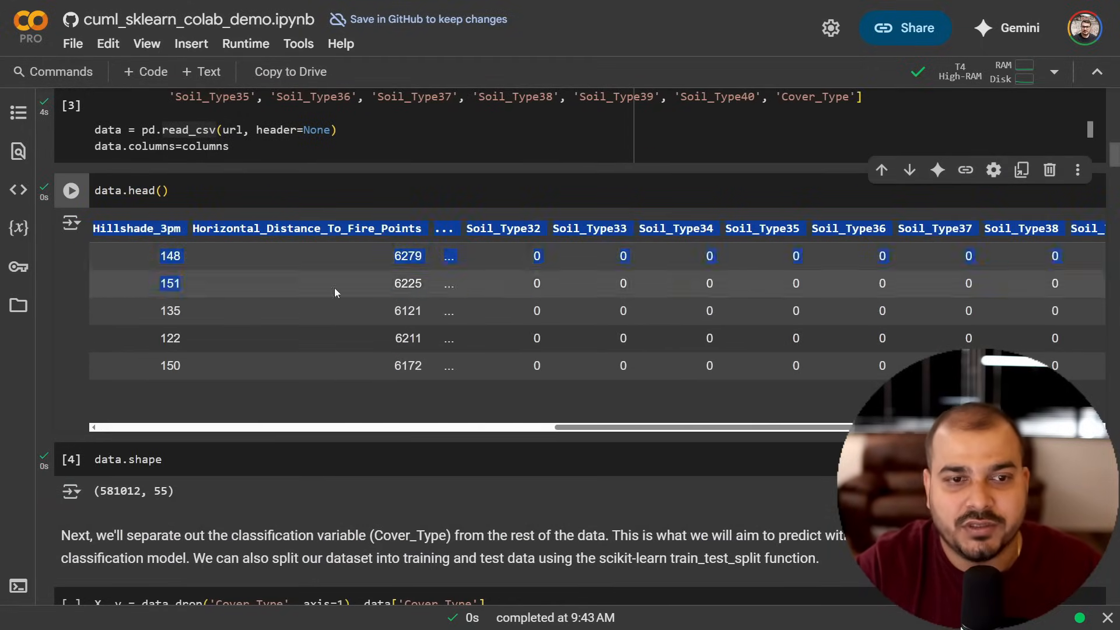
scroll("down", 3)
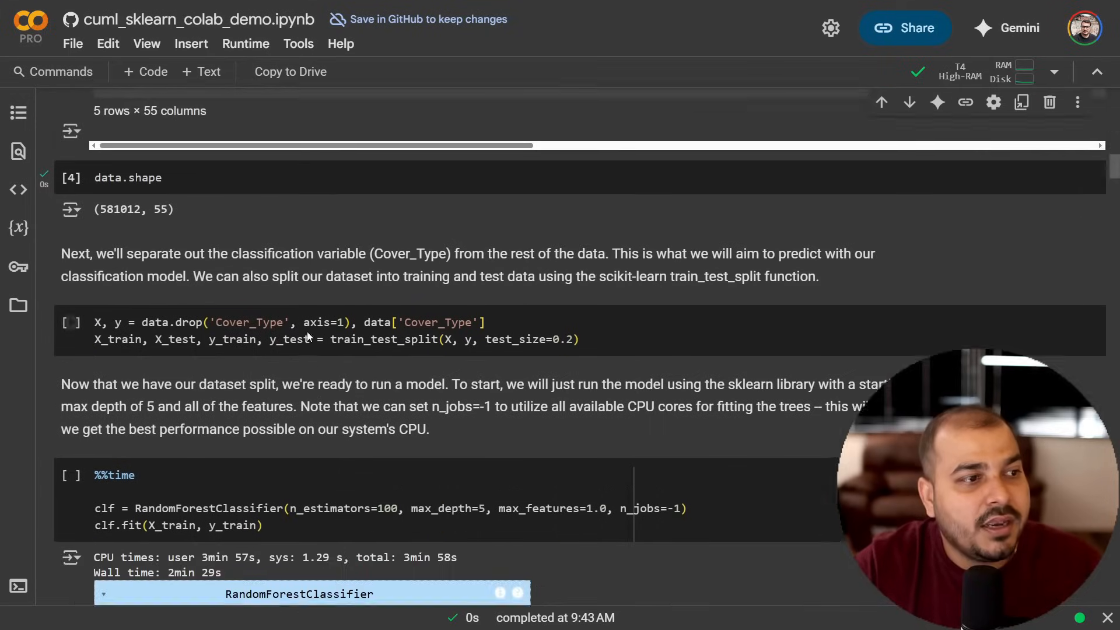
Step: Run the cell dropping Cover_Type and splitting with train_test_split(test_size=0.2)
scroll("up", 3)
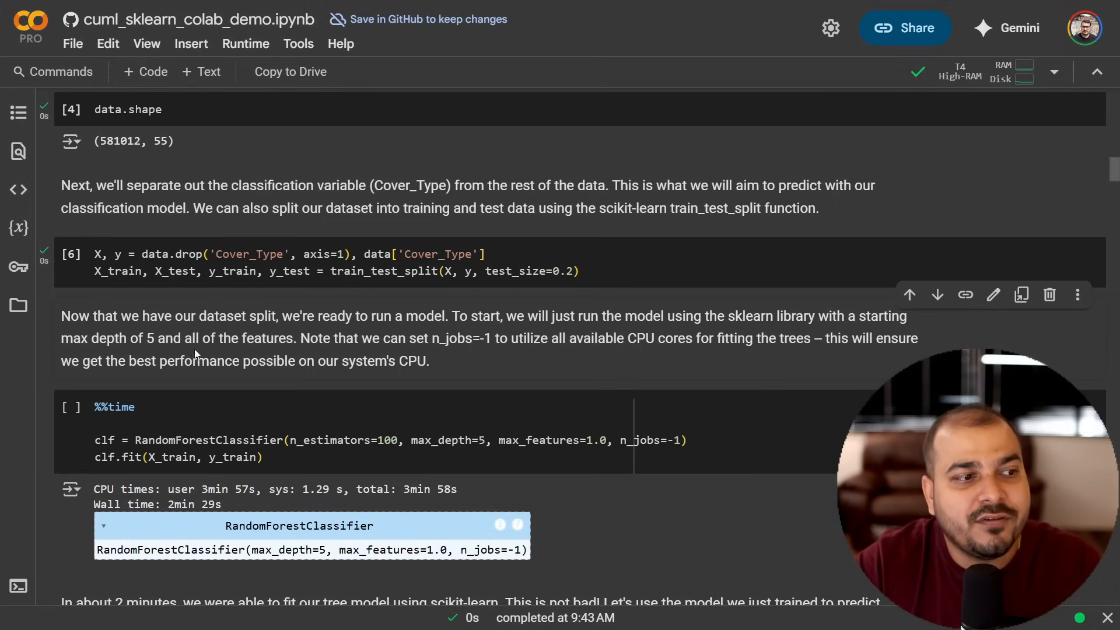
mouse_move(422, 350)
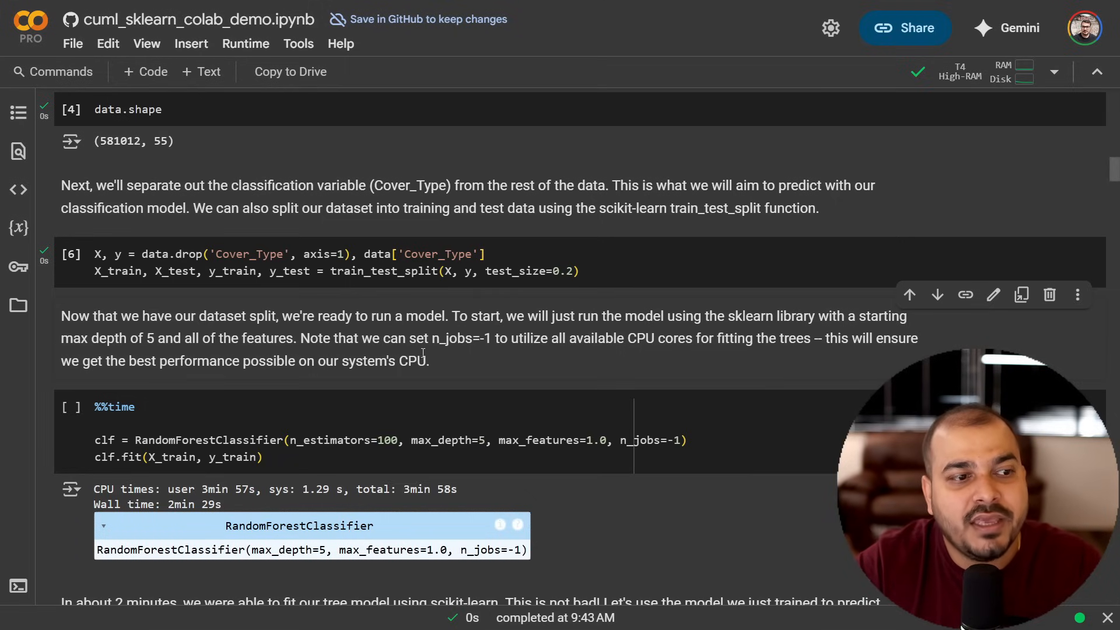
mouse_move(530, 352)
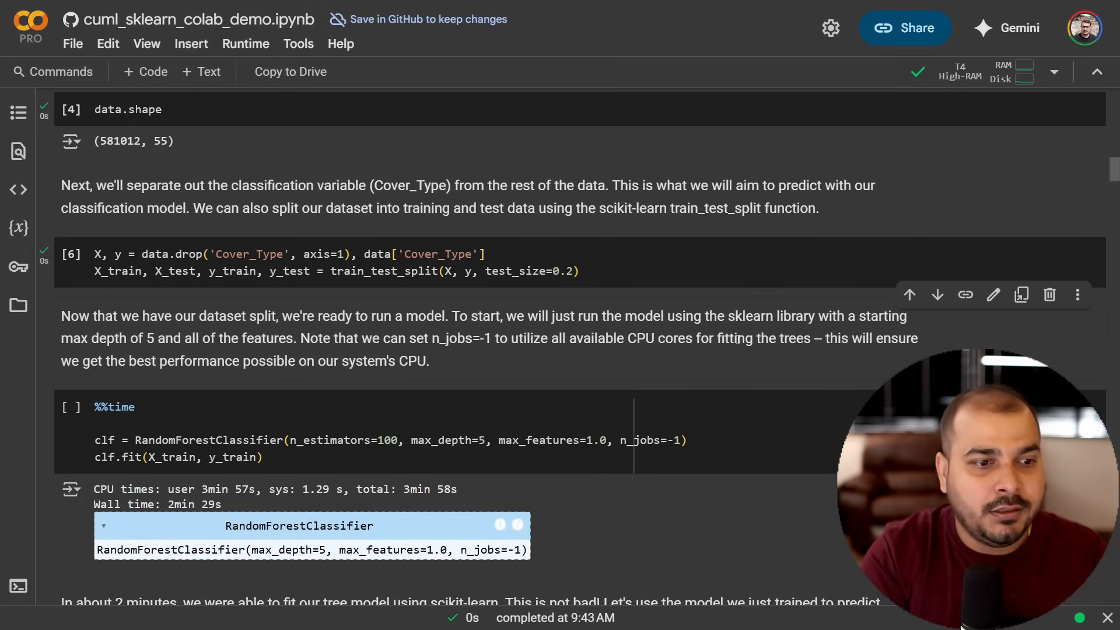
scroll("down", 3)
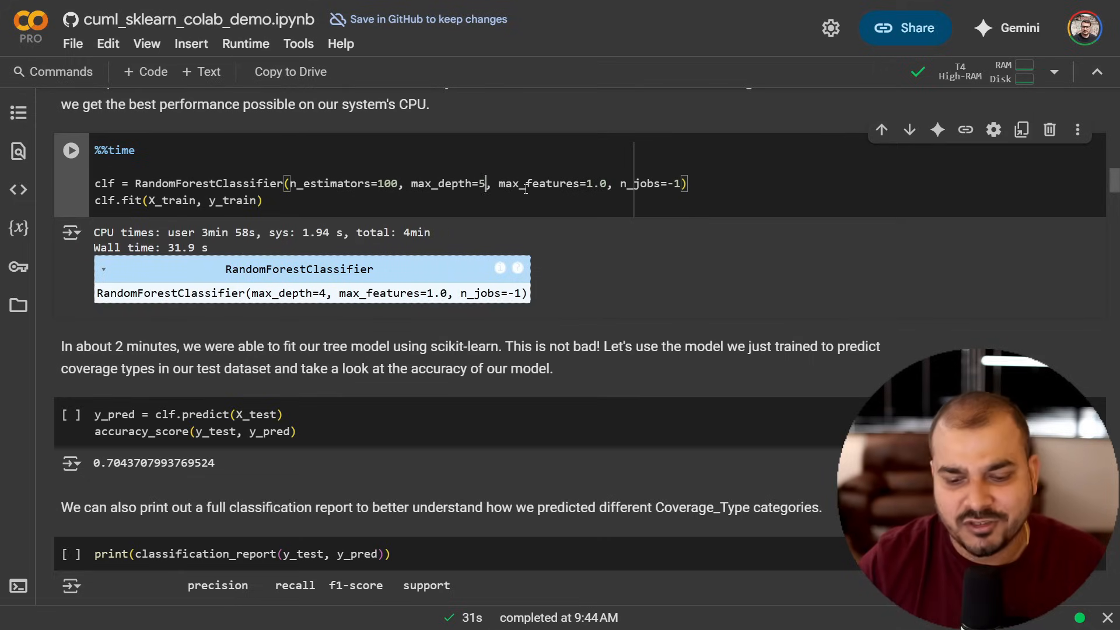
Step: Train the max_depth=5 RandomForestClassifier on CPU, finishing with 41.5 s wall time
left_click(71, 150)
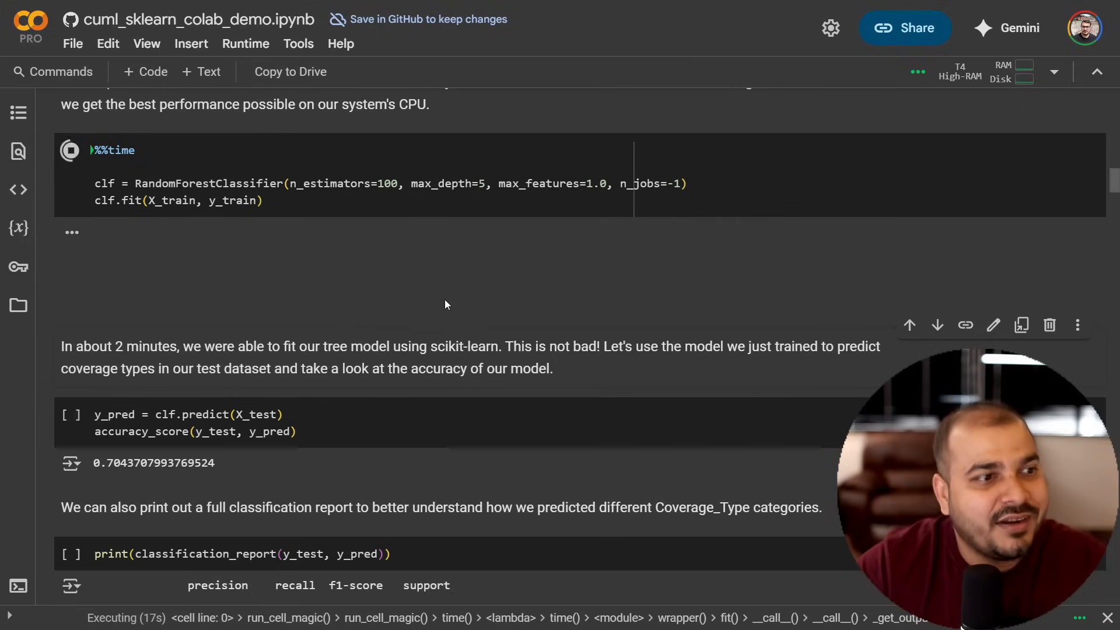
mouse_move(208, 279)
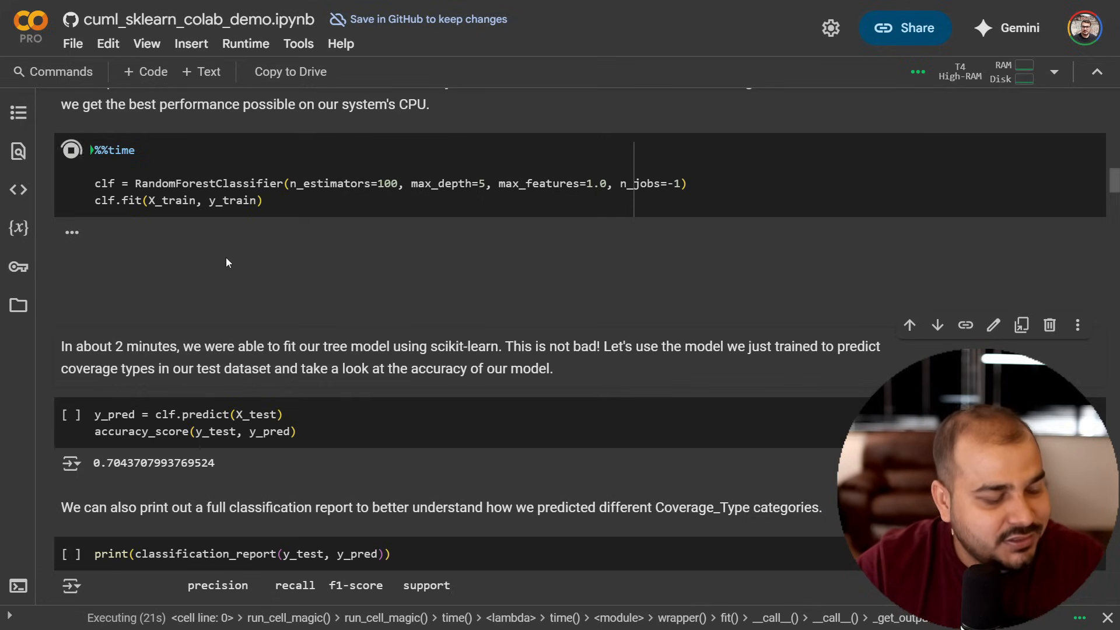
scroll("down", 3)
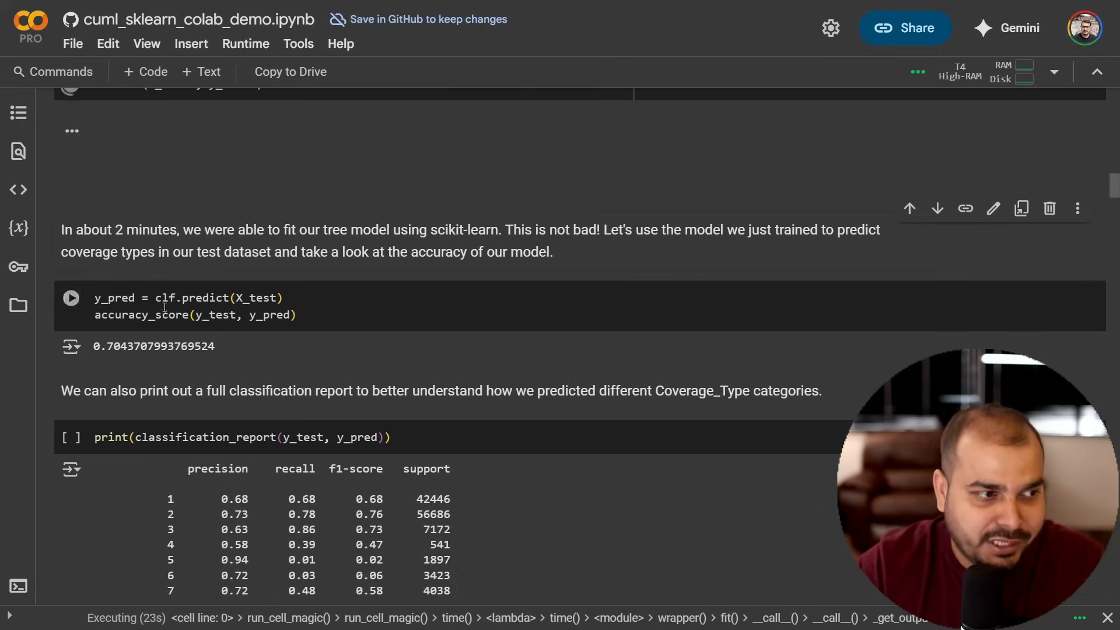
scroll("down", 3)
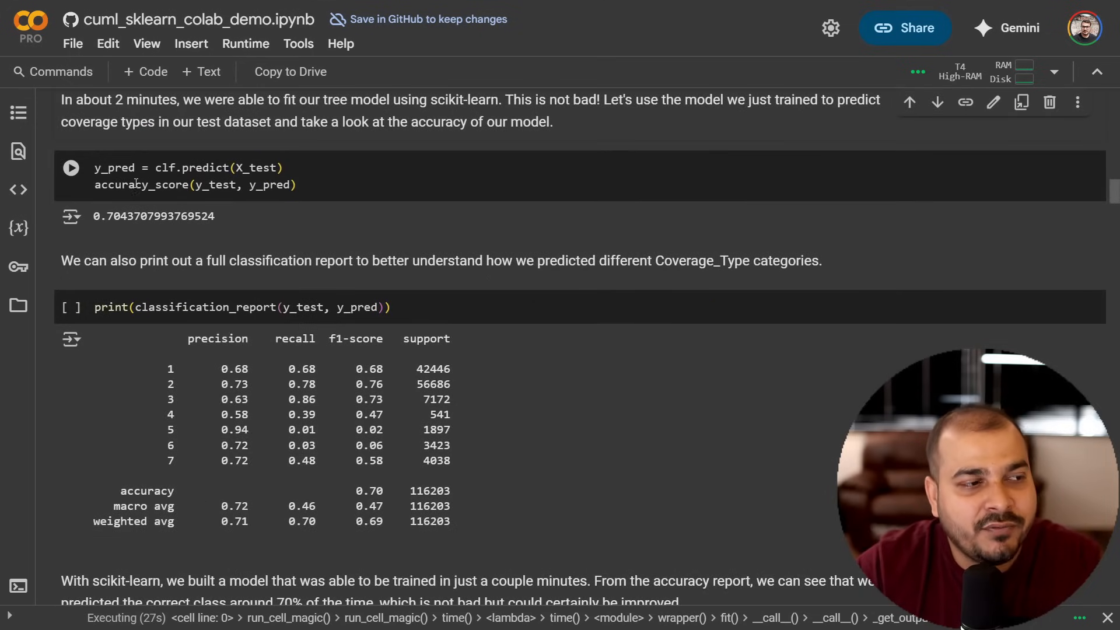
scroll("down", 3)
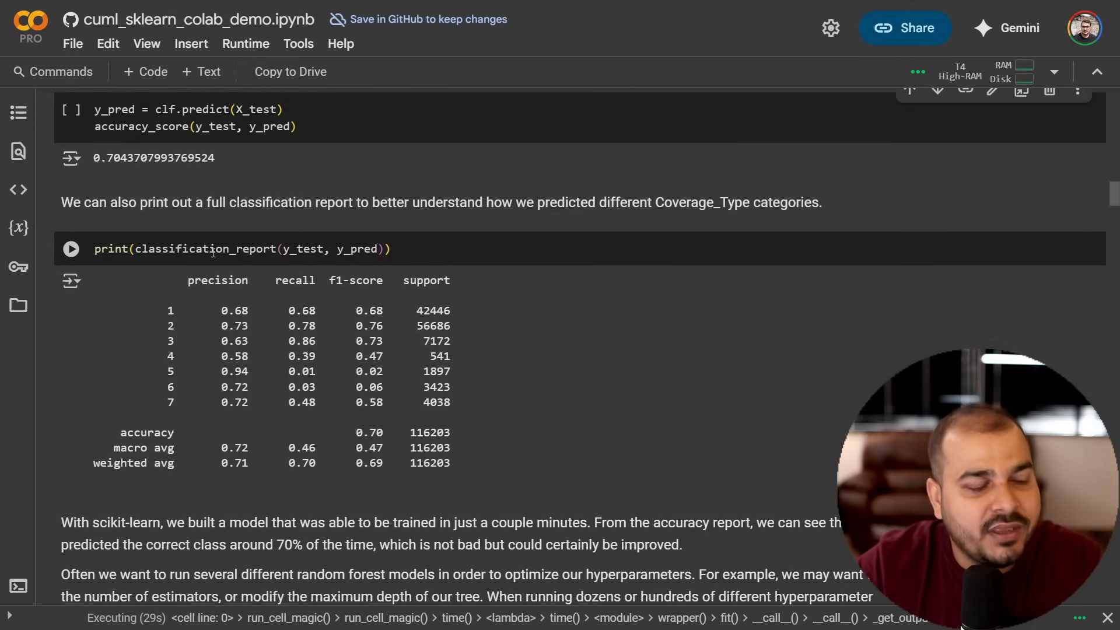
scroll("down", 3)
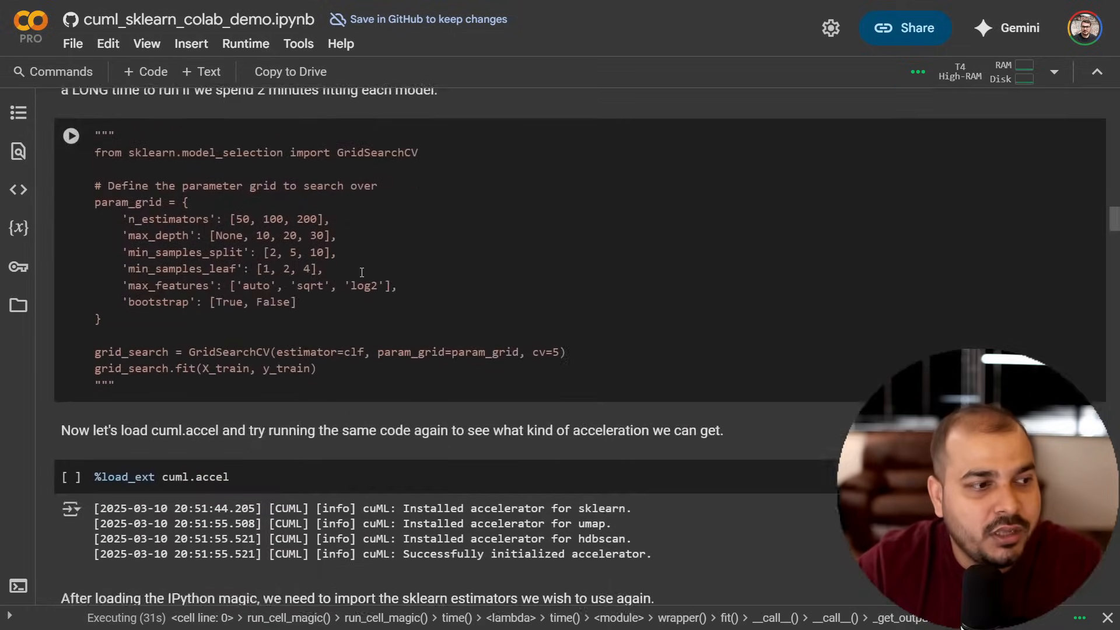
scroll("down", 3)
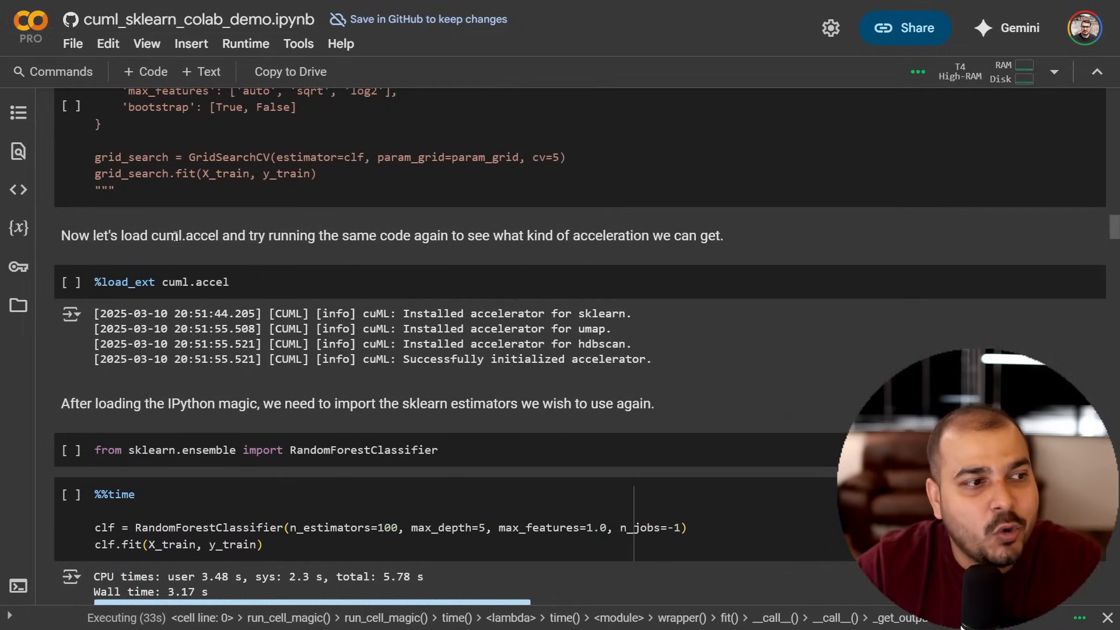
mouse_move(511, 254)
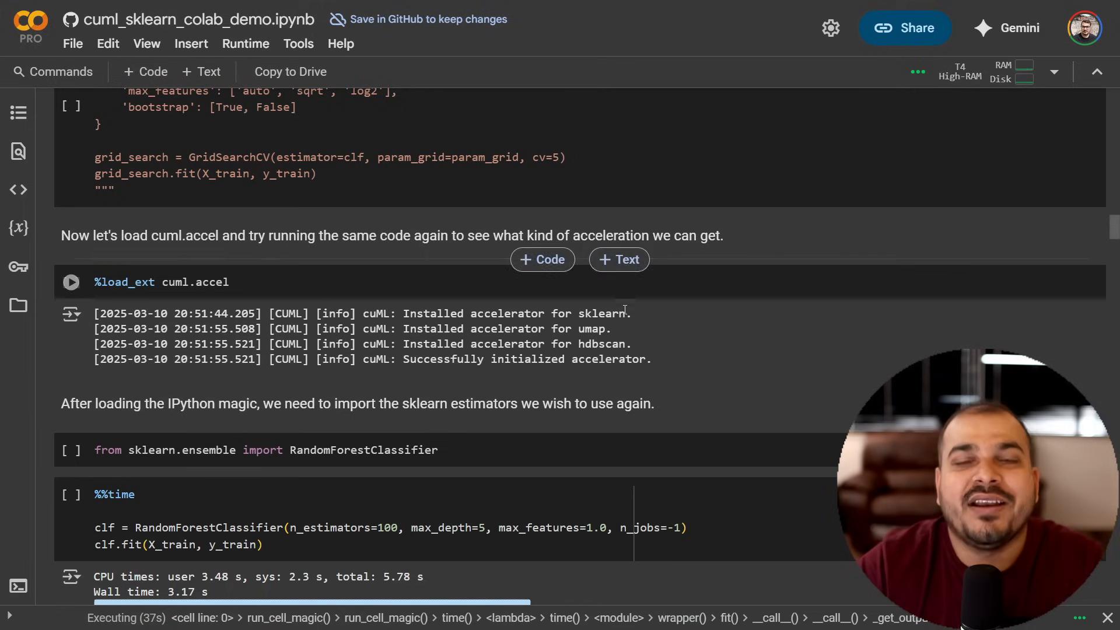
scroll("up", 3)
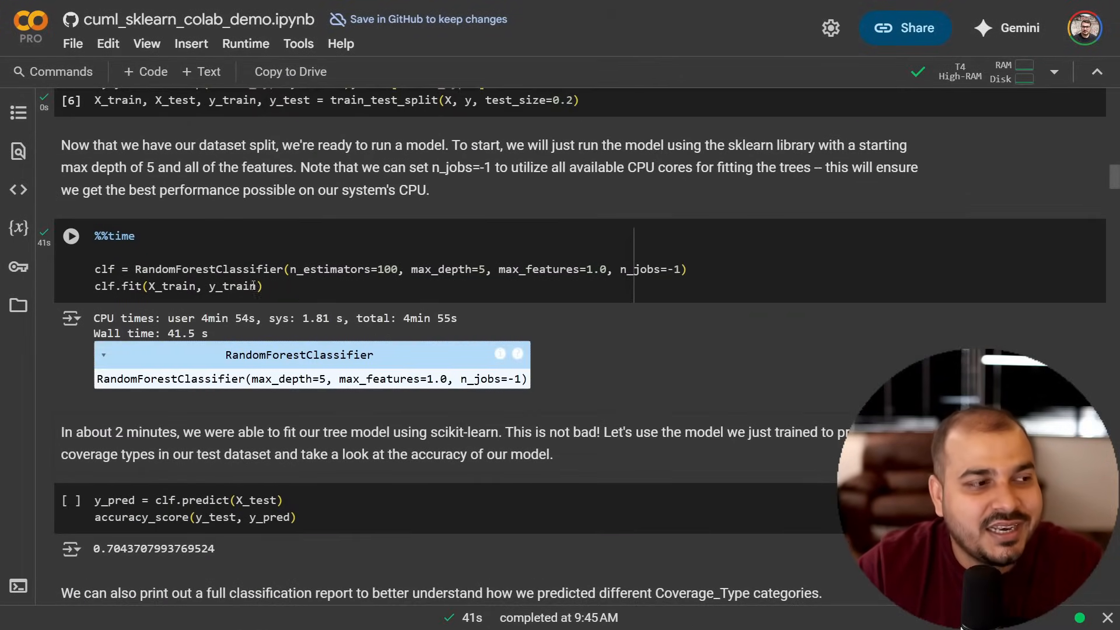
scroll("down", 3)
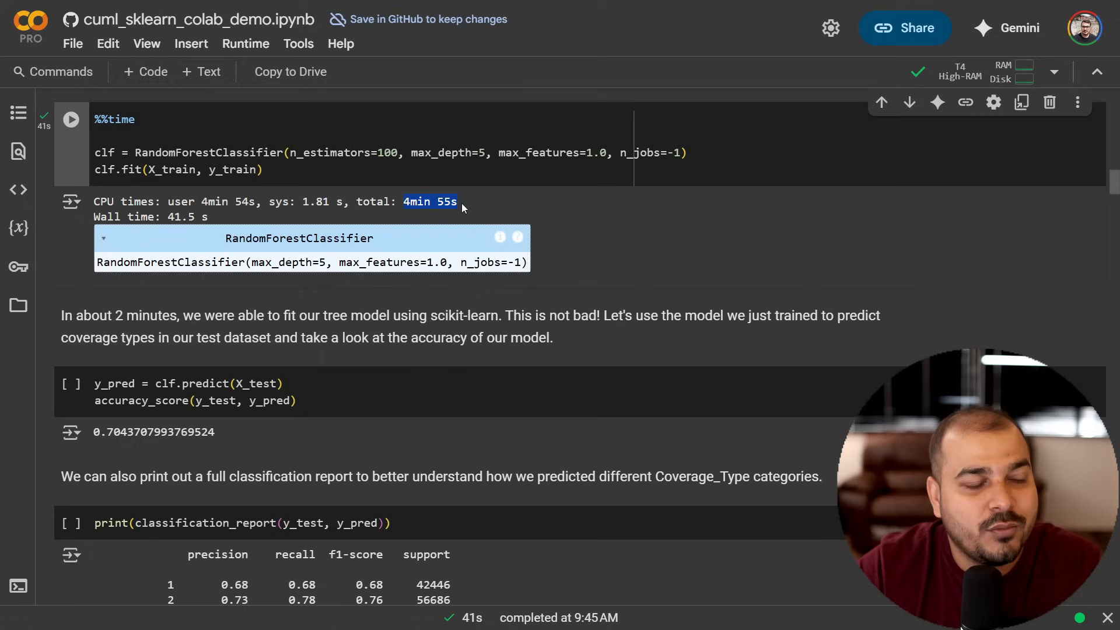
mouse_move(241, 290)
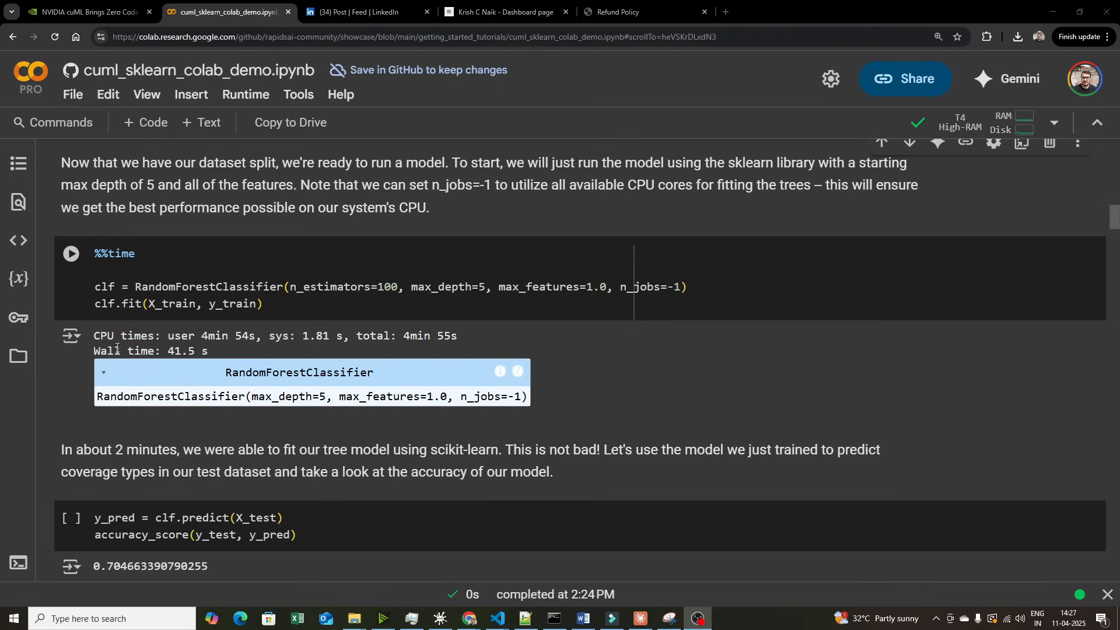
mouse_move(195, 351)
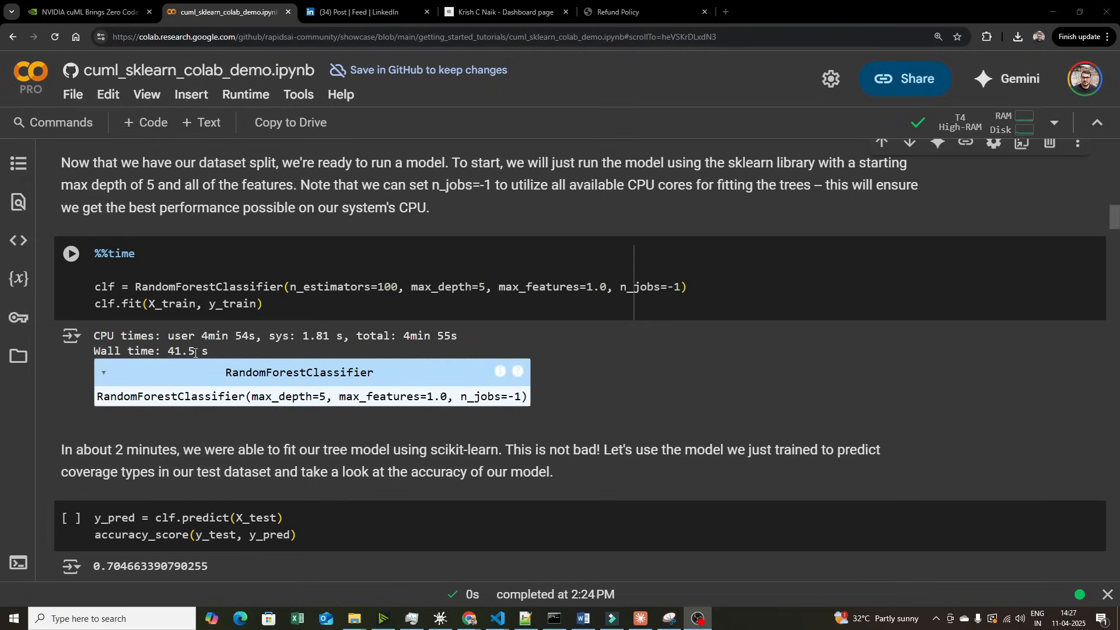
mouse_move(103, 287)
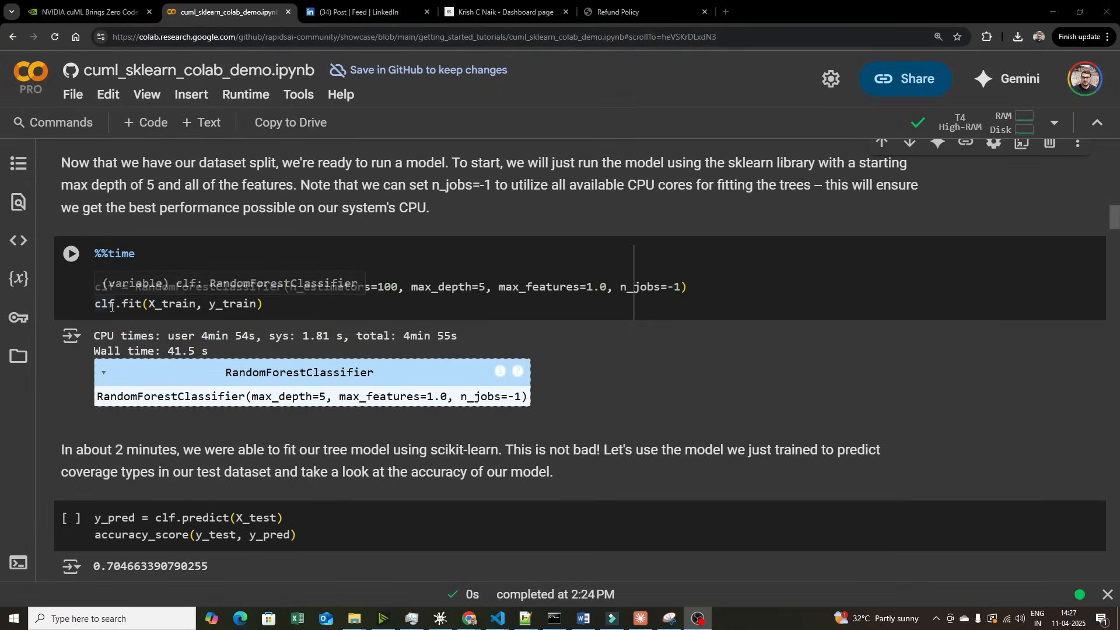
mouse_move(182, 350)
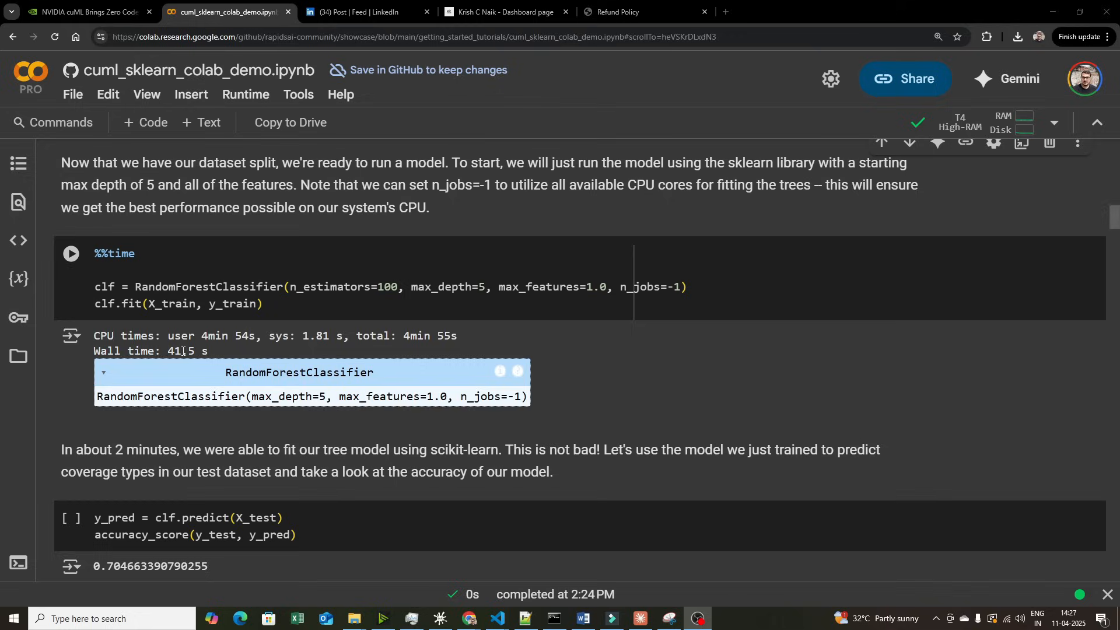
mouse_move(361, 329)
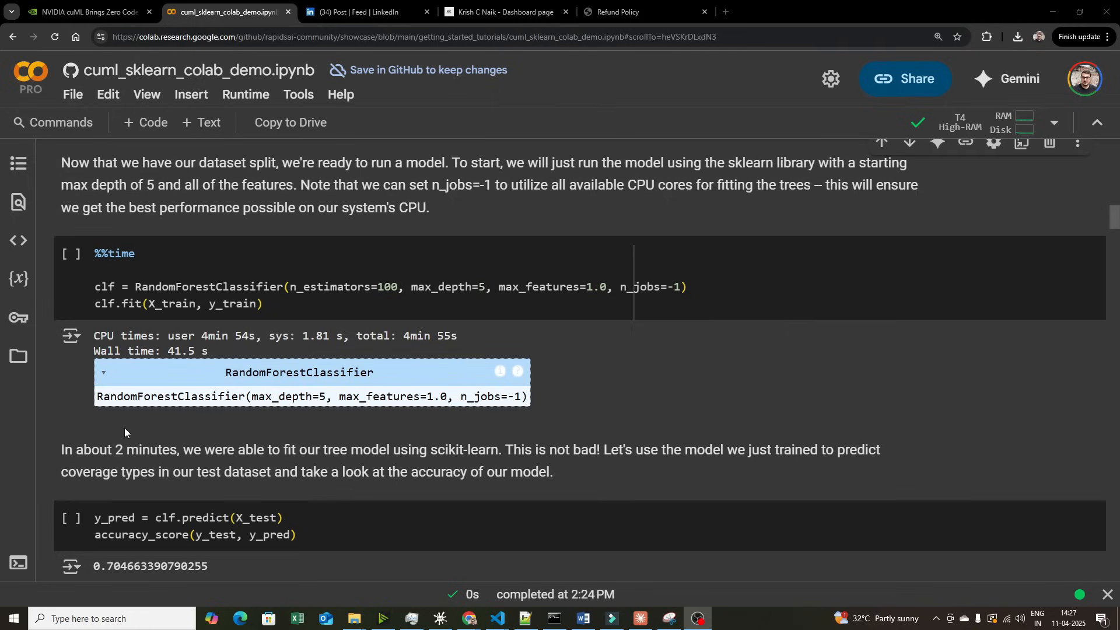
mouse_move(236, 444)
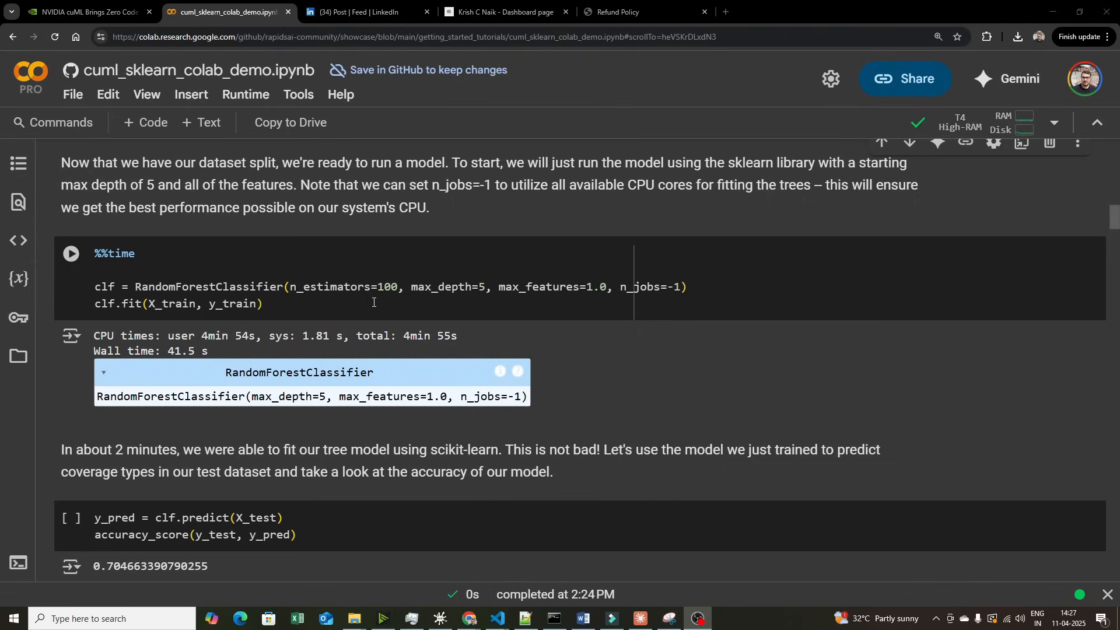
mouse_move(972, 151)
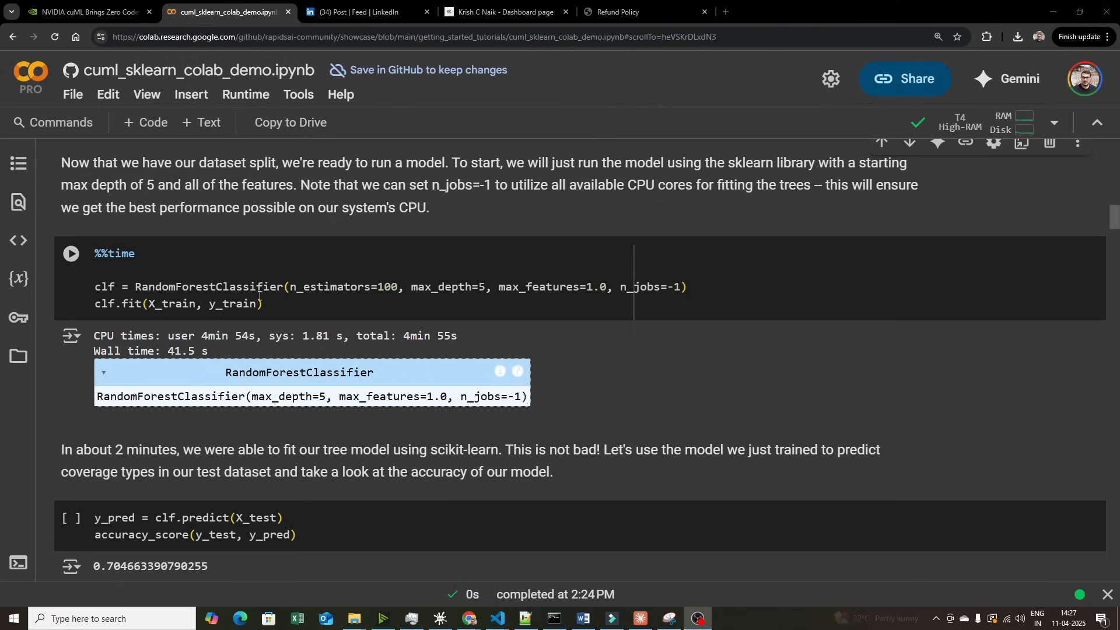
Step: Run accuracy_score (~0.705) and the classification report, then reach the %load_ext cuml.accel cell
scroll("down", 3)
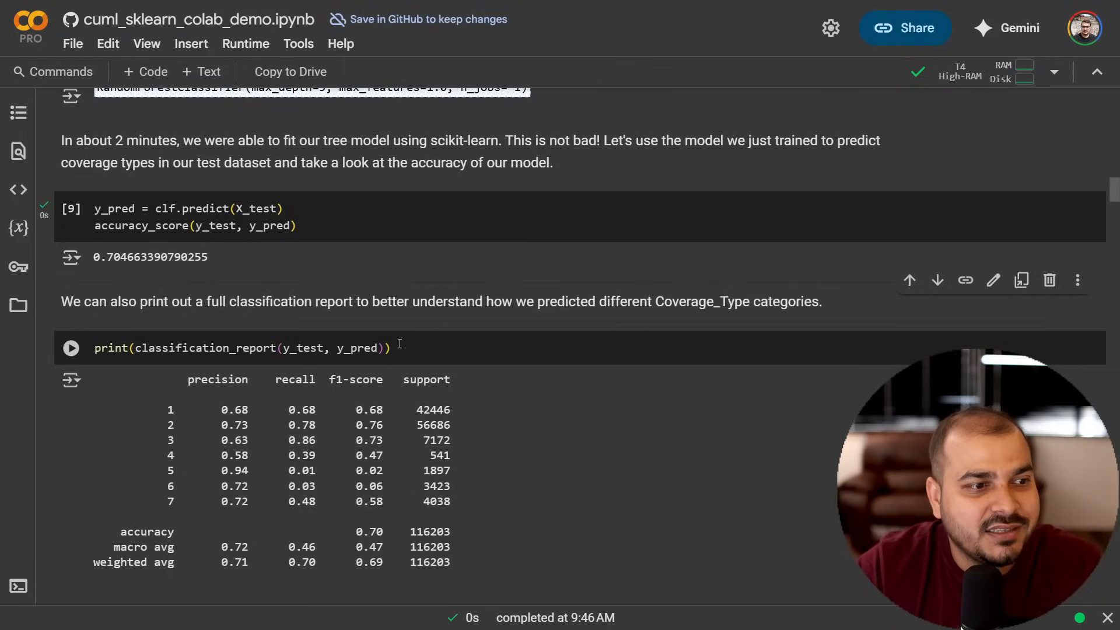
scroll("down", 3)
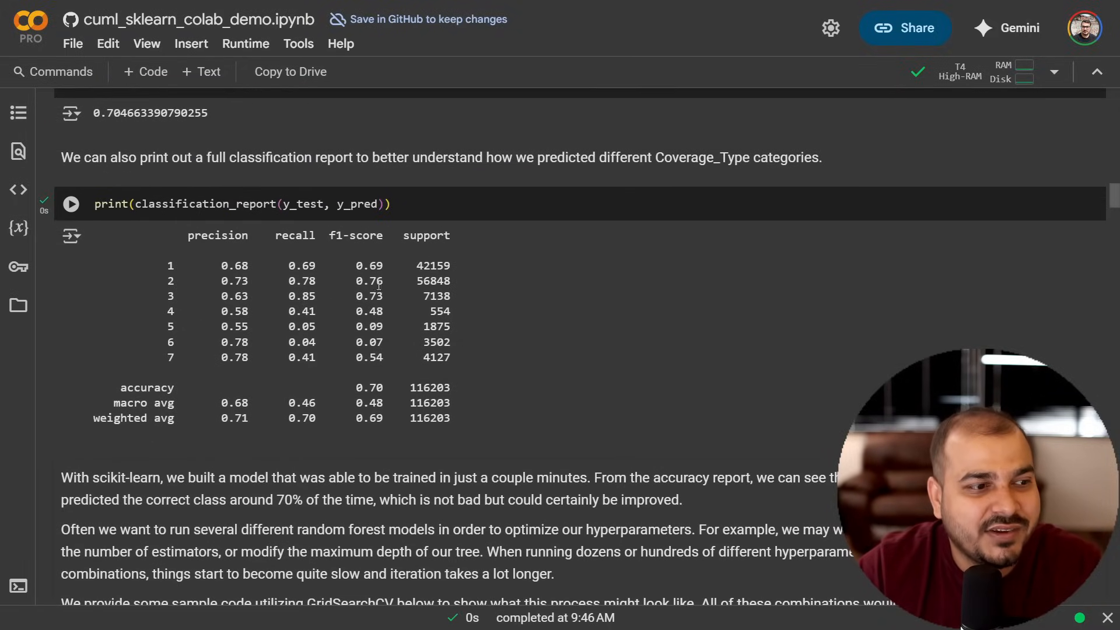
scroll("down", 3)
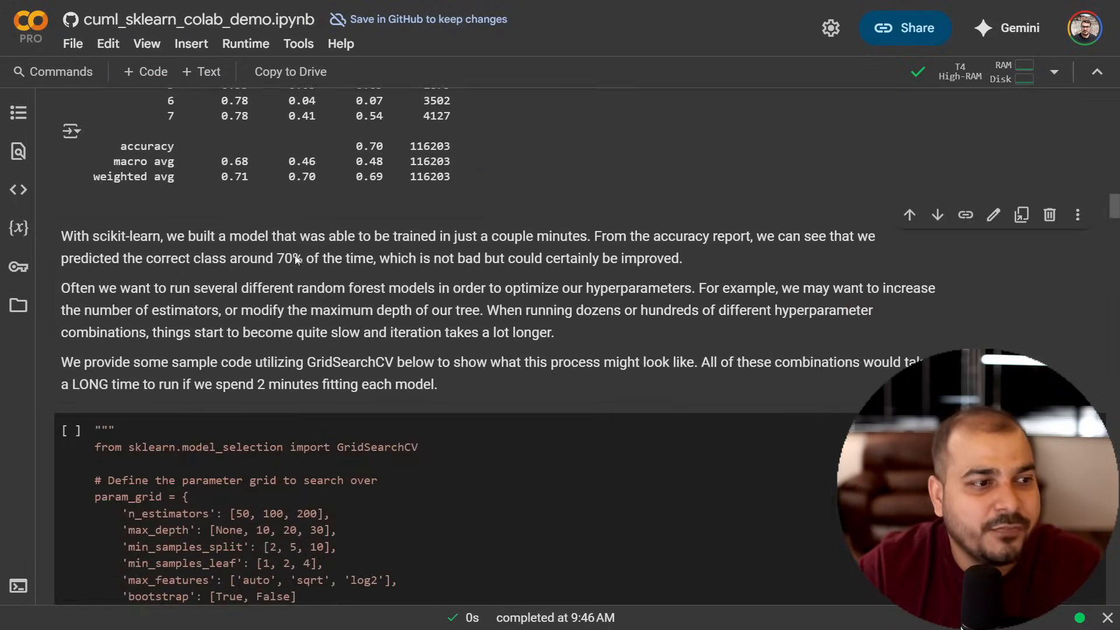
scroll("down", 3)
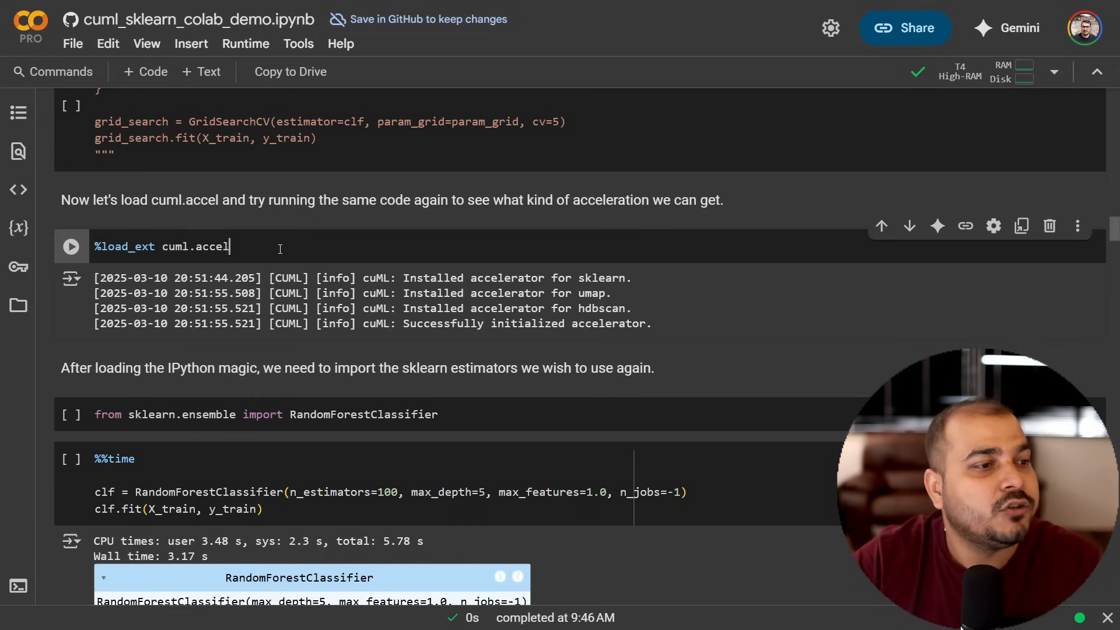
Step: Run the %load_ext cuml.accel cell and watch the CUML accelerator install messages
left_click(71, 246)
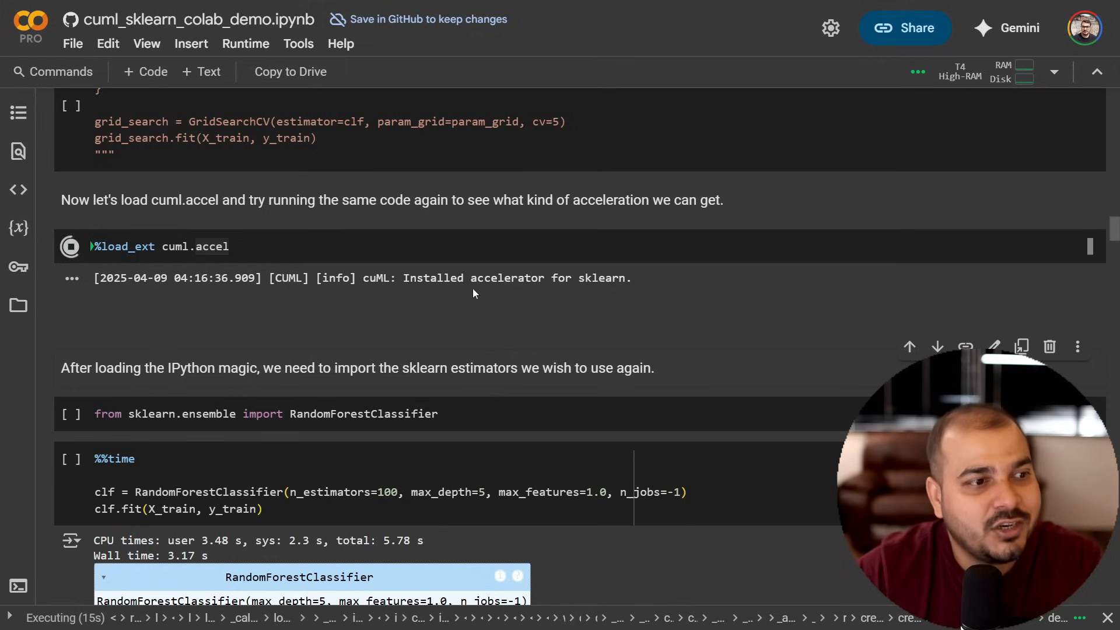
mouse_move(511, 384)
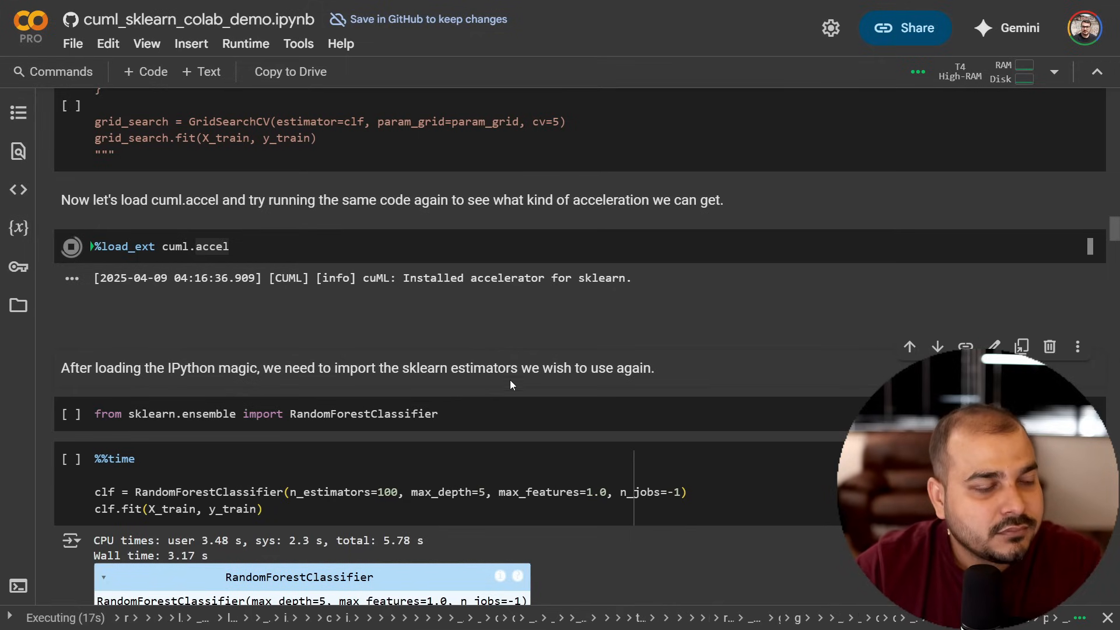
scroll("down", 3)
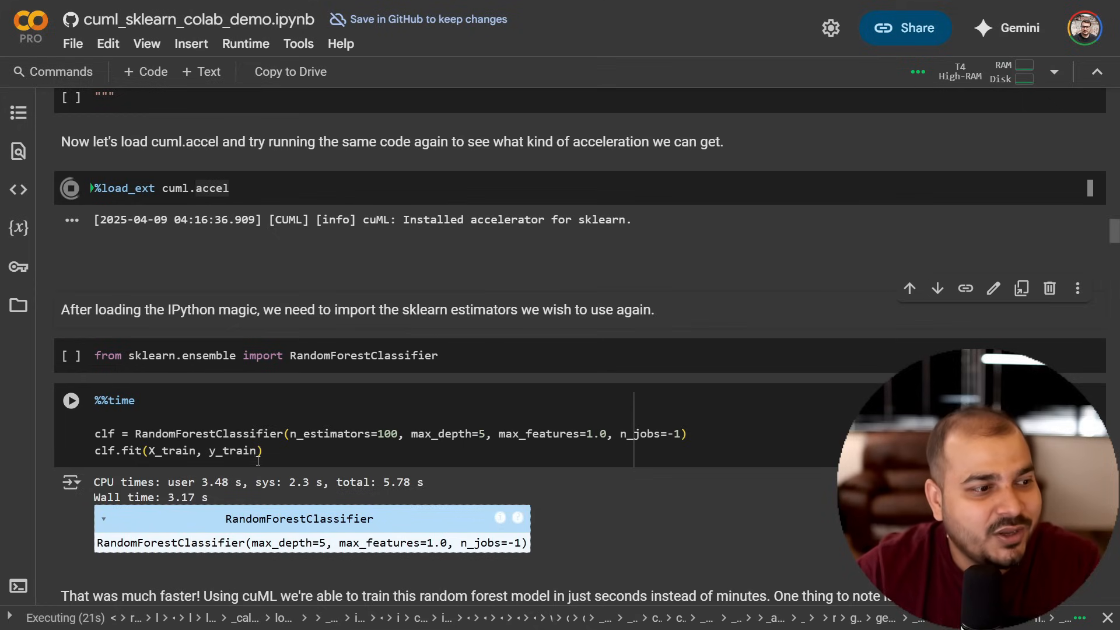
mouse_move(447, 440)
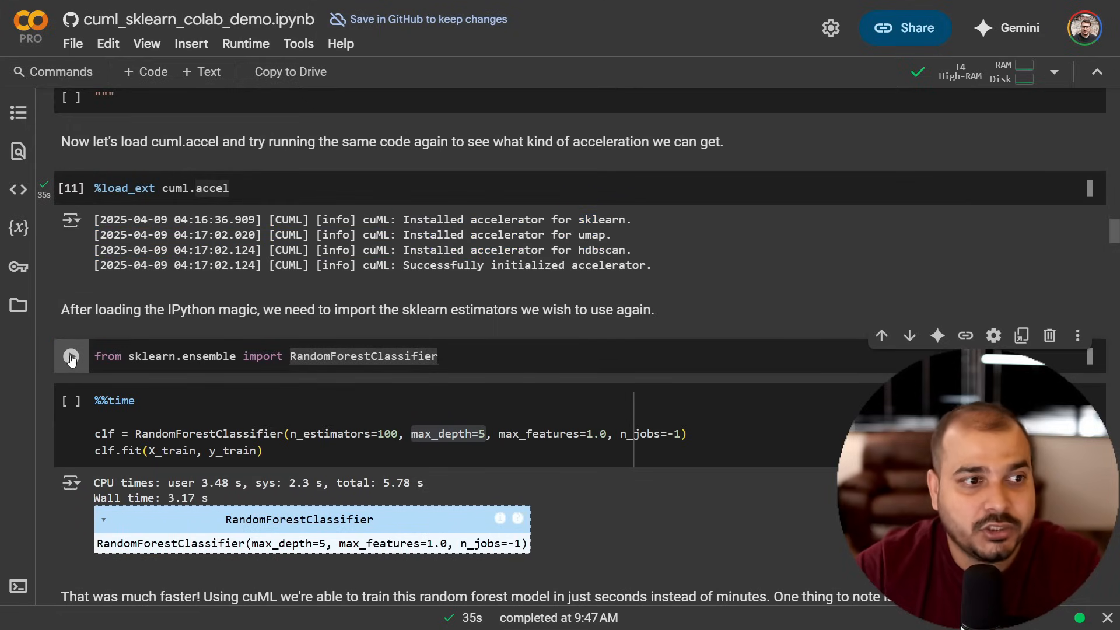
Step: Run the %%time RandomForestClassifier training cell with cuml.accel loaded
scroll("down", 3)
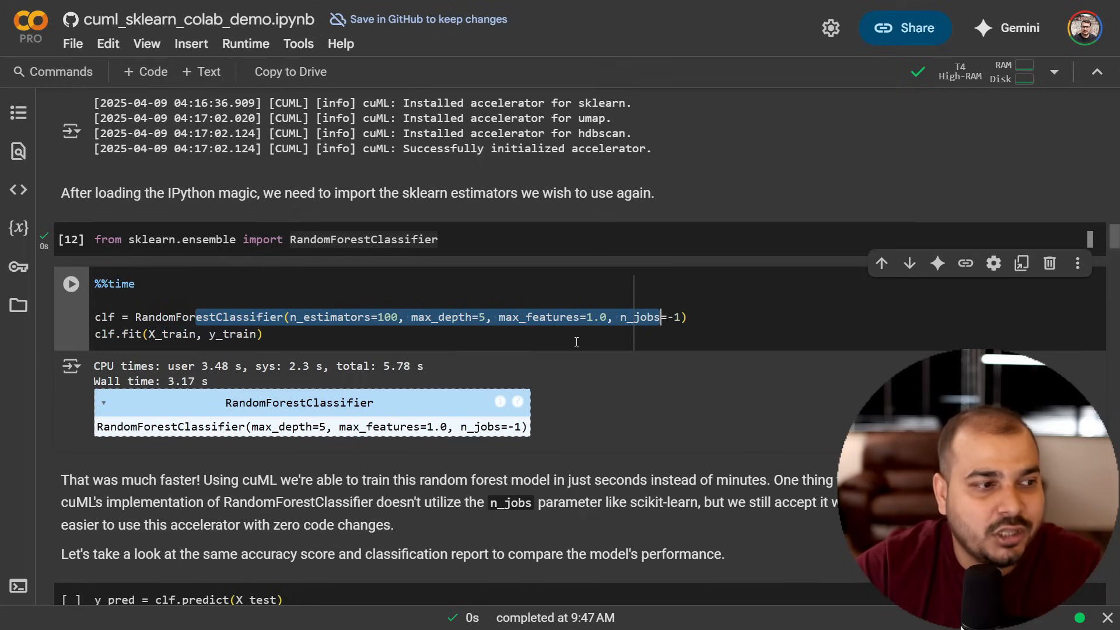
left_click(71, 284)
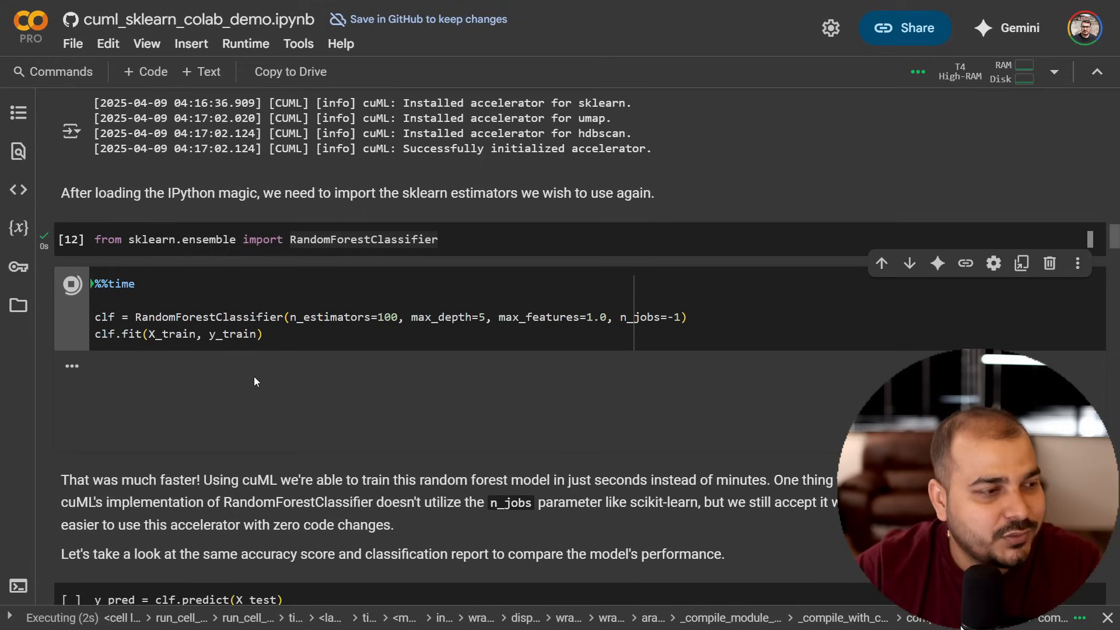
mouse_move(350, 378)
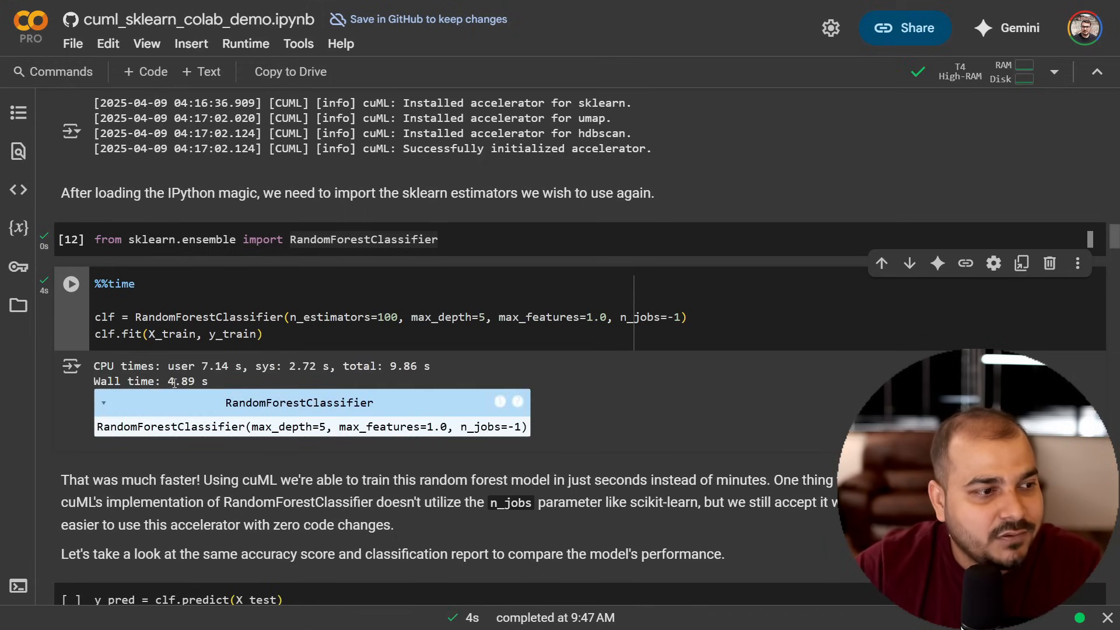
Step: Scroll past the classification report to the accelerated training output showing Wall time 4.89 s
scroll("up", 3)
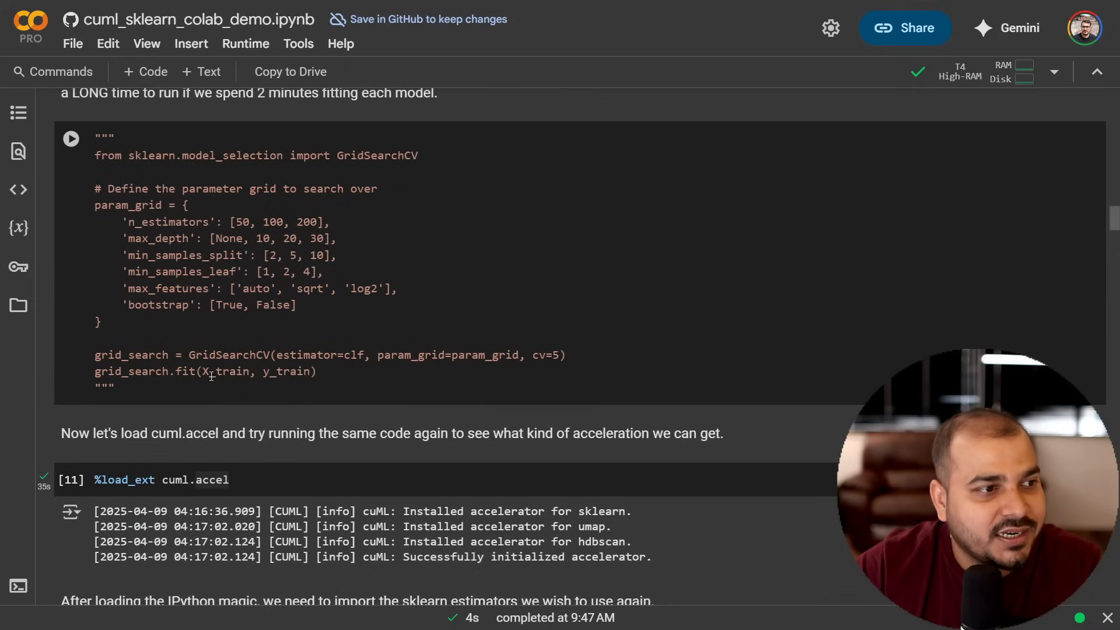
scroll("up", 3)
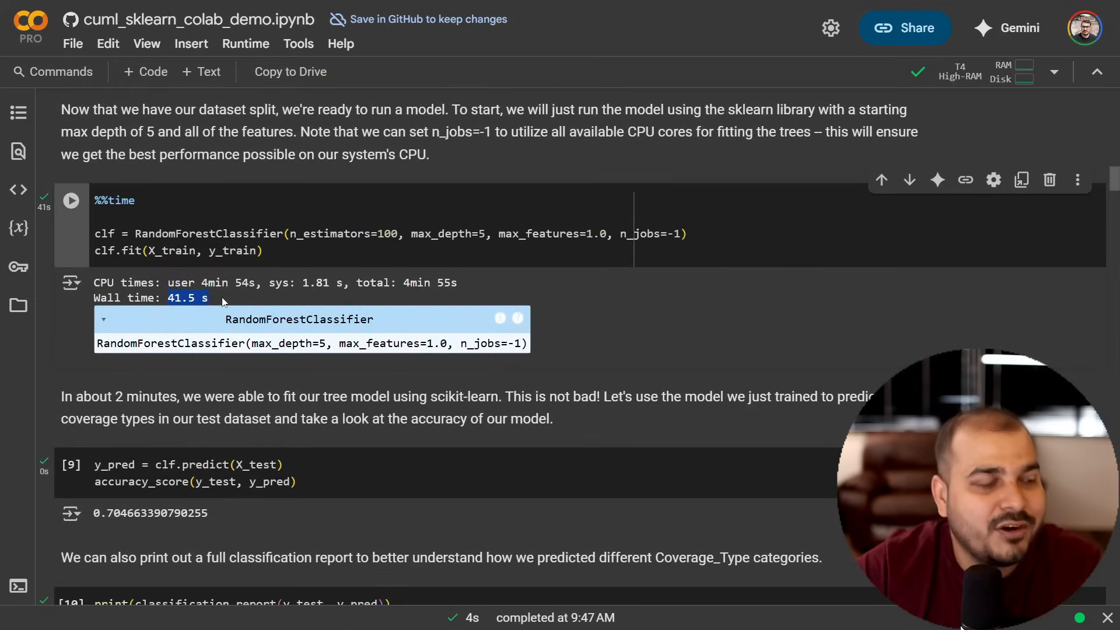
scroll("down", 3)
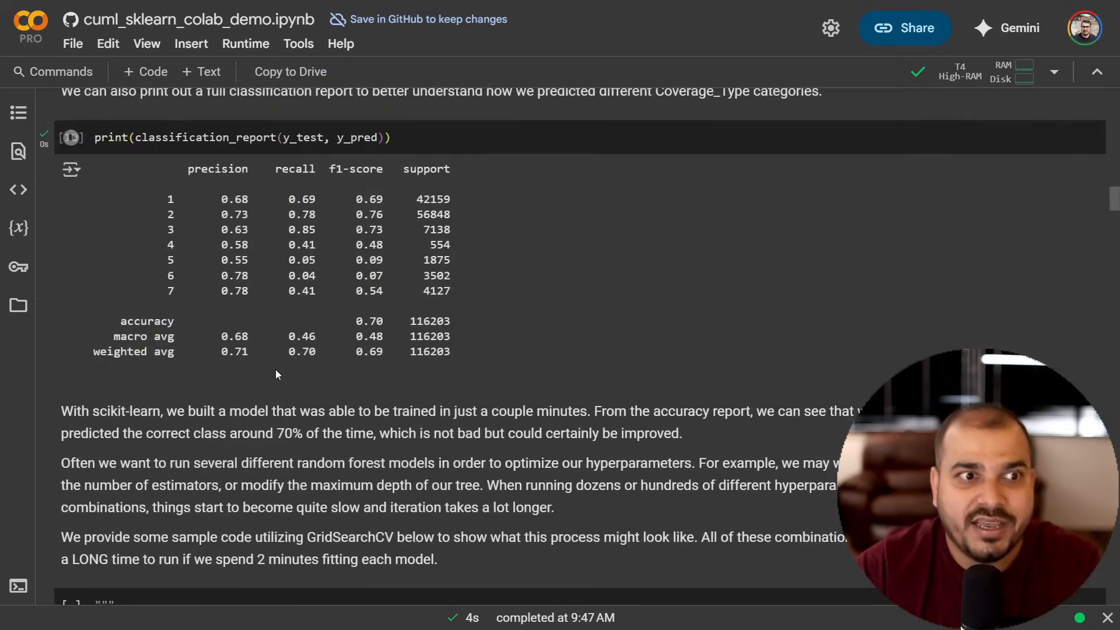
scroll("down", 3)
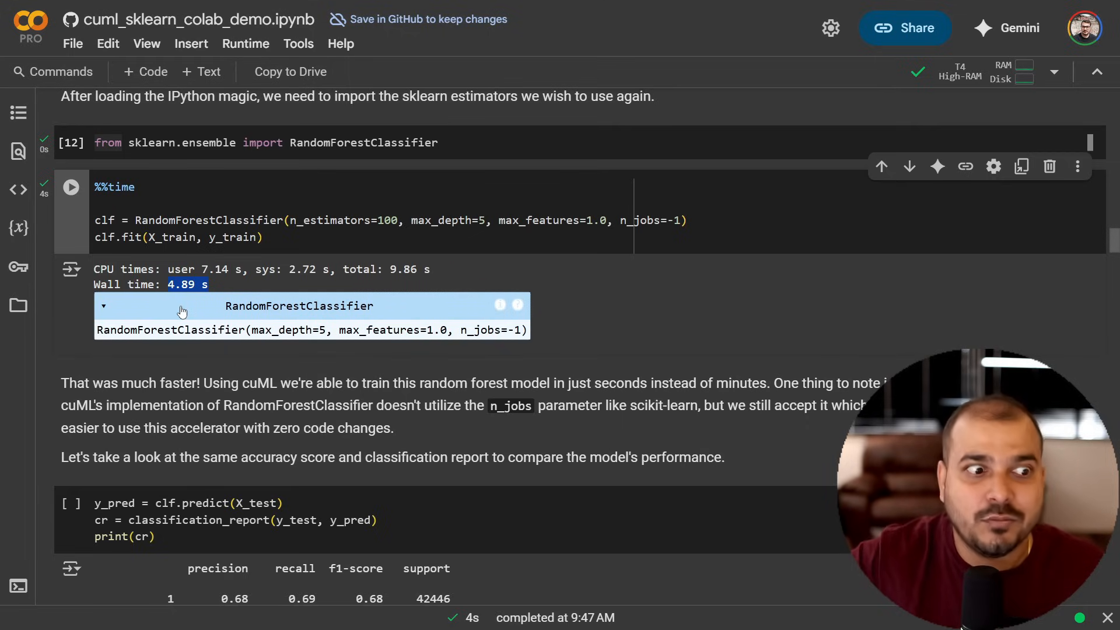
Step: Run the y_pred/classification_report cell showing ~0.70 accuracy, then move to the max_depth=30 cell
scroll("down", 3)
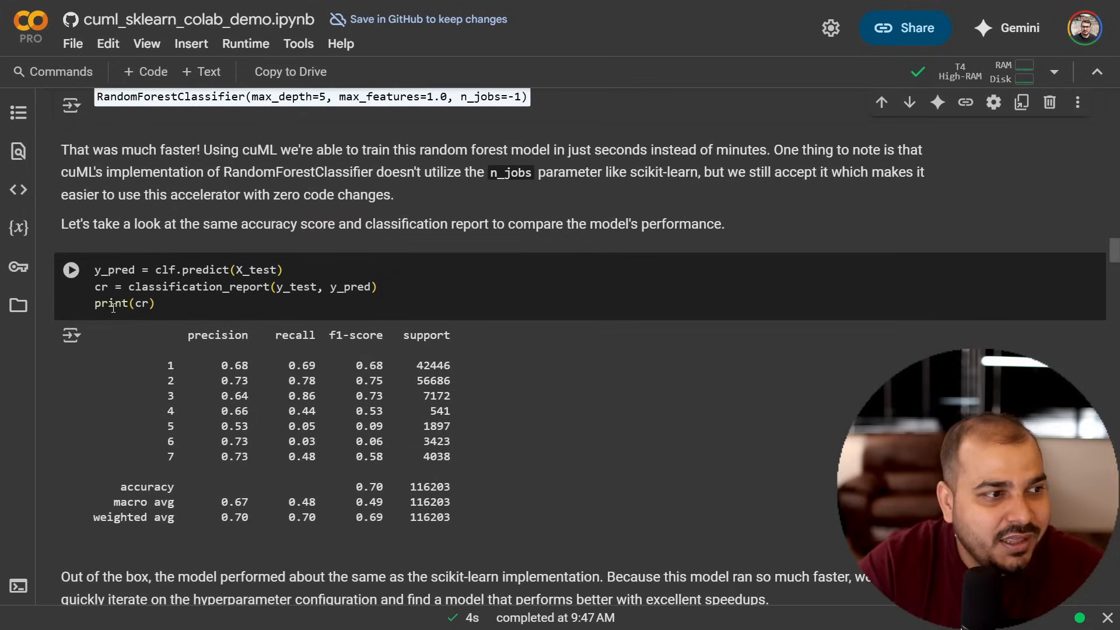
left_click(71, 270)
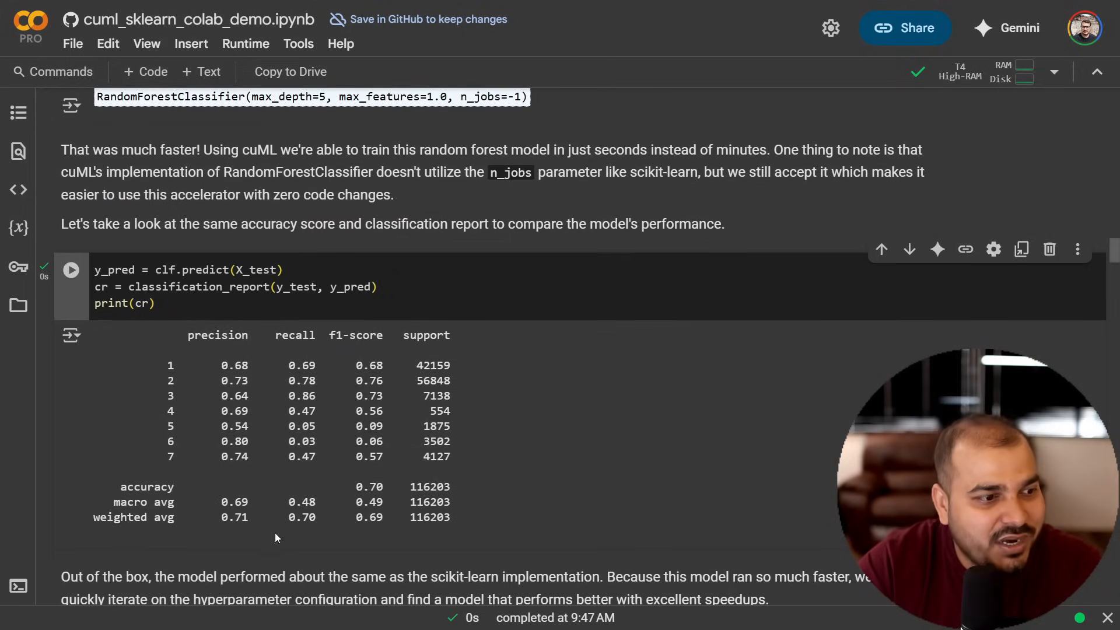
scroll("down", 3)
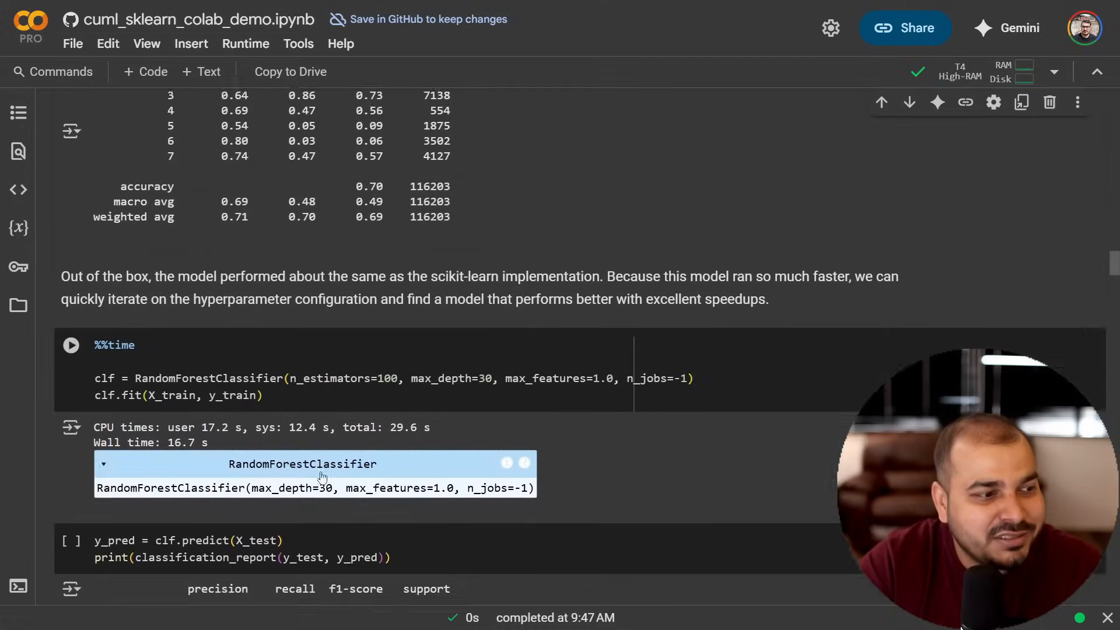
scroll("down", 3)
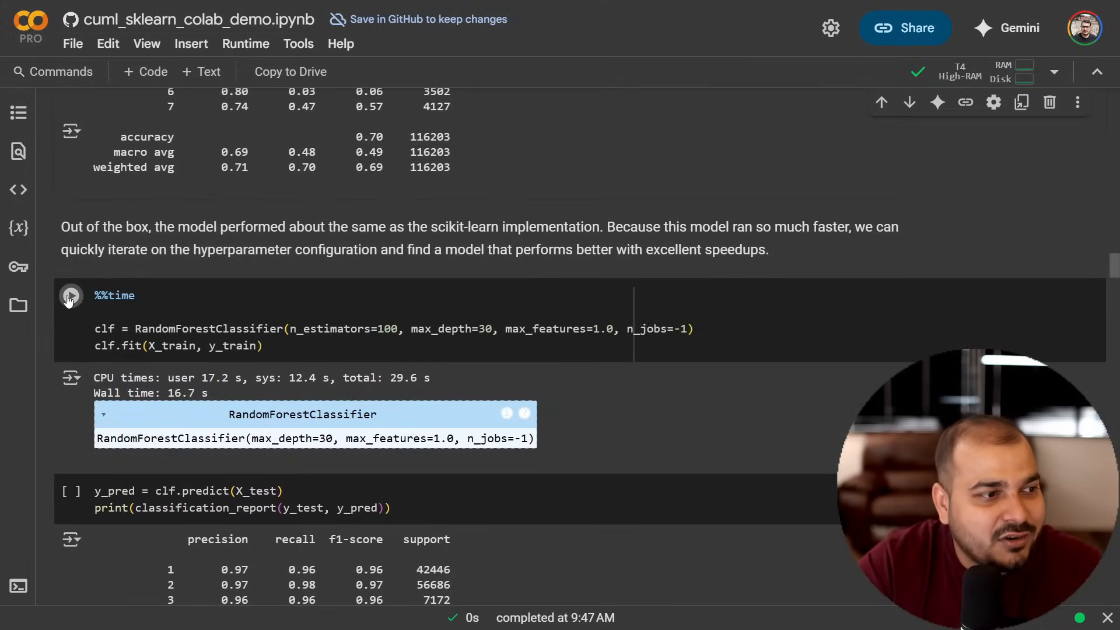
Step: Run the max_depth=30 RandomForestClassifier cell, highlighting max_depth=30, until it finishes in 16.9 s
left_click(71, 295)
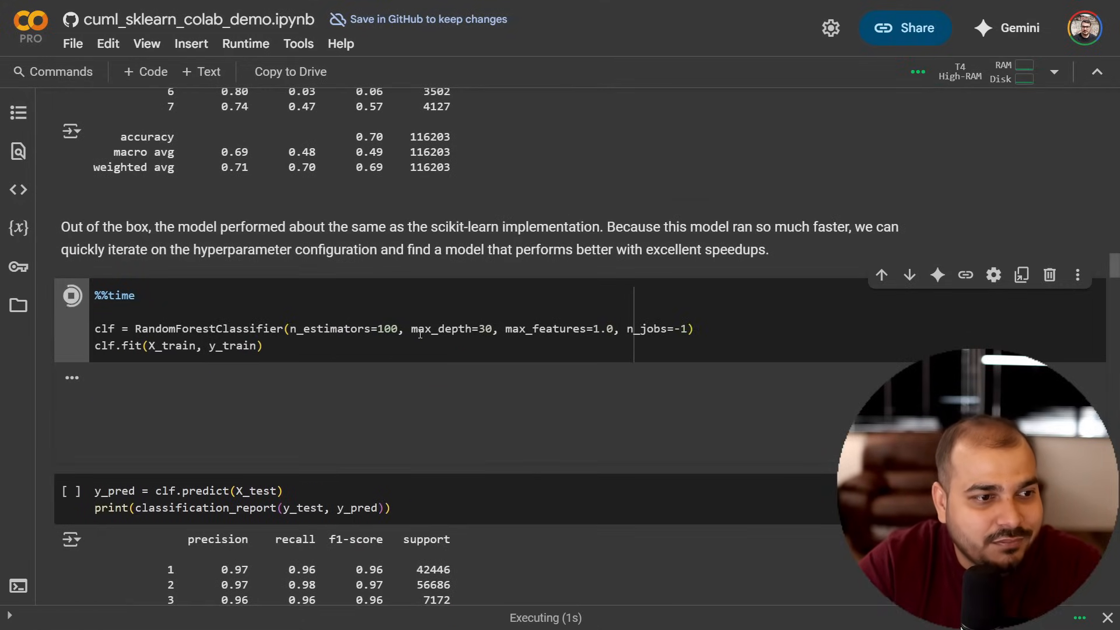
double_click(453, 329)
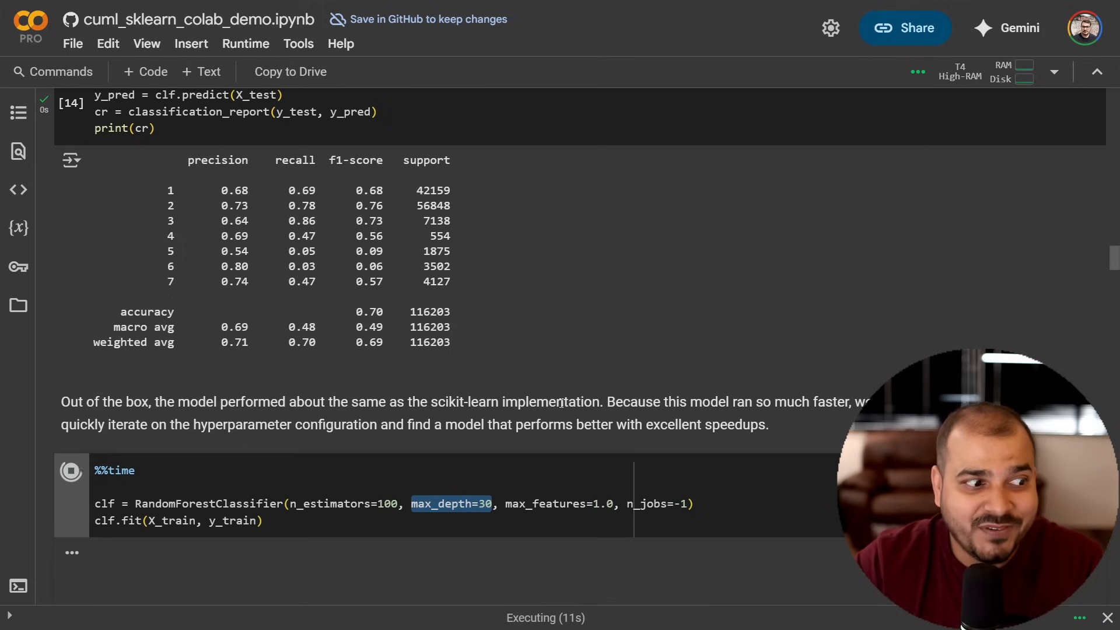
scroll("down", 3)
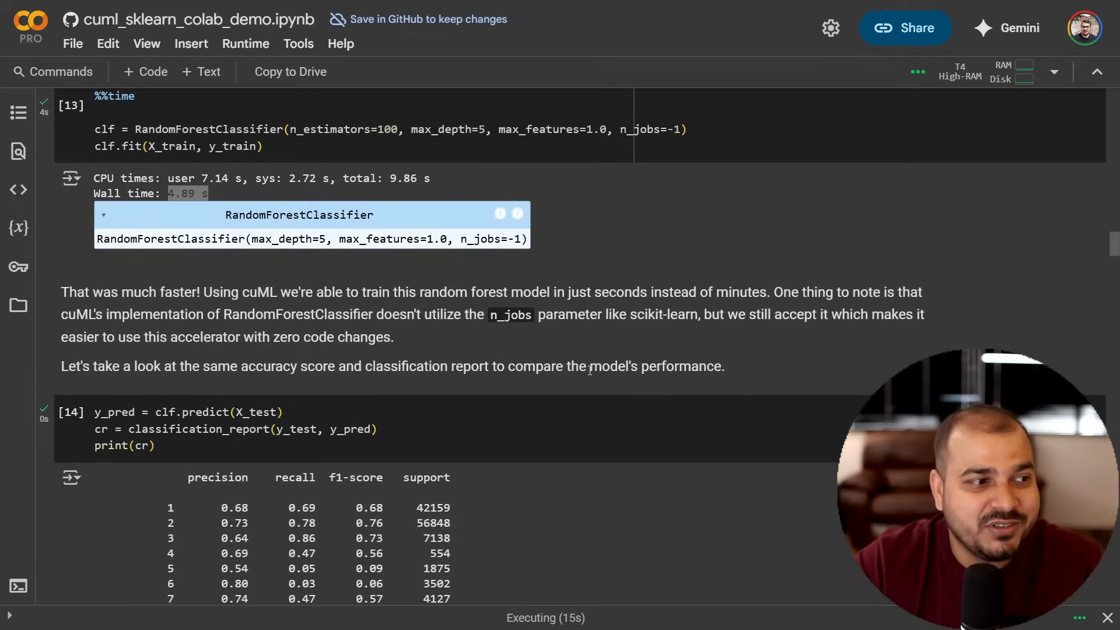
scroll("up", 3)
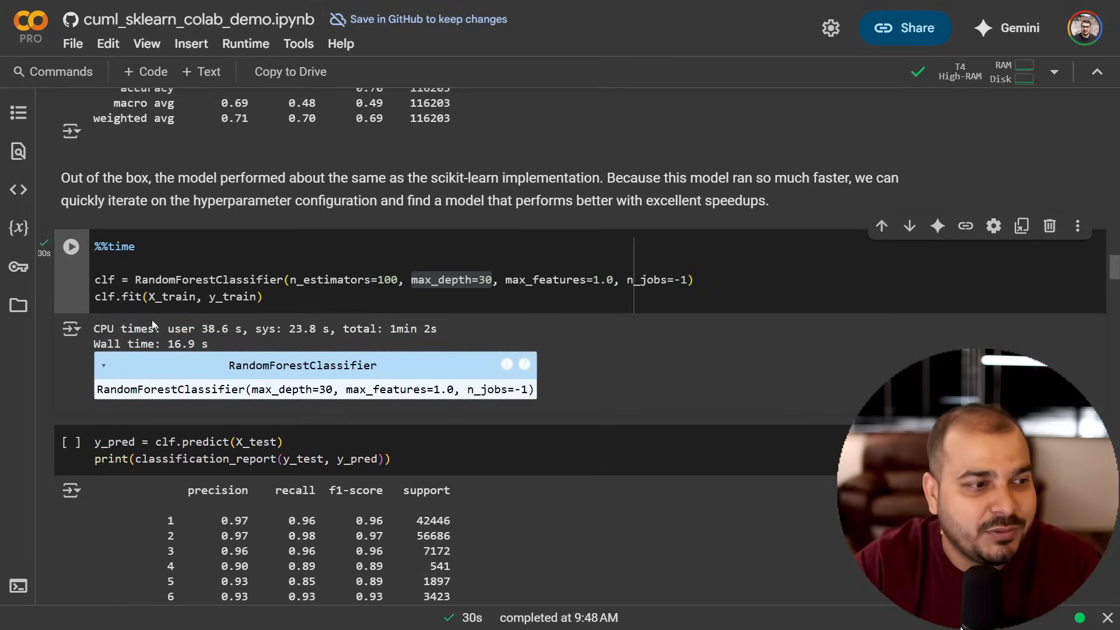
Step: Run the depth-30 predict/classification_report cell and review its 0.96 accuracy rows
scroll("down", 3)
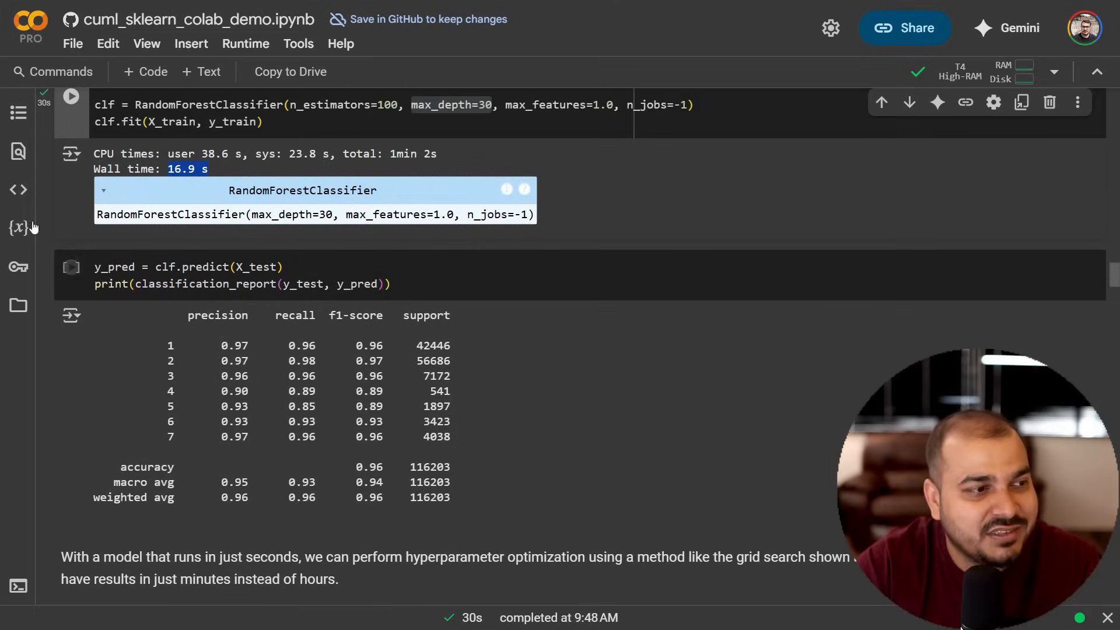
left_click(72, 266)
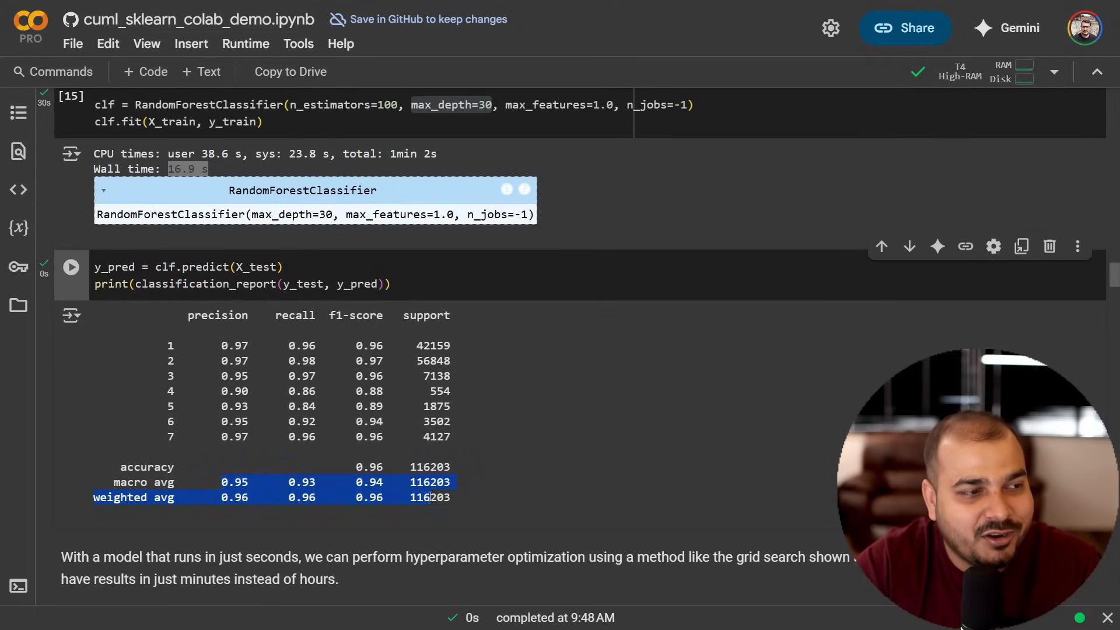
scroll("up", 3)
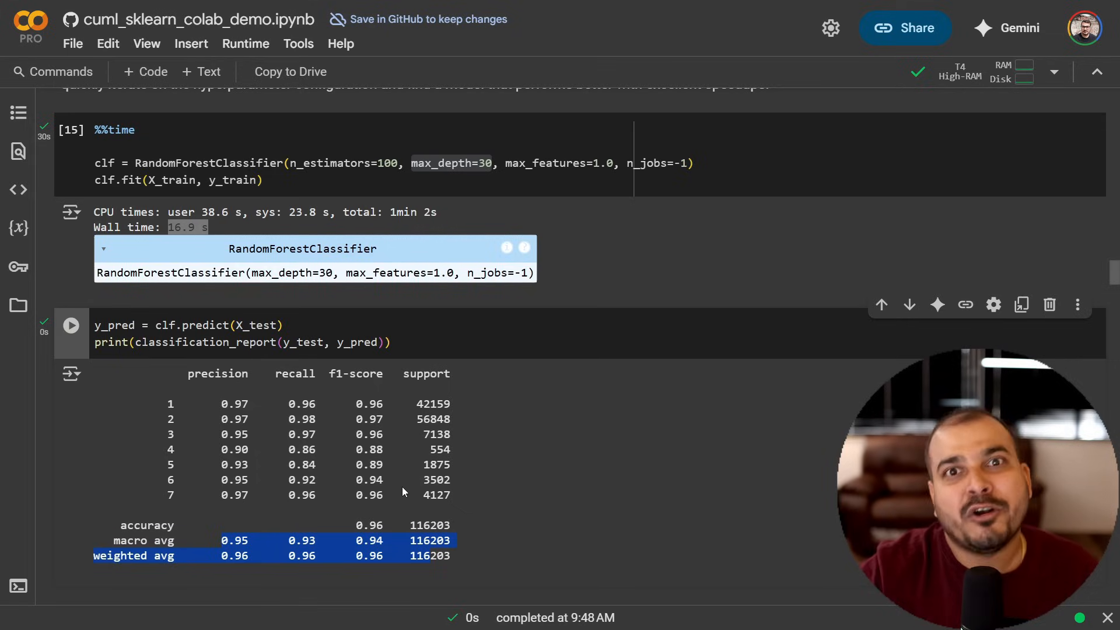
scroll("down", 3)
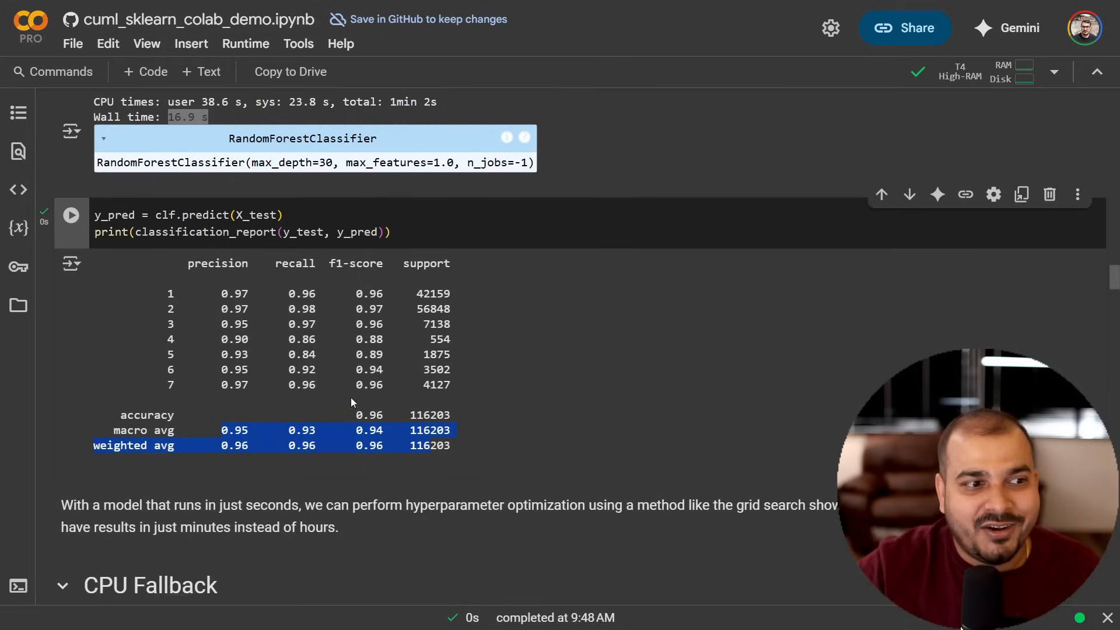
Step: Scroll back to the notebook's cuml.accel introduction at the top
scroll("up", 3)
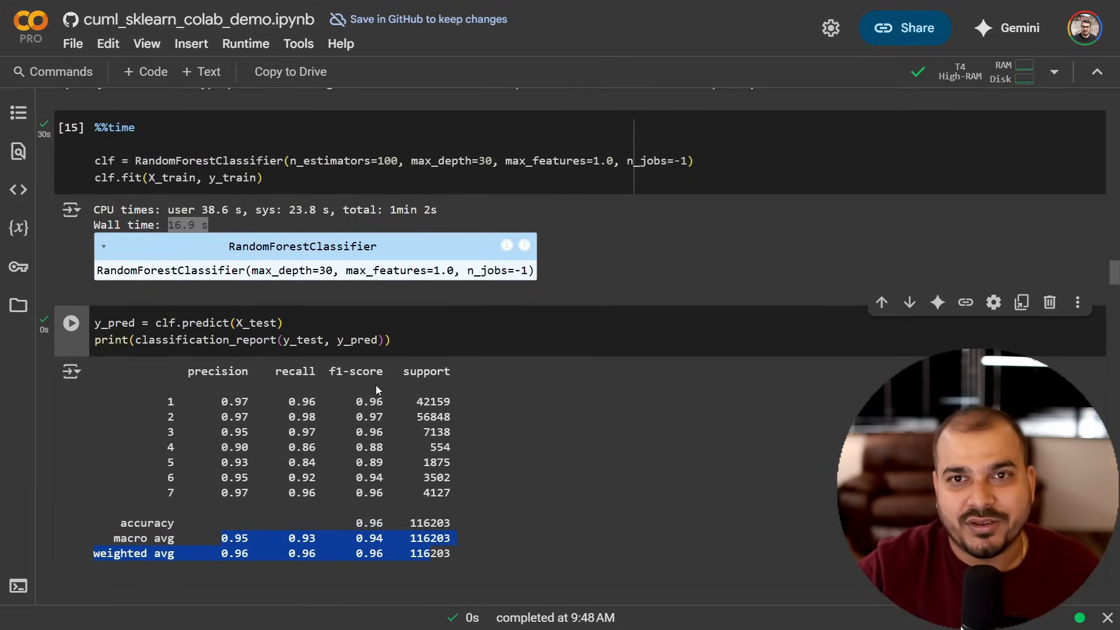
scroll("up", 3)
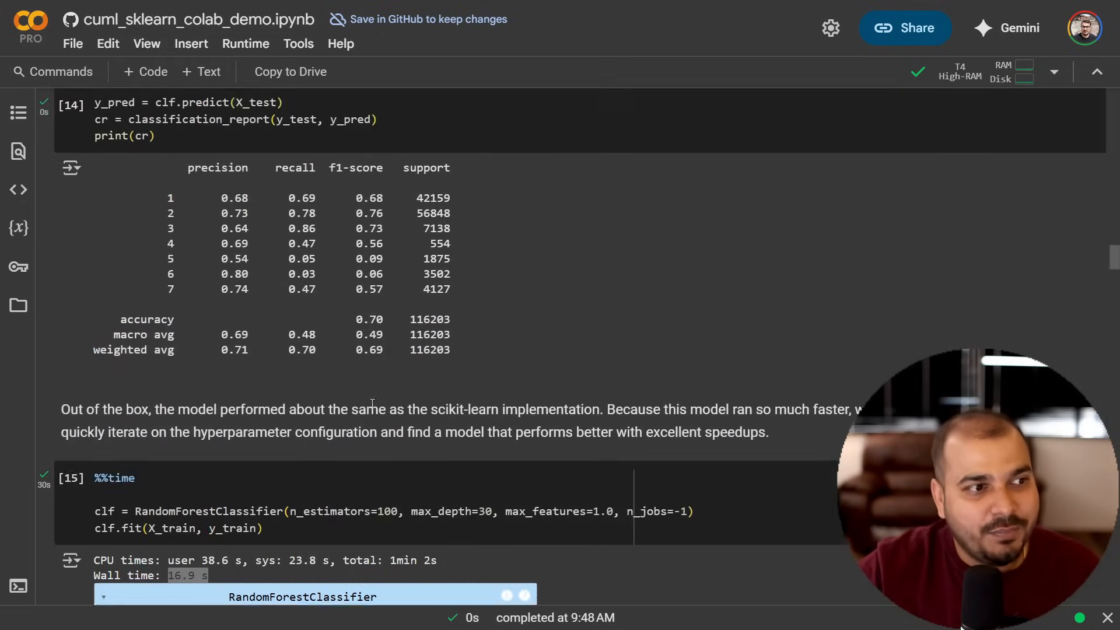
scroll("up", 3)
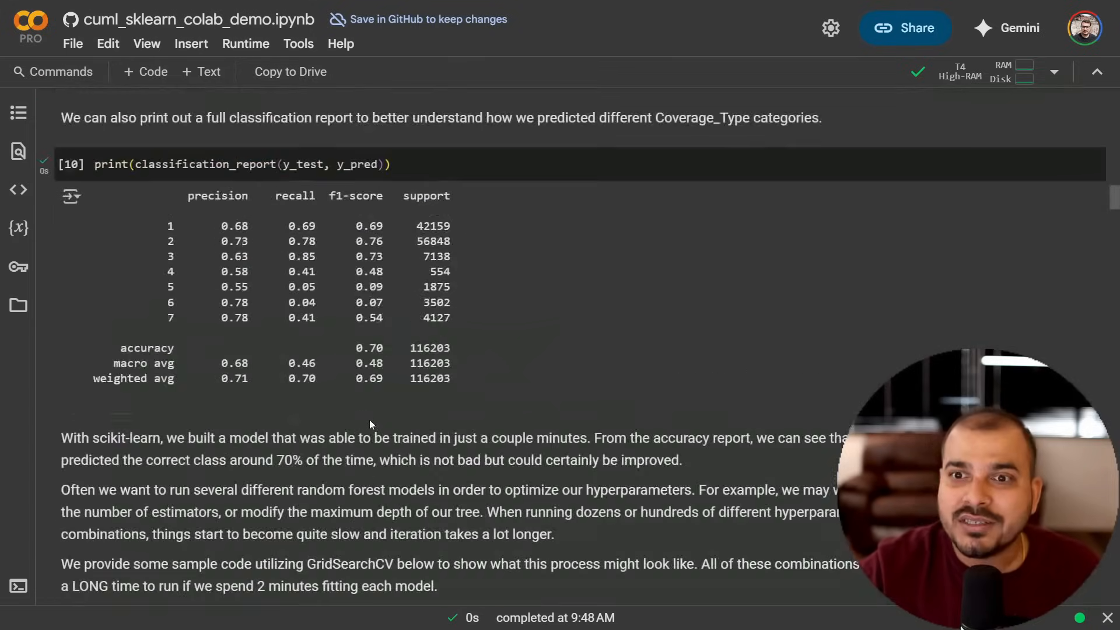
scroll("up", 3)
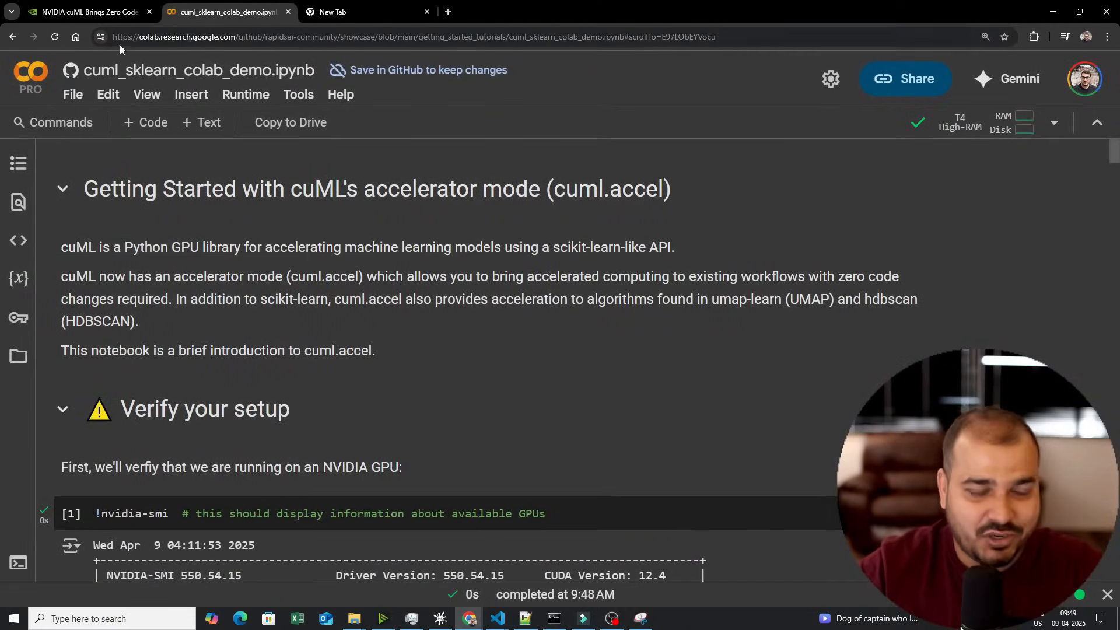
Step: Switch to the NVIDIA cuML zero-code-change blog article and skim to the UMAP/HDBSCAN paragraph and back to the title
left_click(85, 12)
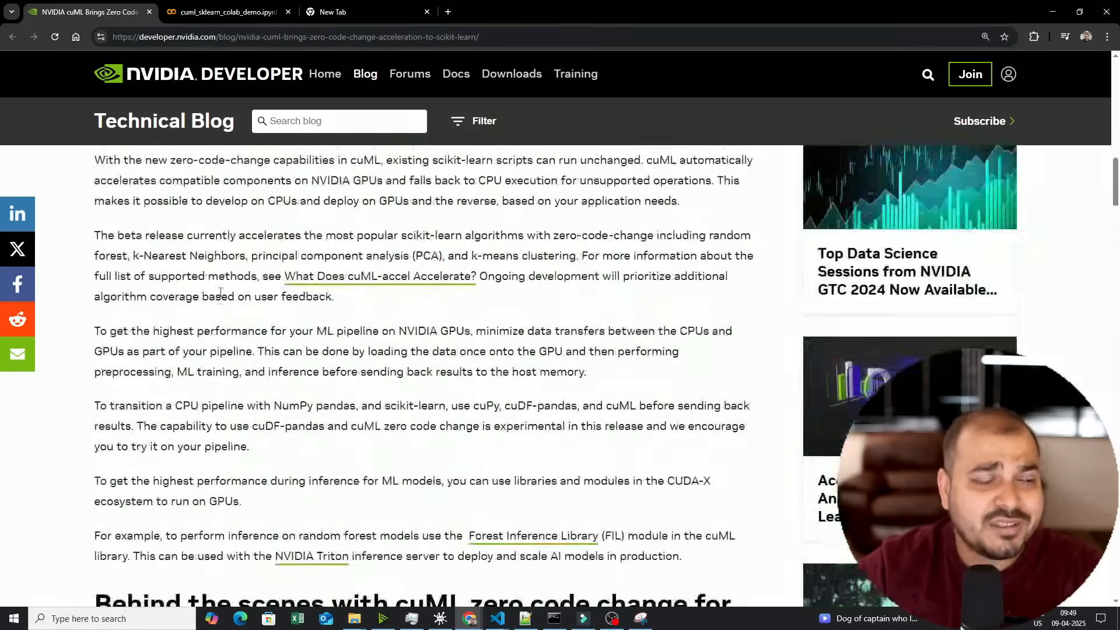
scroll("up", 3)
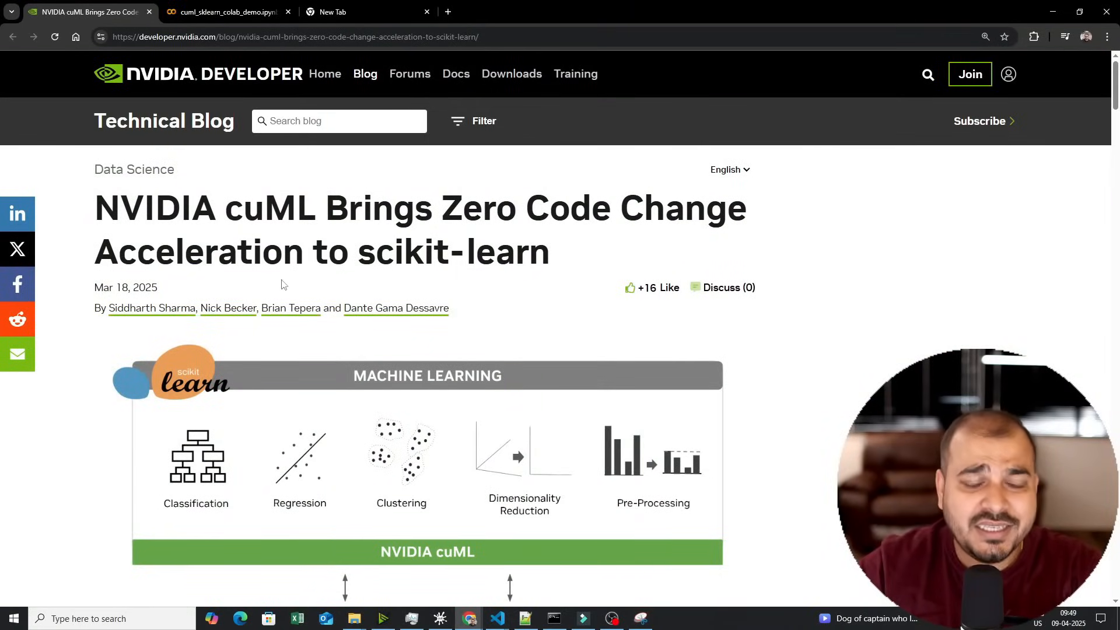
mouse_move(352, 273)
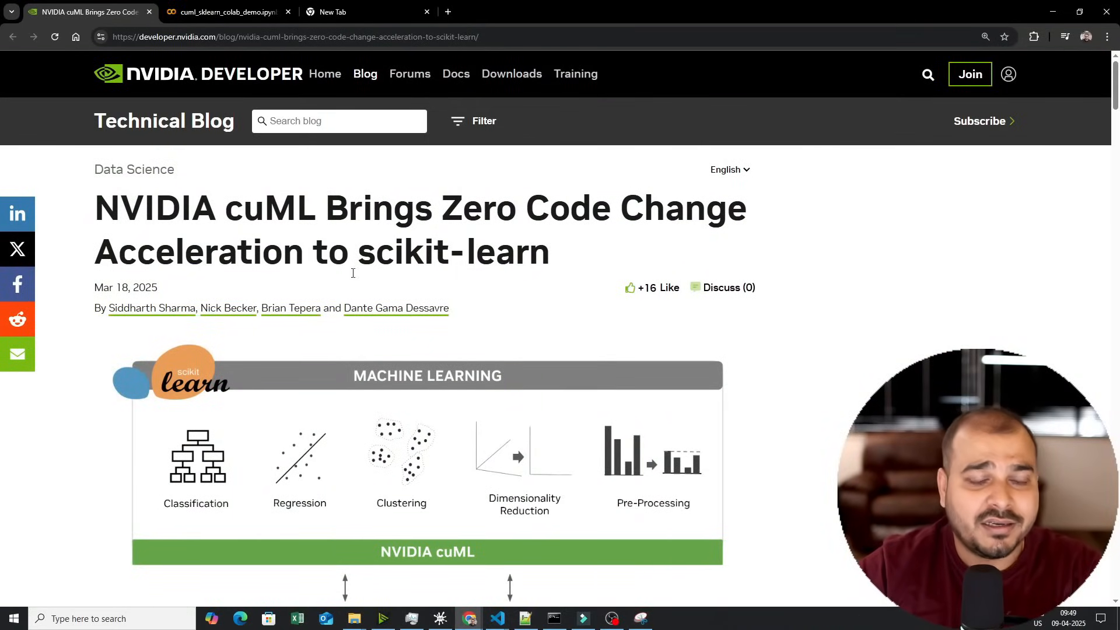
scroll("down", 3)
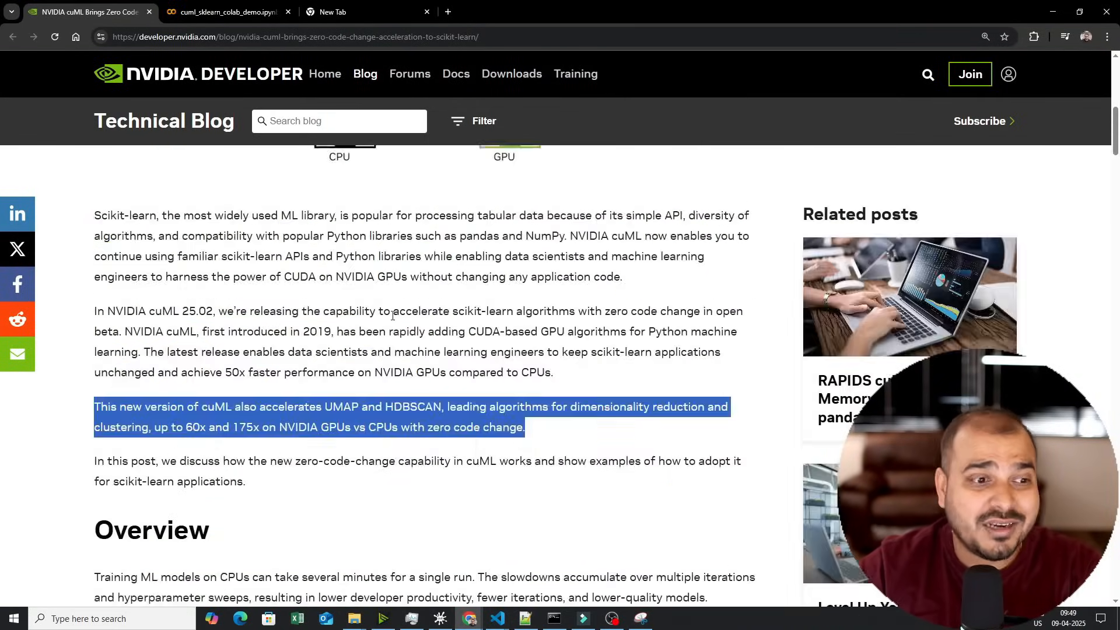
scroll("down", 3)
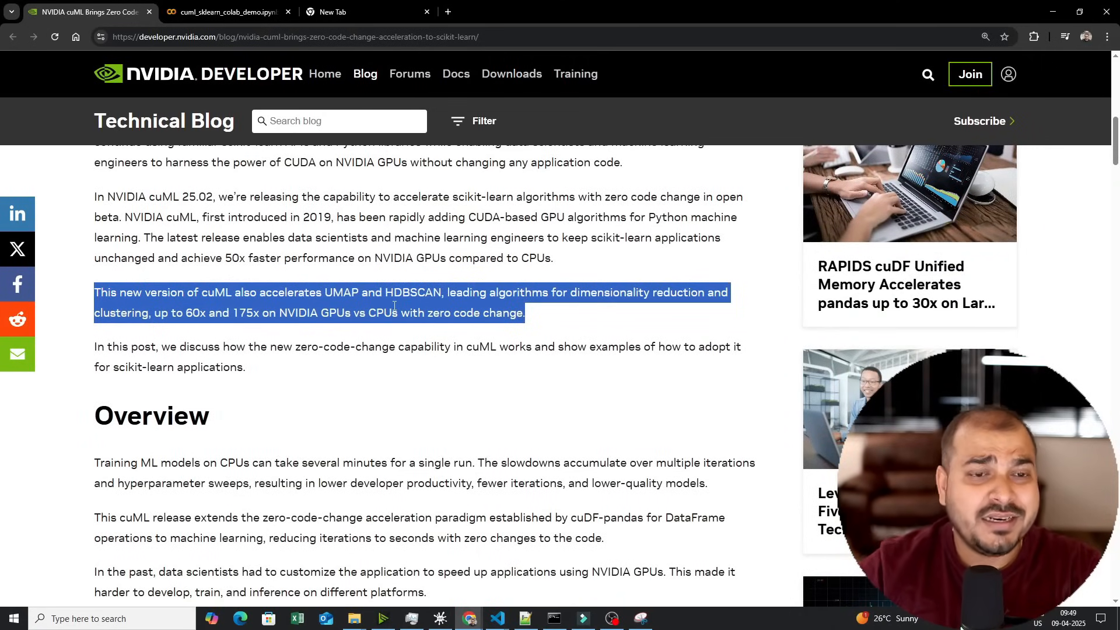
scroll("up", 3)
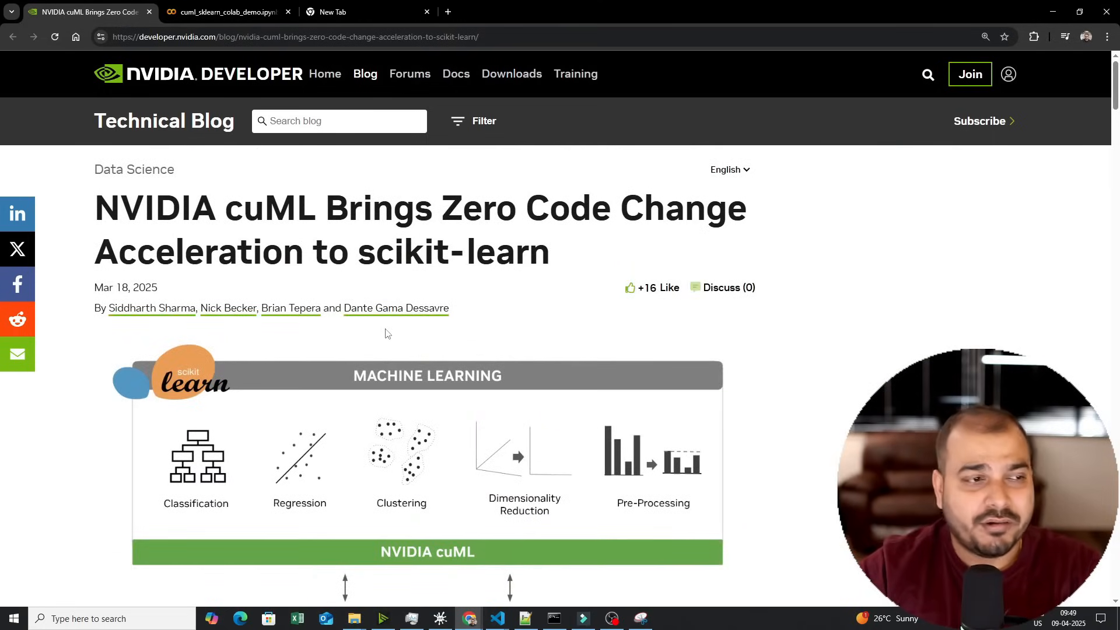
mouse_move(862, 261)
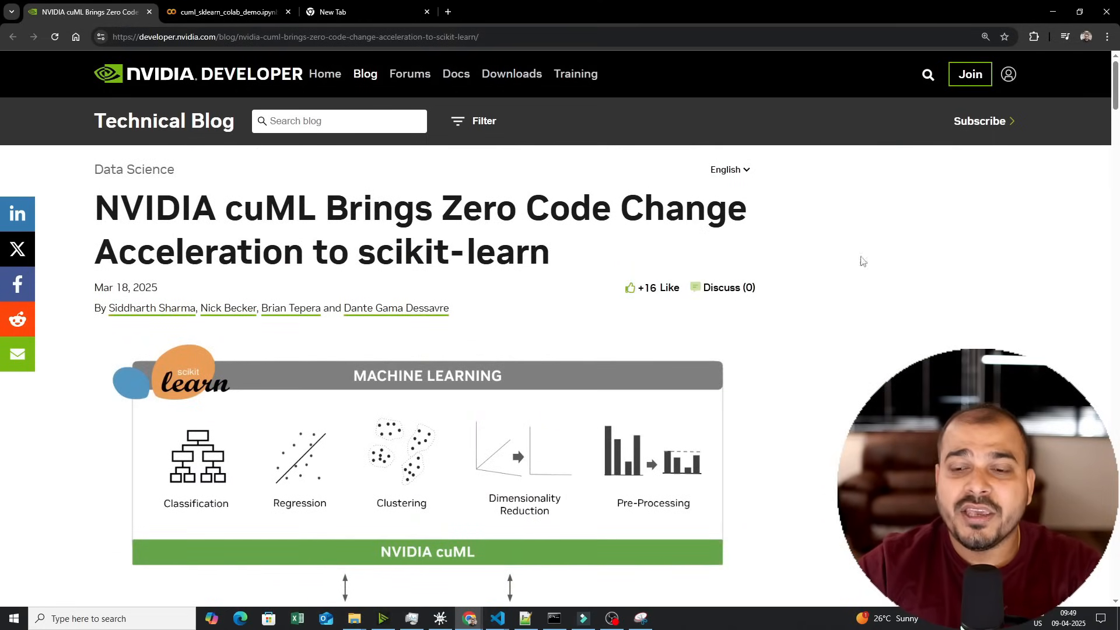